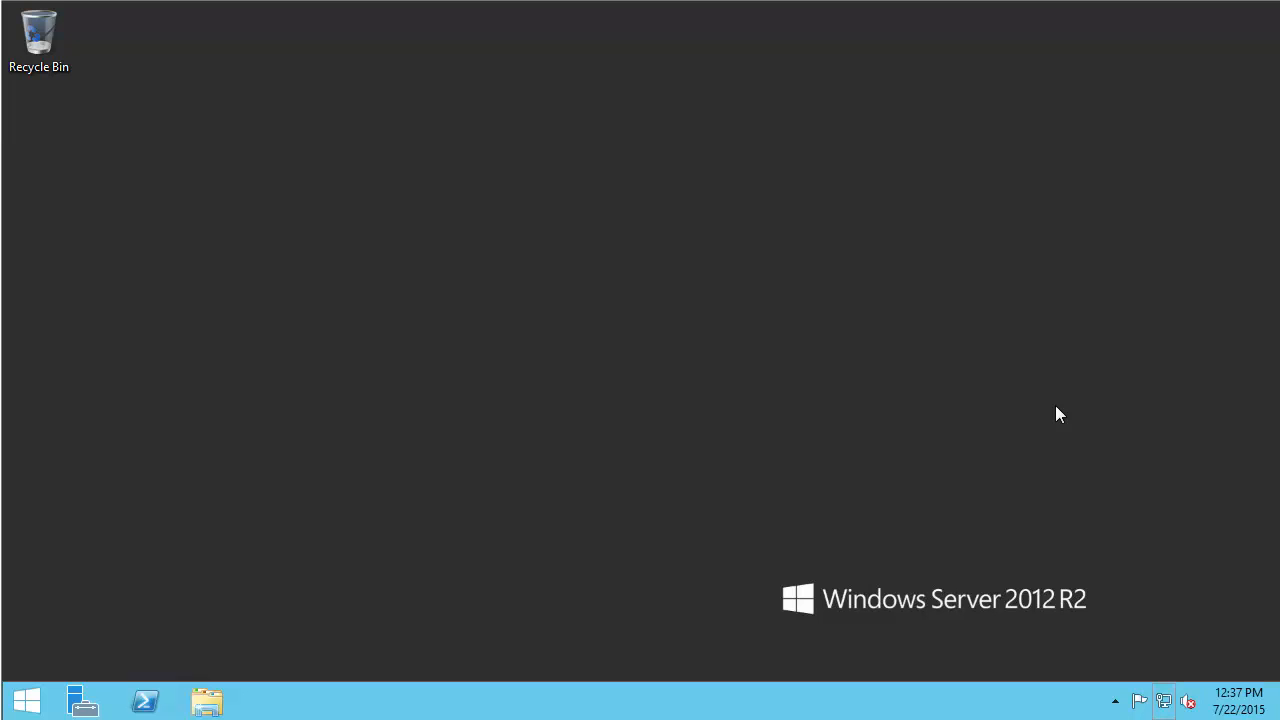
pyautogui.moveTo(630, 482)
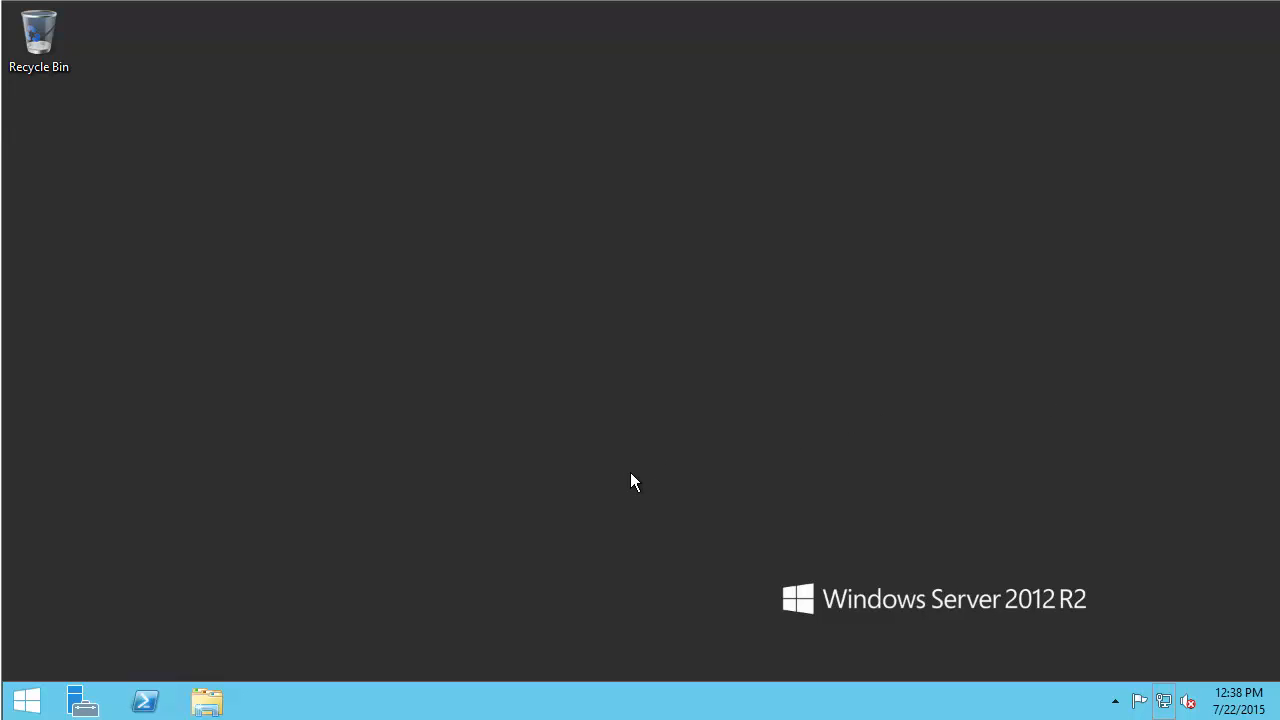
pyautogui.moveTo(432, 528)
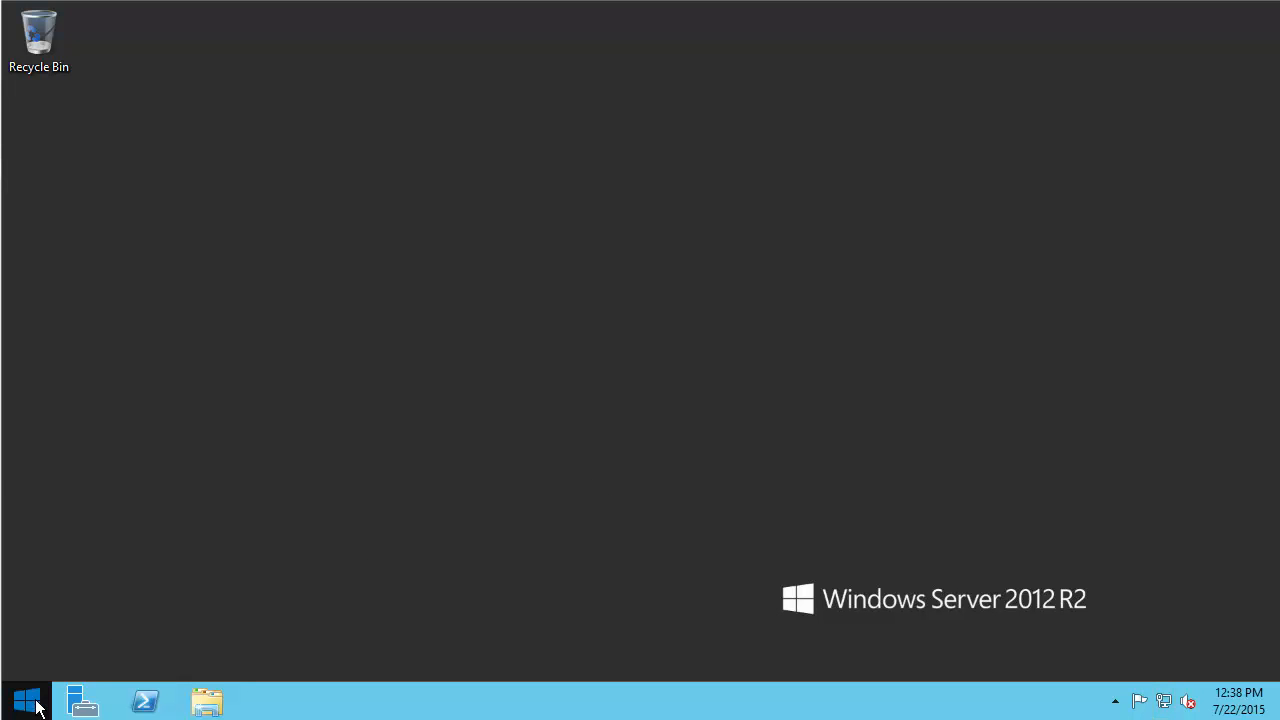
# Step: Launch Internet Explorer from Start, reach PI Live Library and select the PI Server 2015 documentation
pyautogui.click(24, 700)
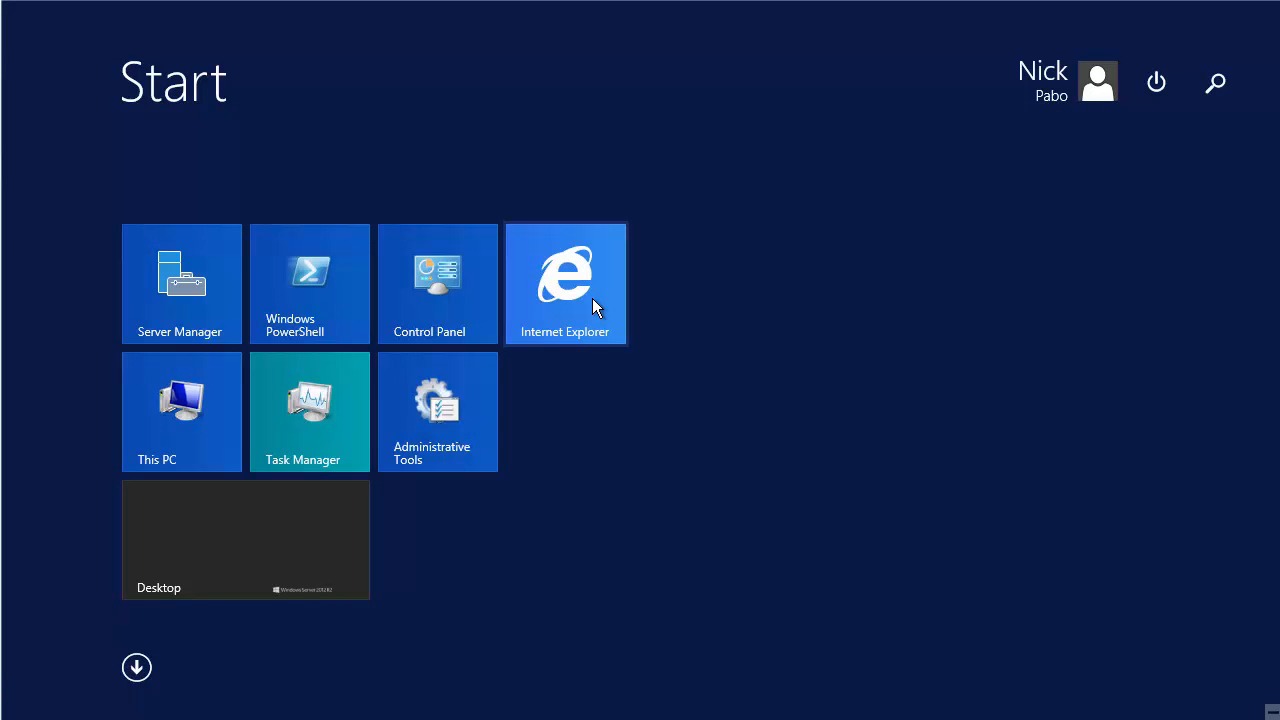
pyautogui.click(564, 284)
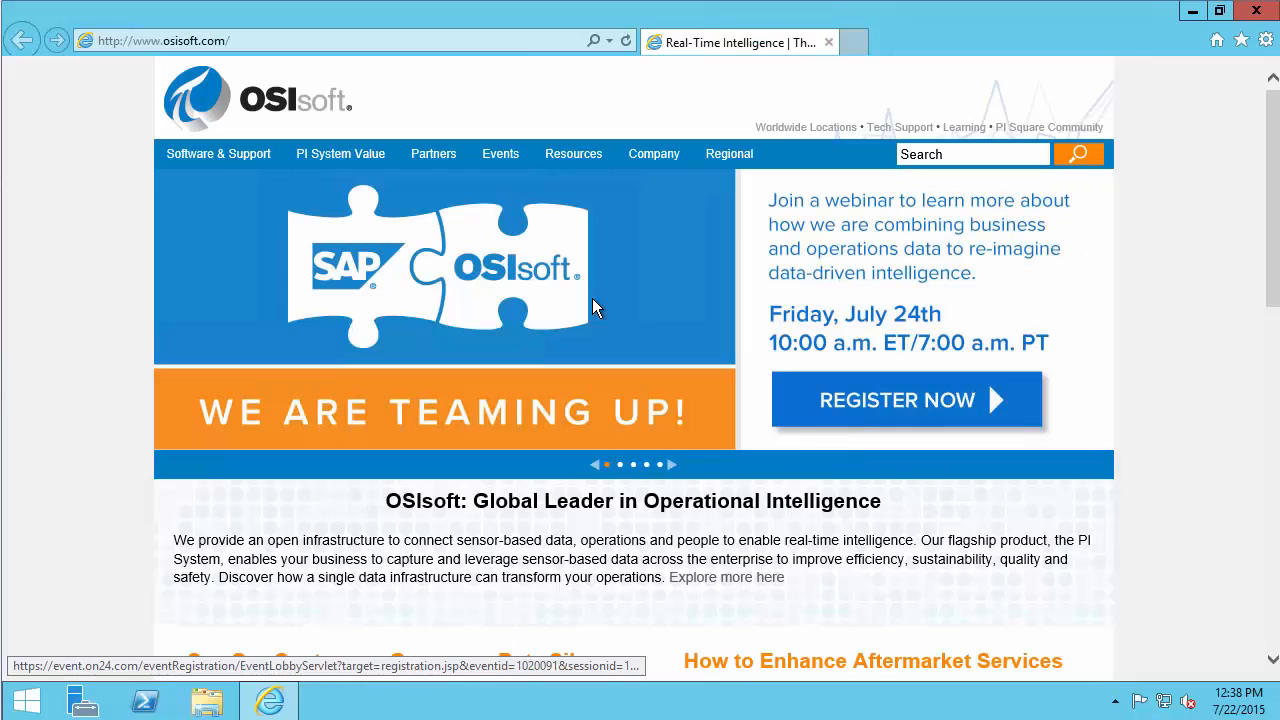
pyautogui.click(300, 40)
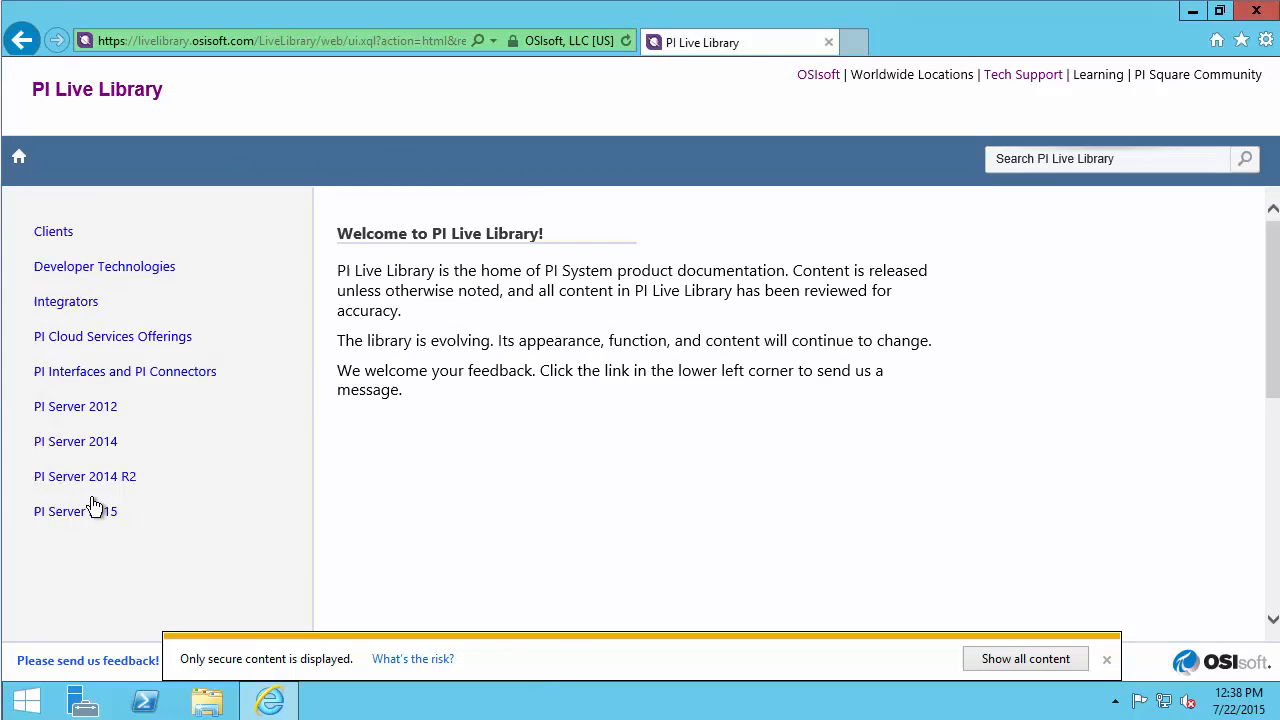
pyautogui.click(76, 512)
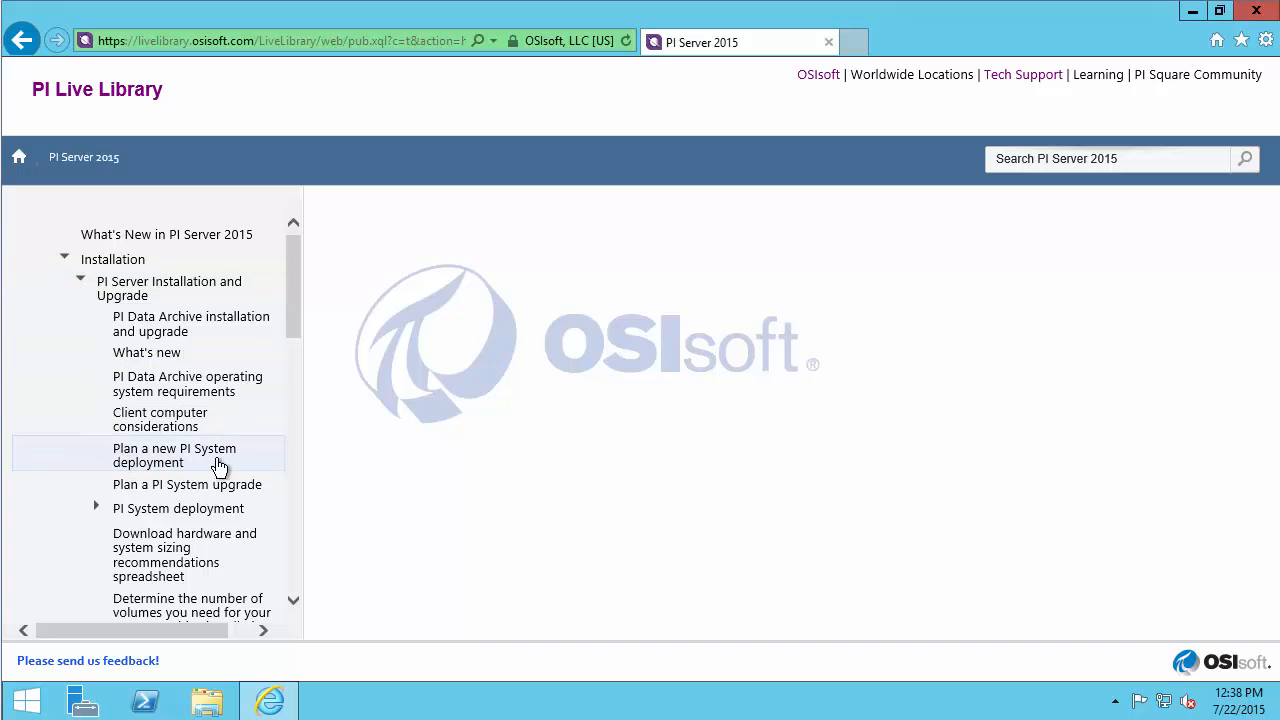
# Step: Navigate via Plan a new PI System deployment and PI System deployment to the PI System components topic
pyautogui.click(174, 456)
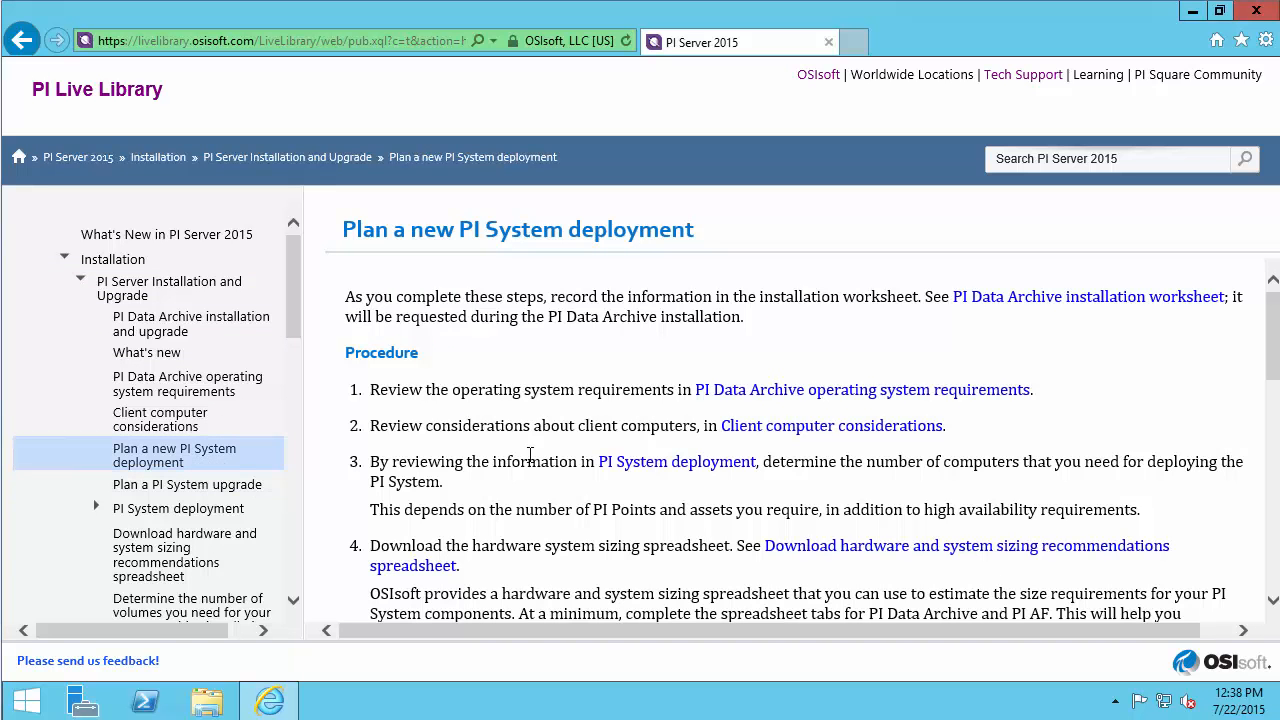
pyautogui.moveTo(704, 470)
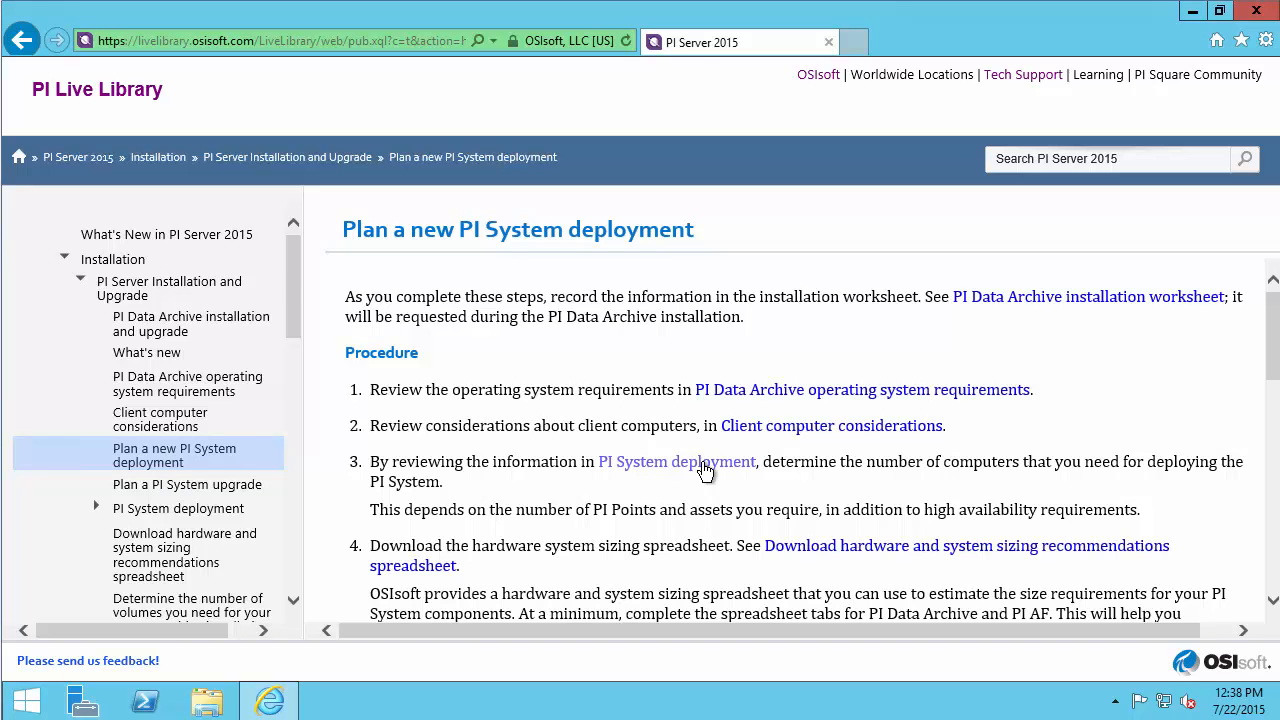
pyautogui.click(676, 460)
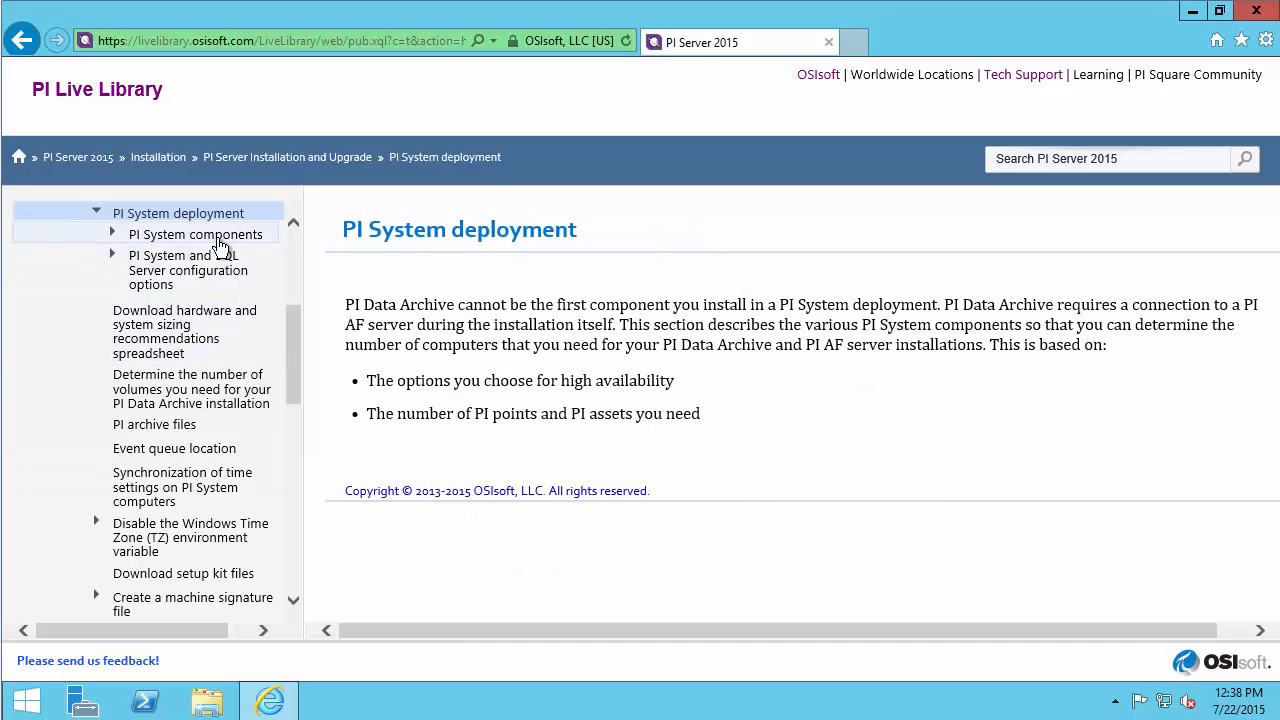
pyautogui.click(196, 234)
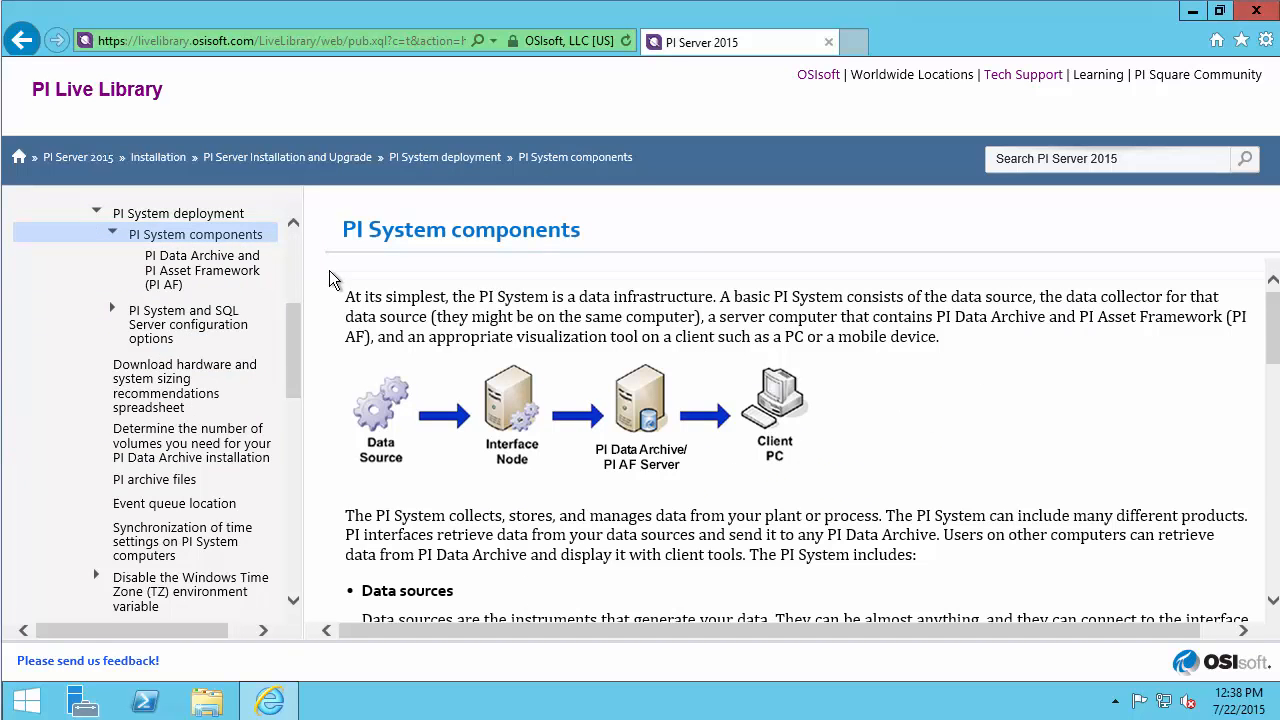
pyautogui.moveTo(484, 360)
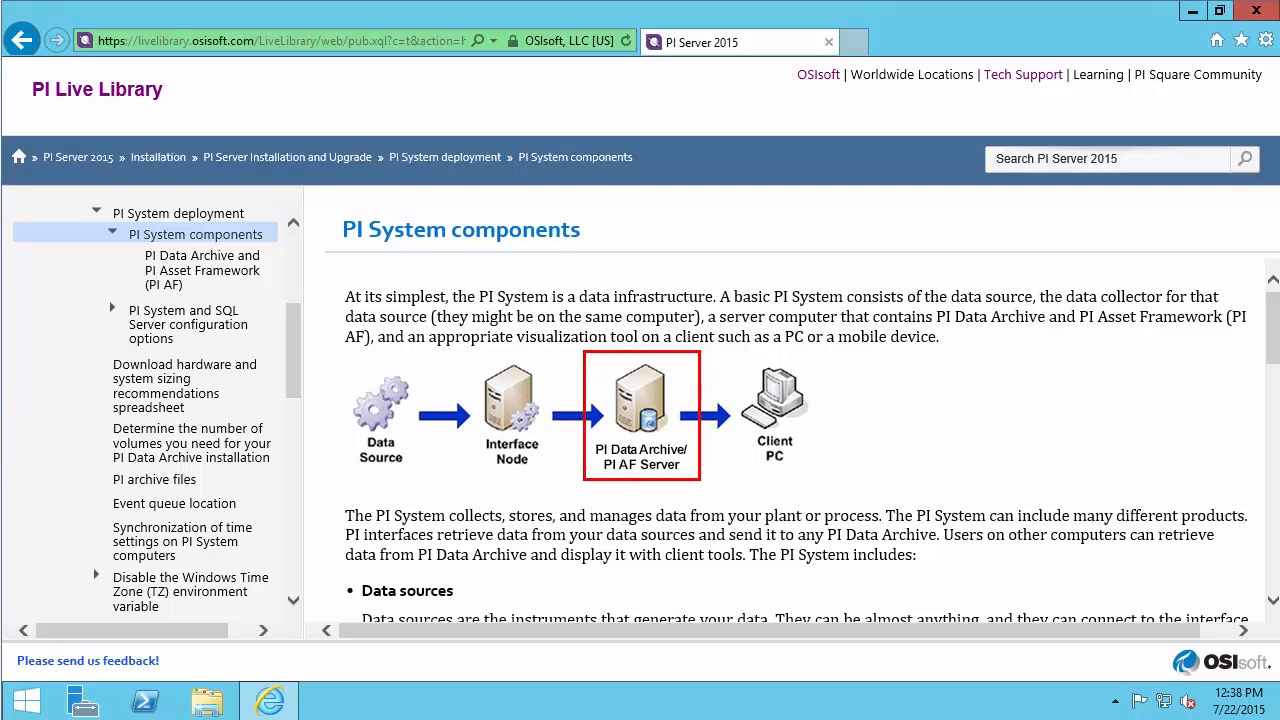
pyautogui.moveTo(712, 466)
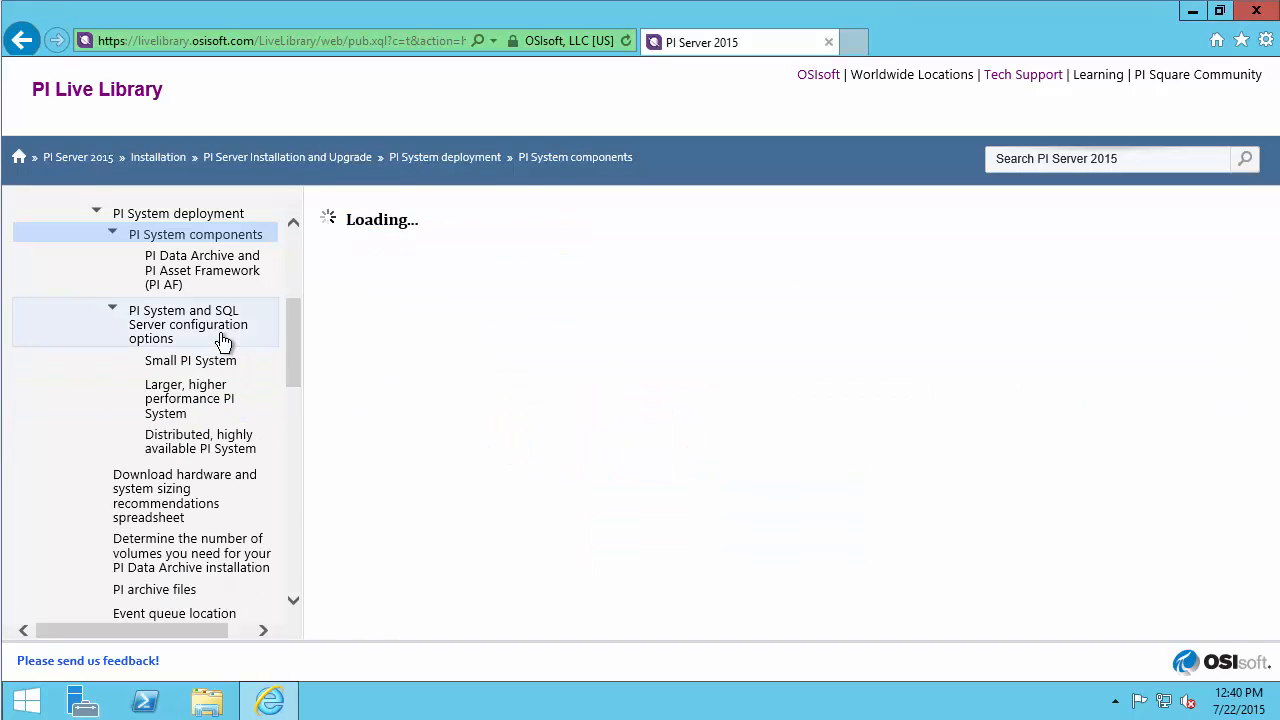
# Step: From the configuration options topic, view the Small PI System topic down to its single-server architecture diagram
pyautogui.click(188, 324)
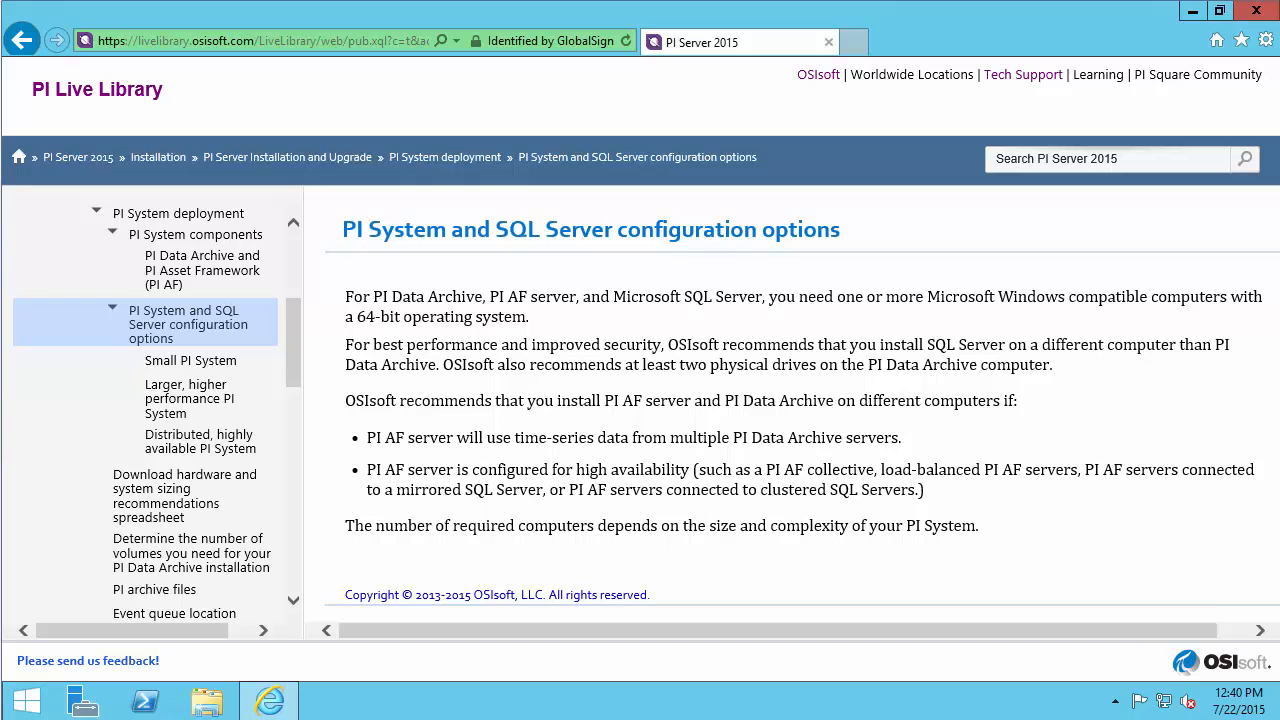
pyautogui.click(190, 360)
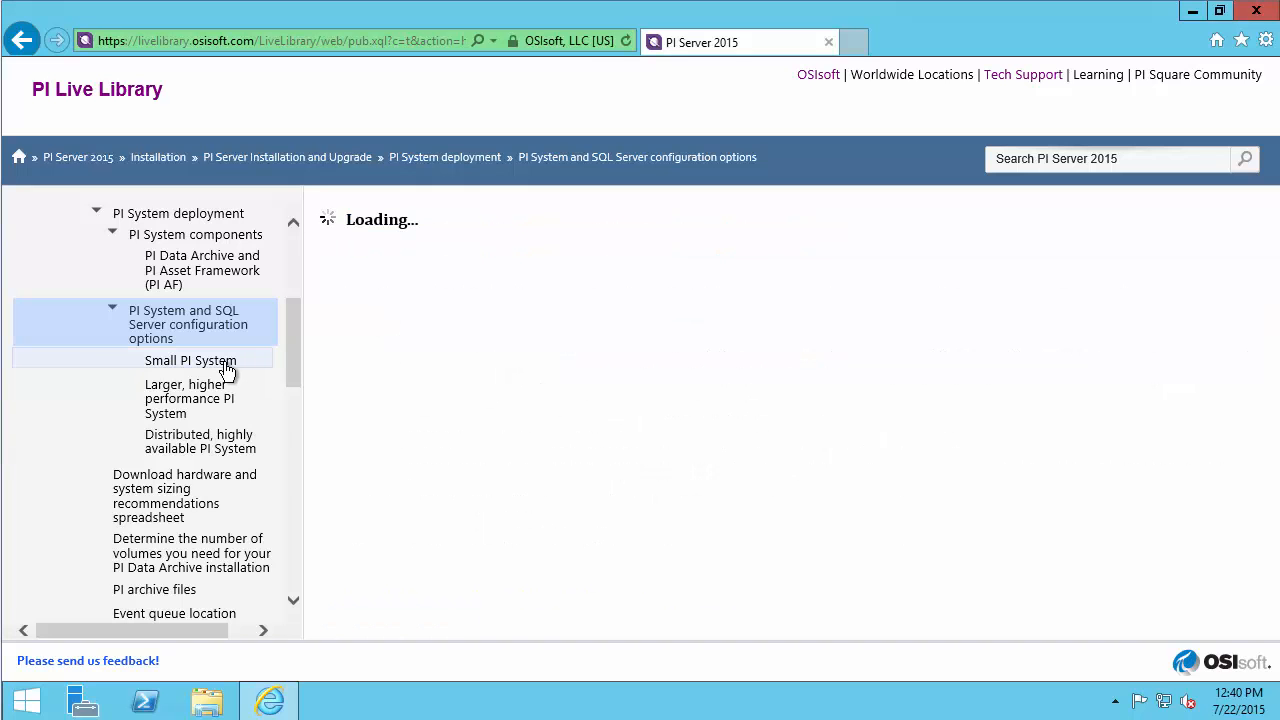
pyautogui.click(190, 360)
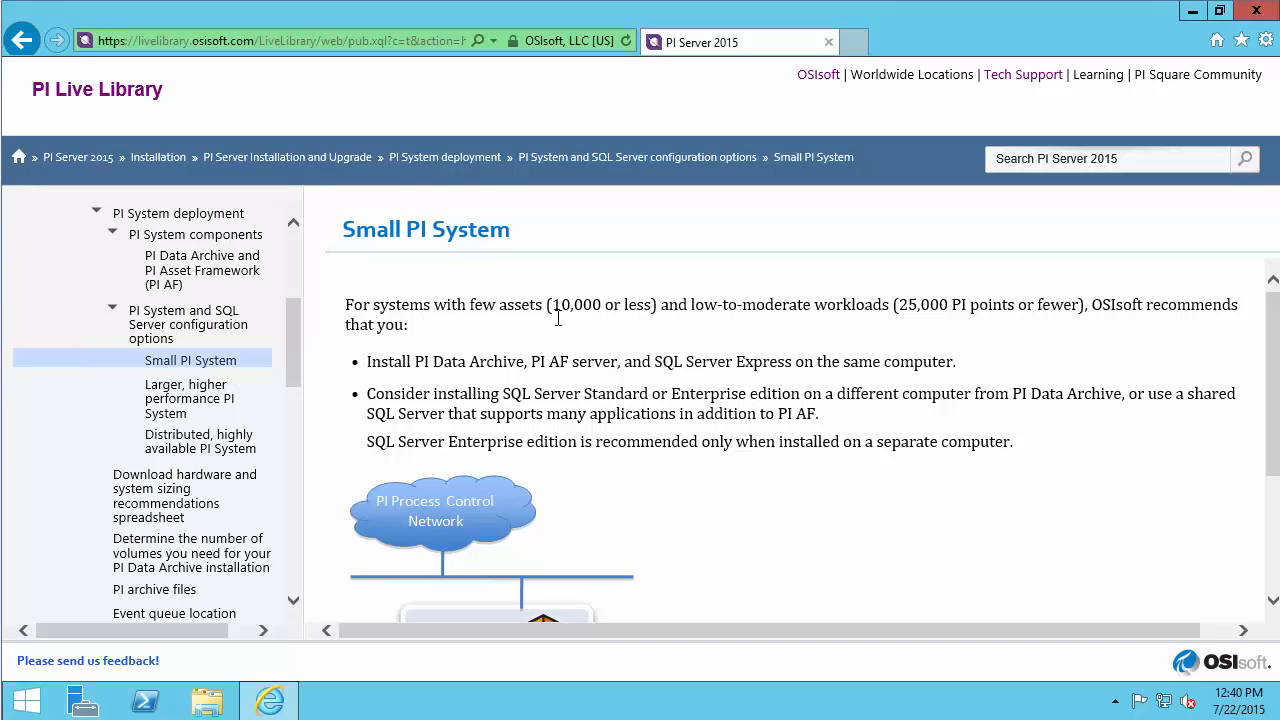
pyautogui.moveTo(562, 332)
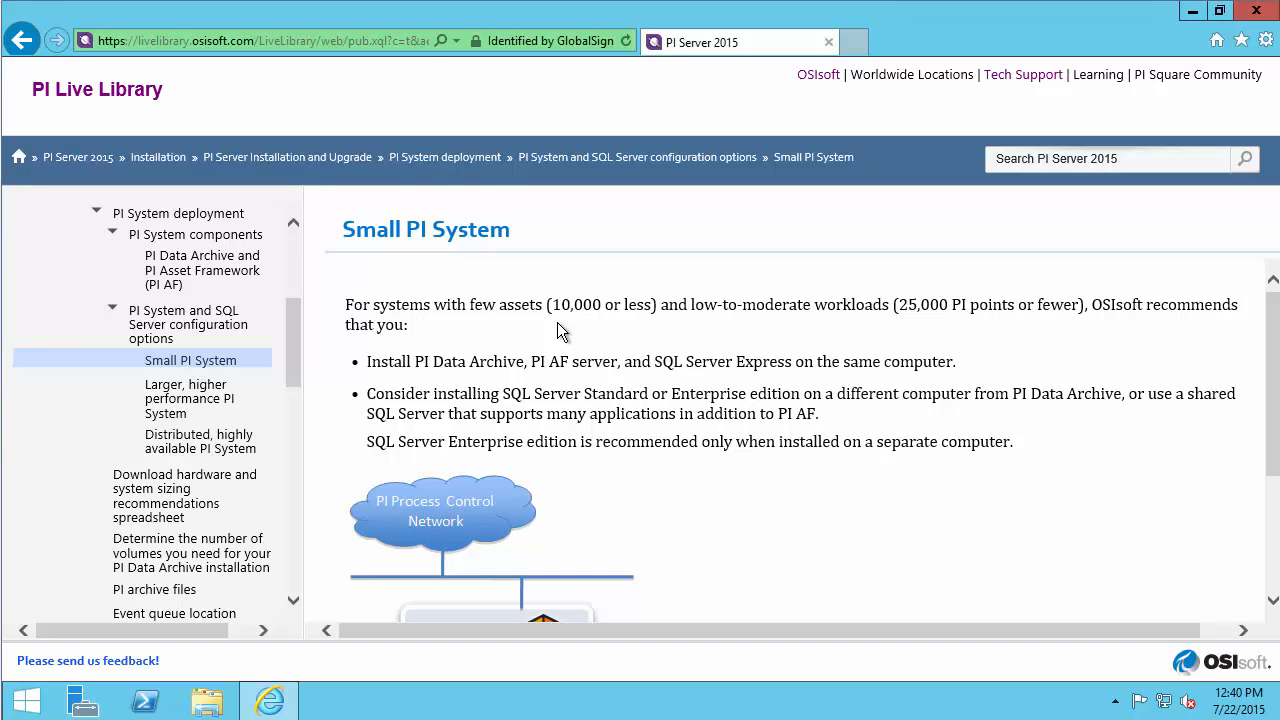
pyautogui.moveTo(830, 514)
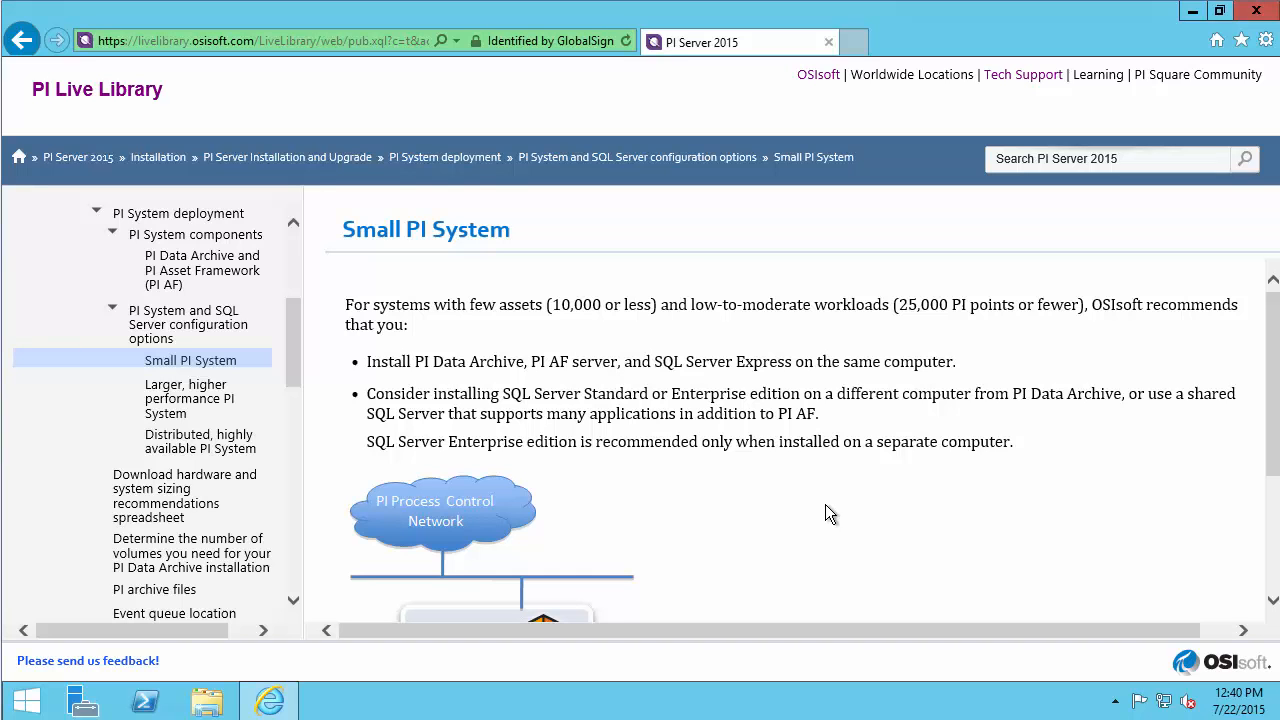
pyautogui.scroll(-3)
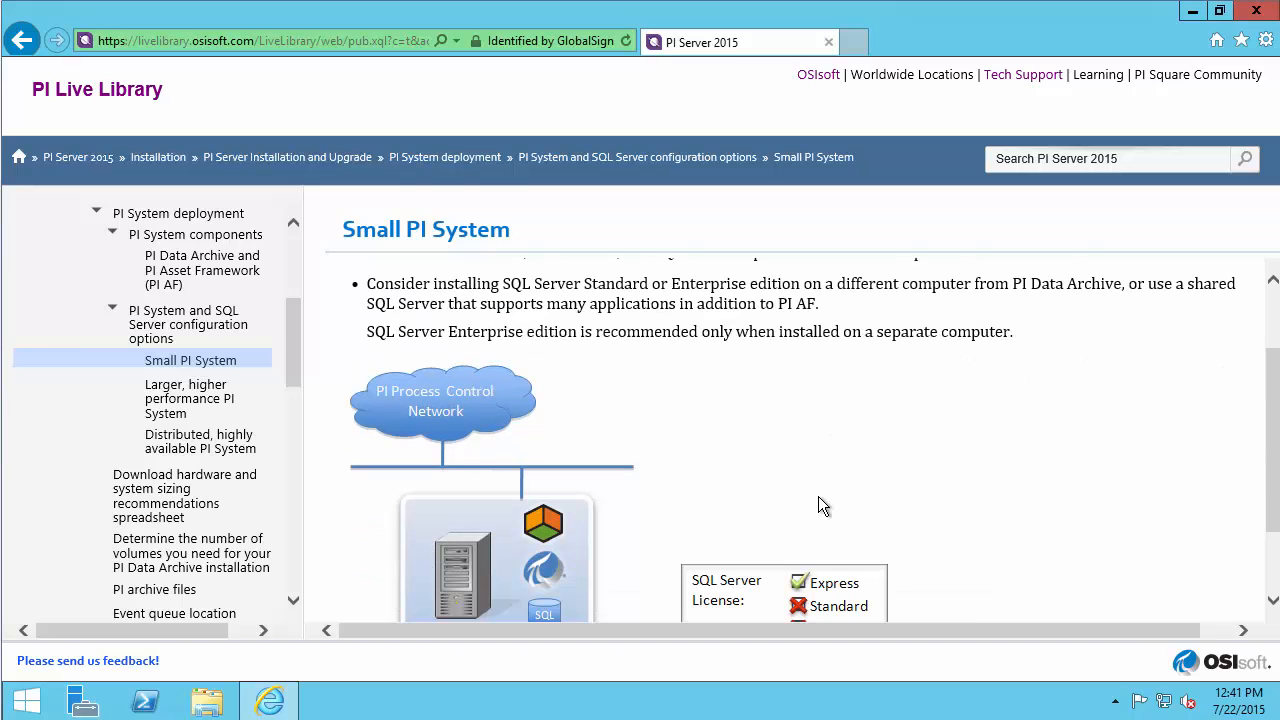
pyautogui.scroll(-3)
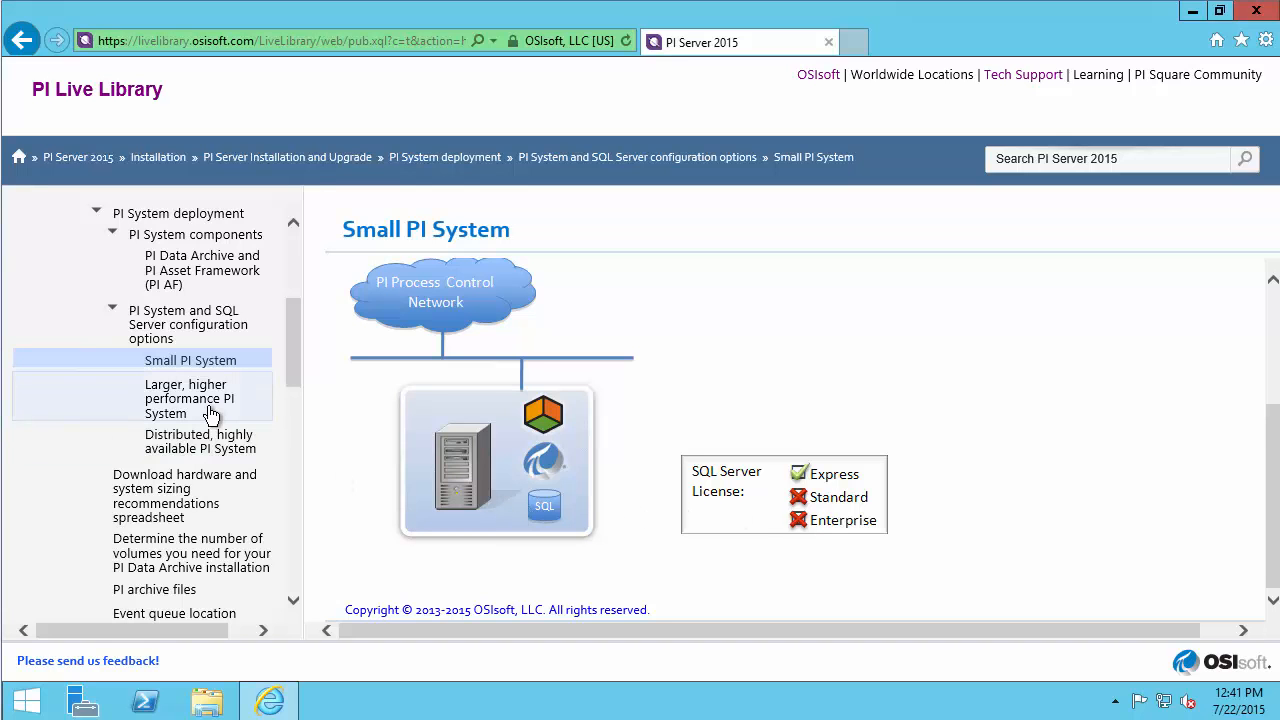
# Step: View the Larger, higher performance PI System topic down to its separate SQL Server diagram and license box
pyautogui.click(188, 398)
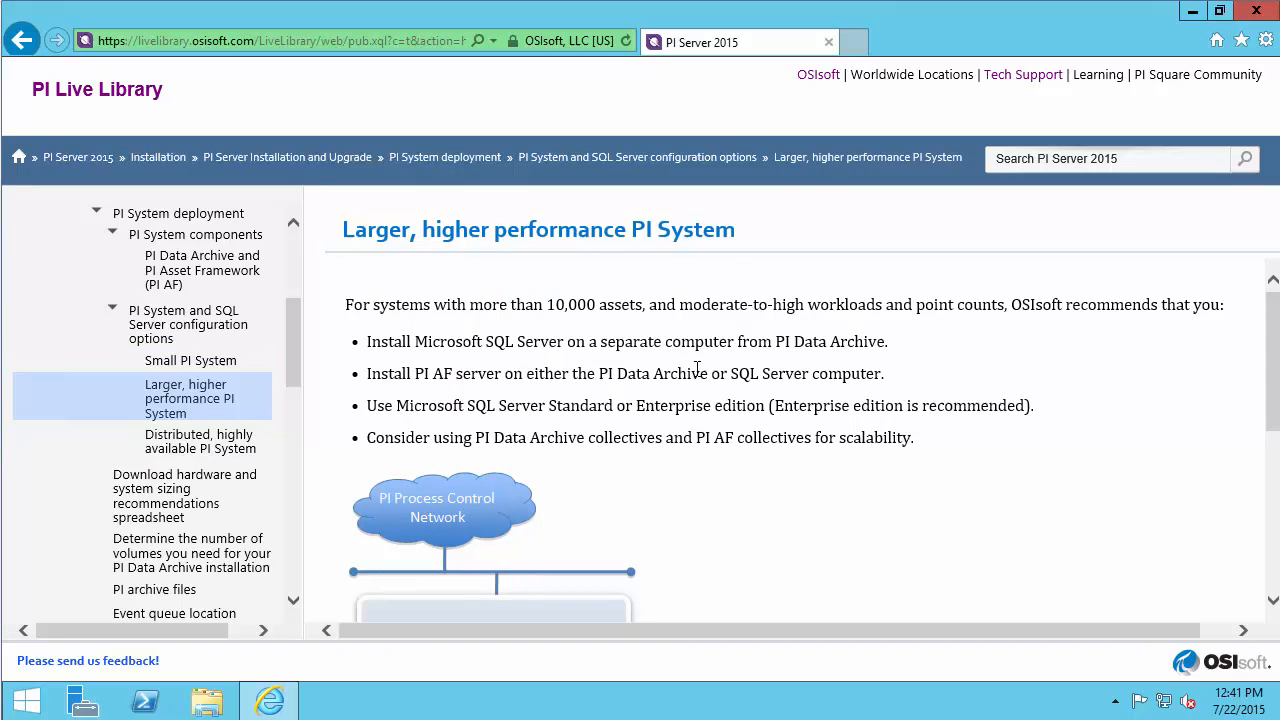
pyautogui.scroll(-3)
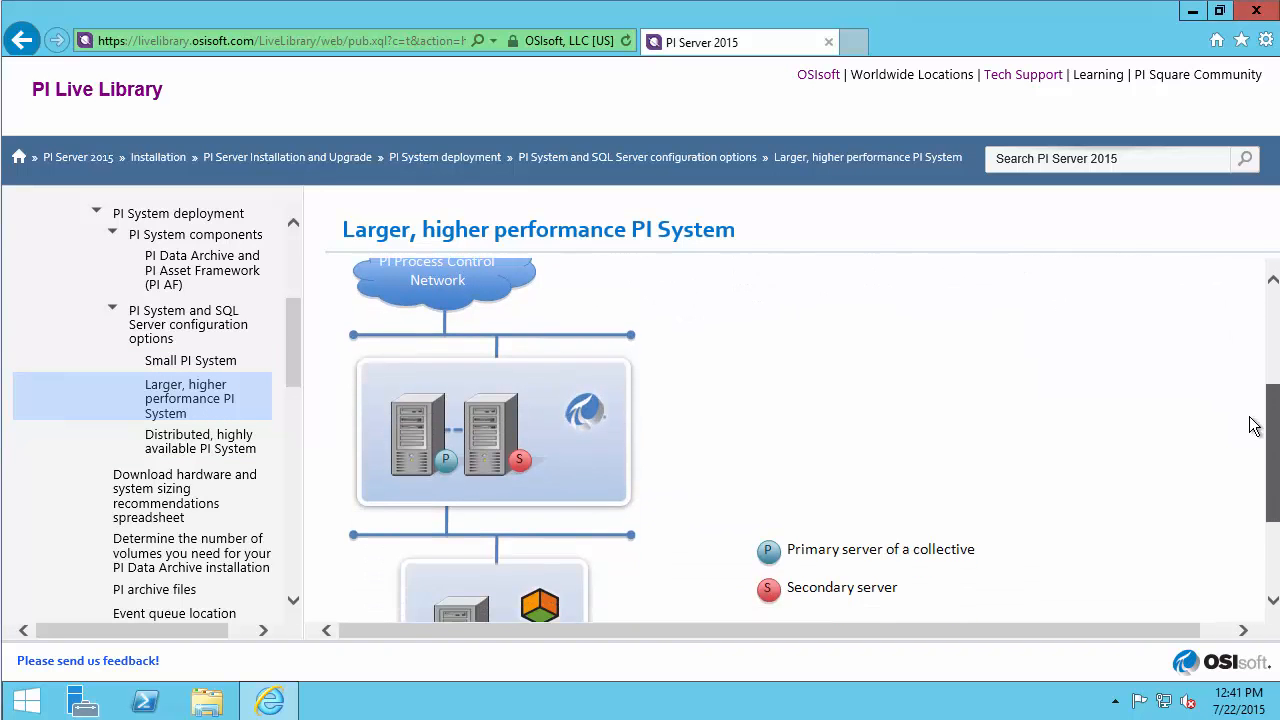
pyautogui.scroll(-3)
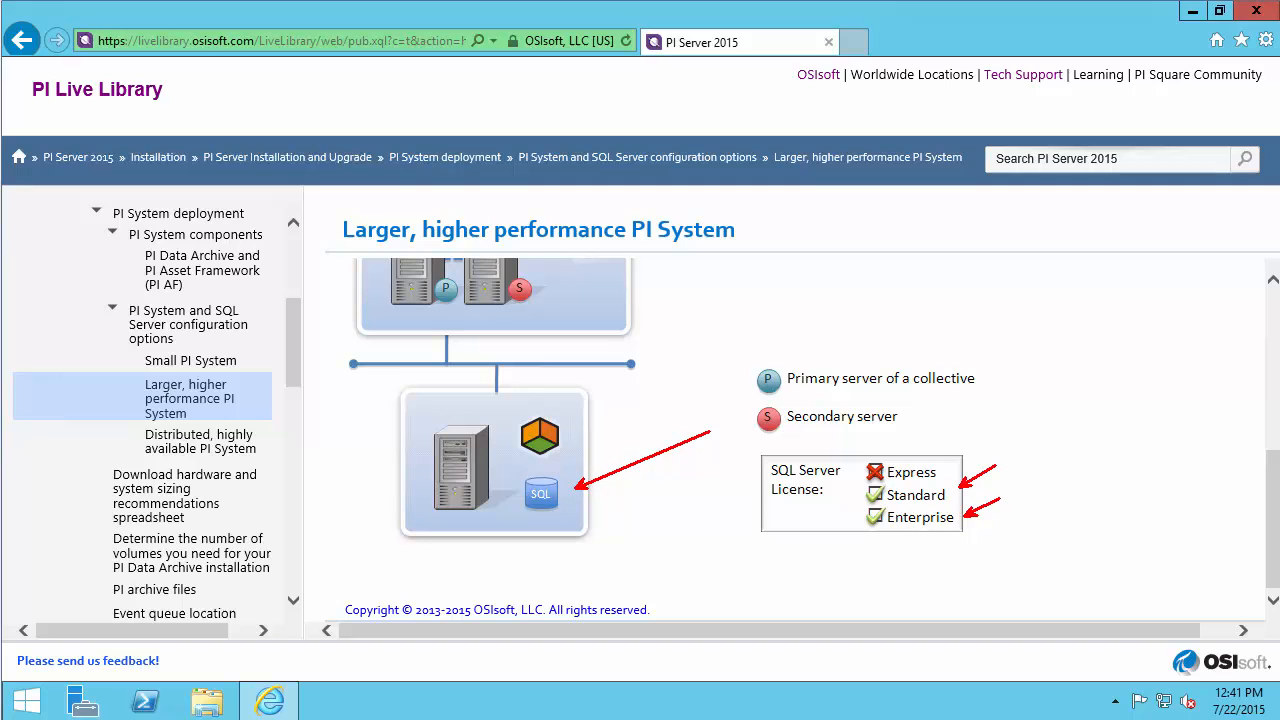
pyautogui.moveTo(732, 542)
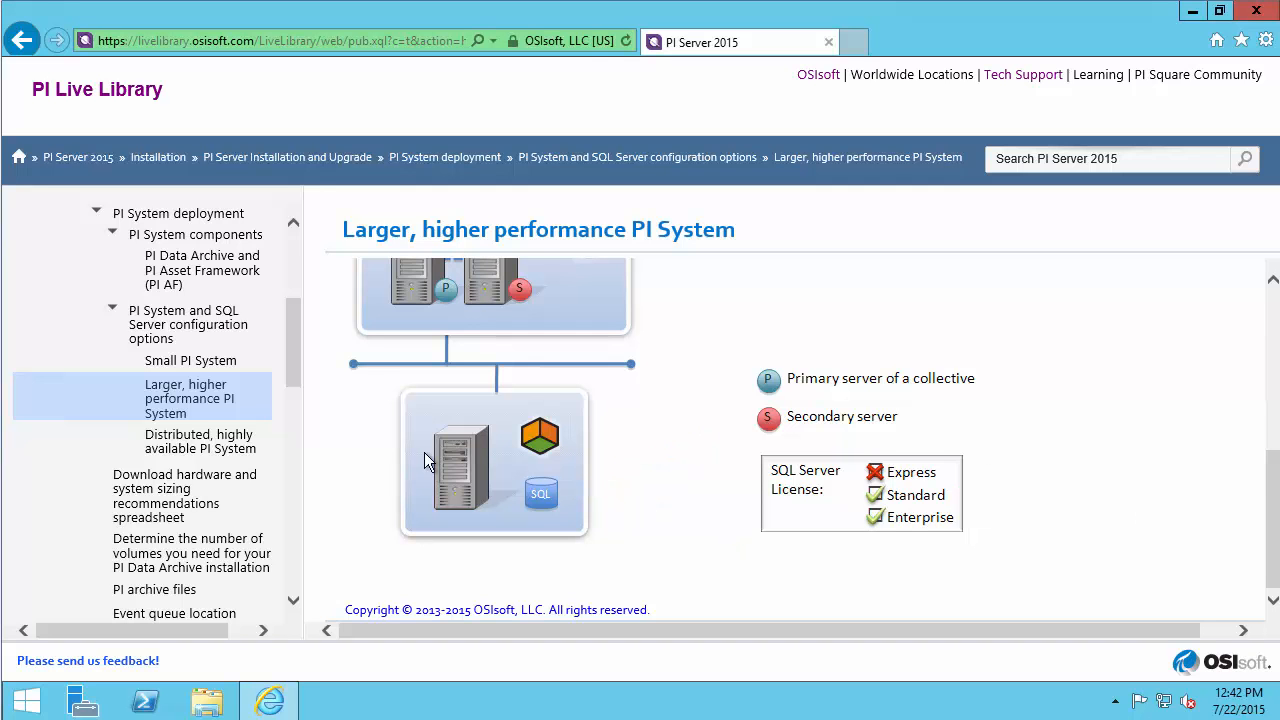
# Step: Revisit the Small PI System topic and look over its diagram again
pyautogui.click(190, 360)
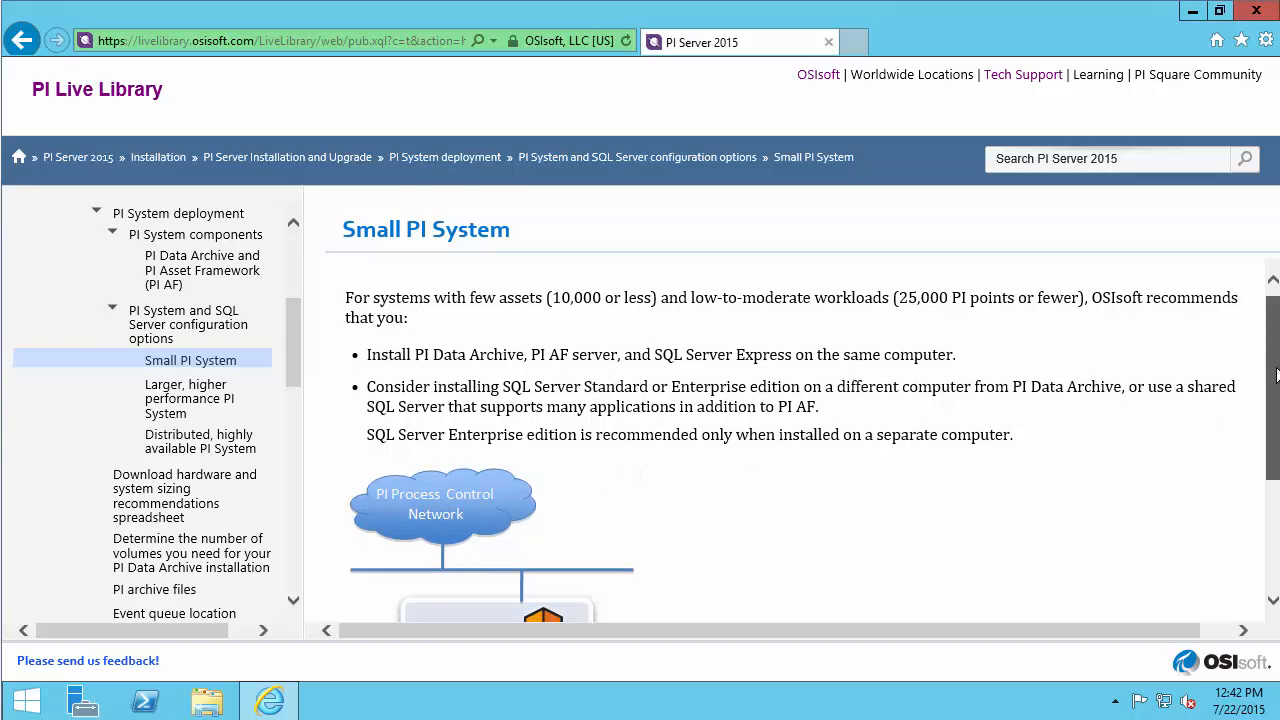
pyautogui.scroll(-3)
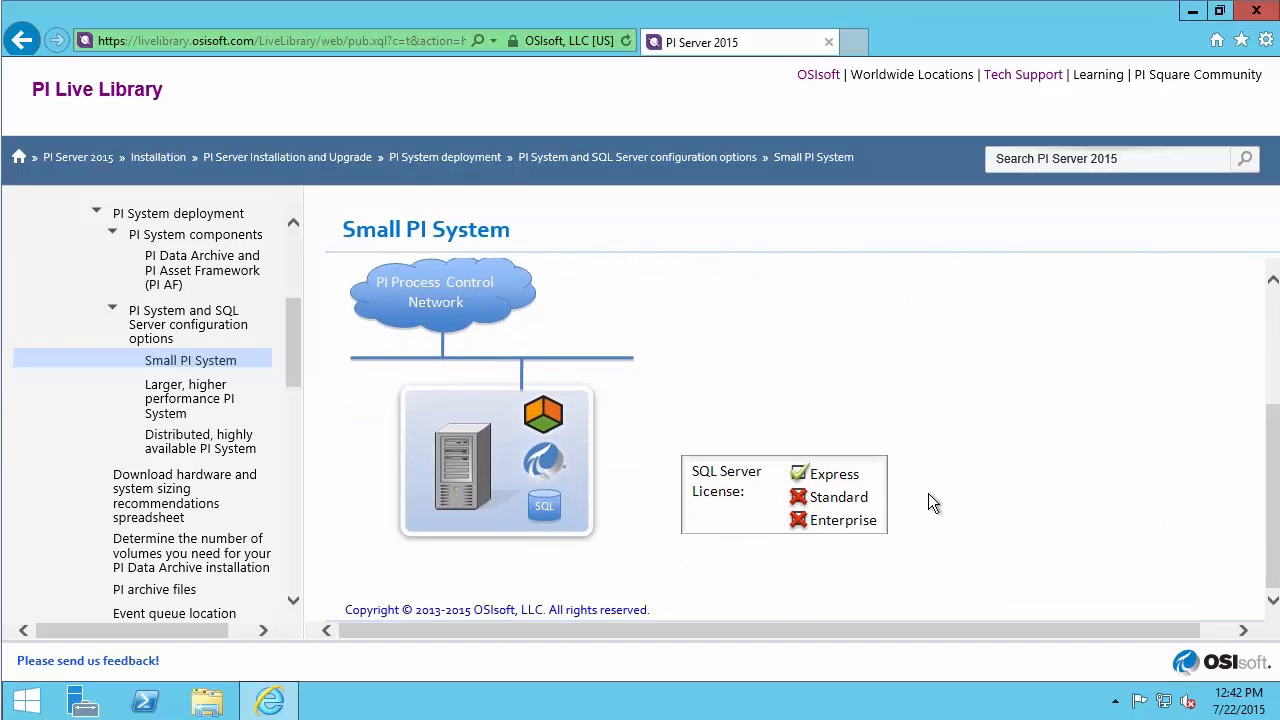
pyautogui.moveTo(920, 502)
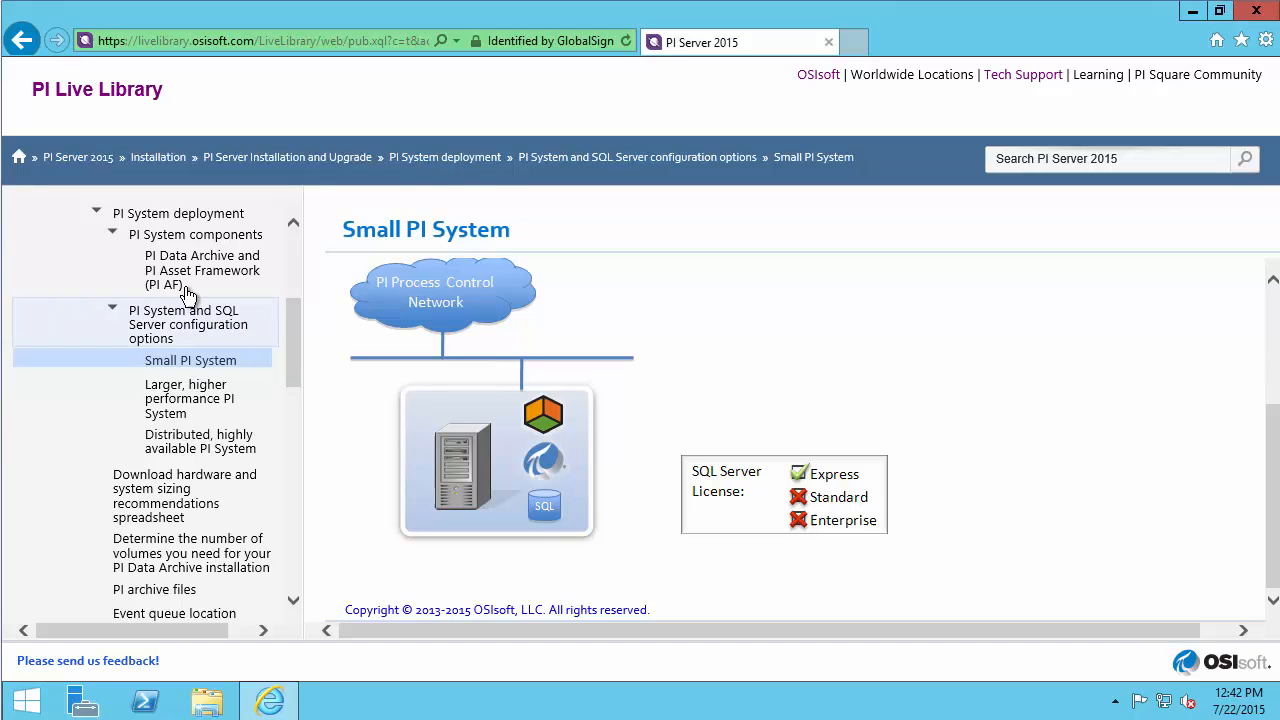
pyautogui.moveTo(296, 350)
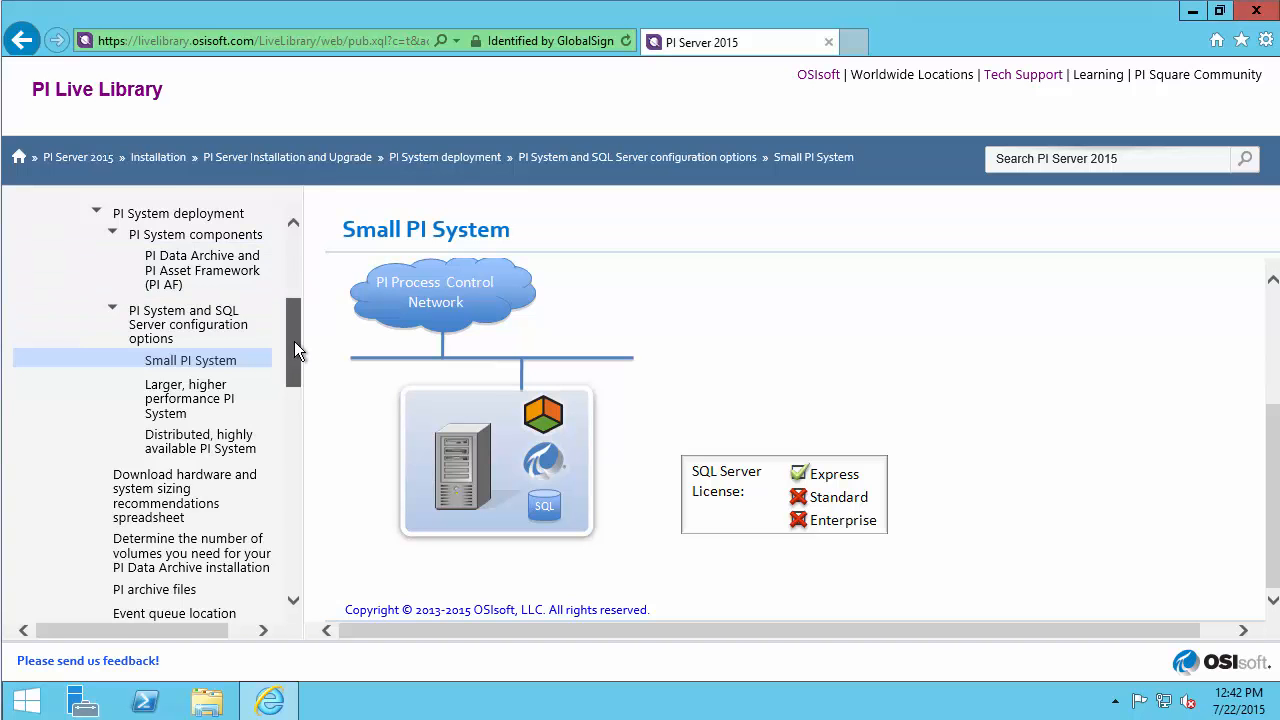
pyautogui.scroll(3)
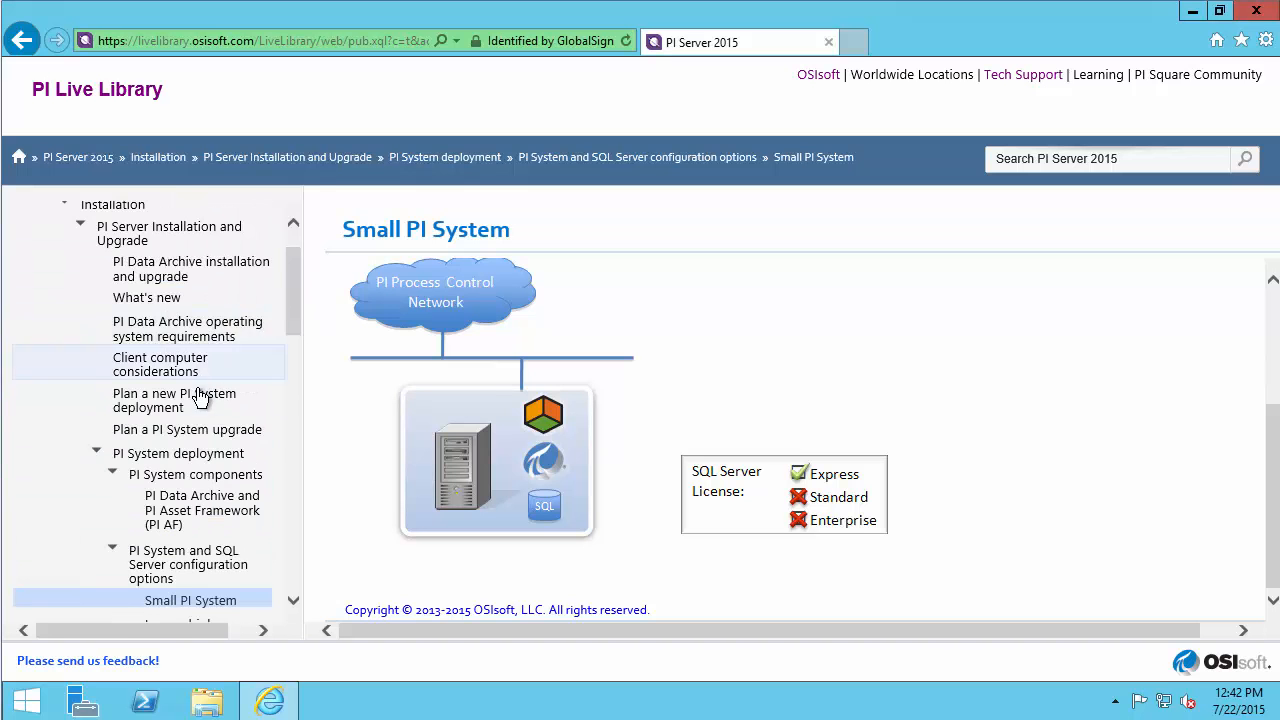
# Step: Return to Plan a new PI System deployment and reach step 4 on the hardware sizing spreadsheet
pyautogui.click(174, 400)
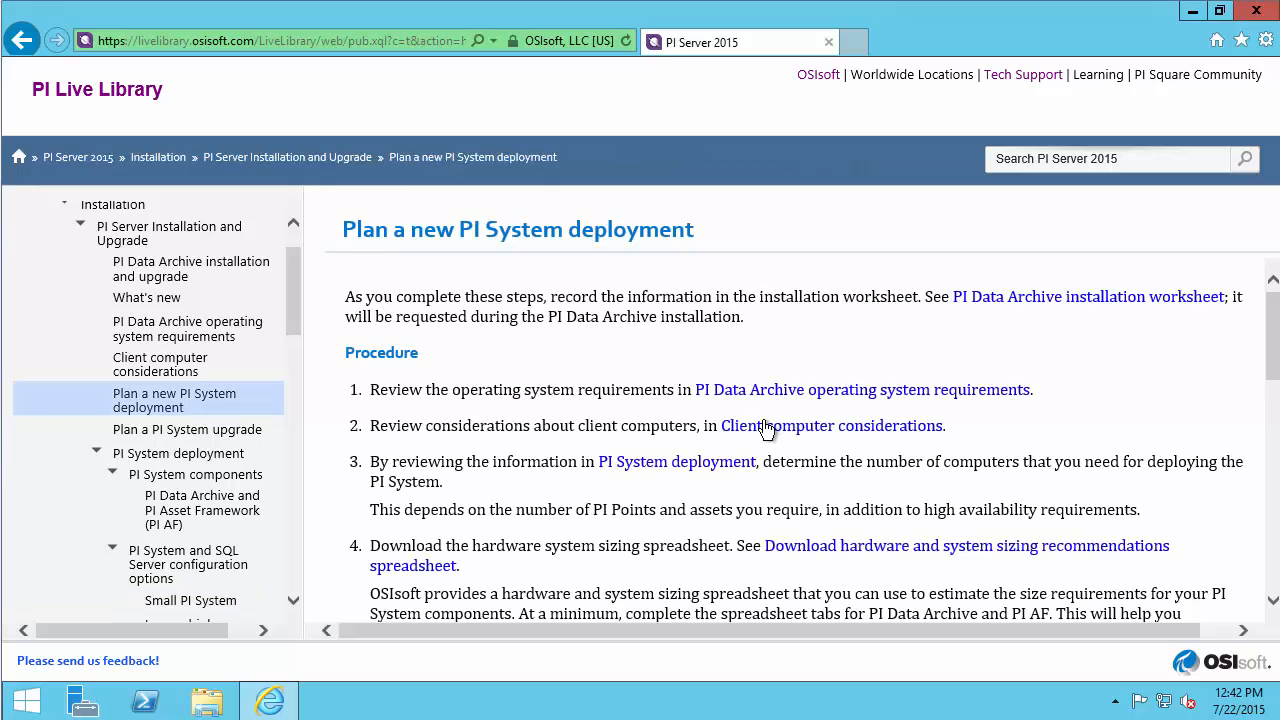
pyautogui.scroll(-3)
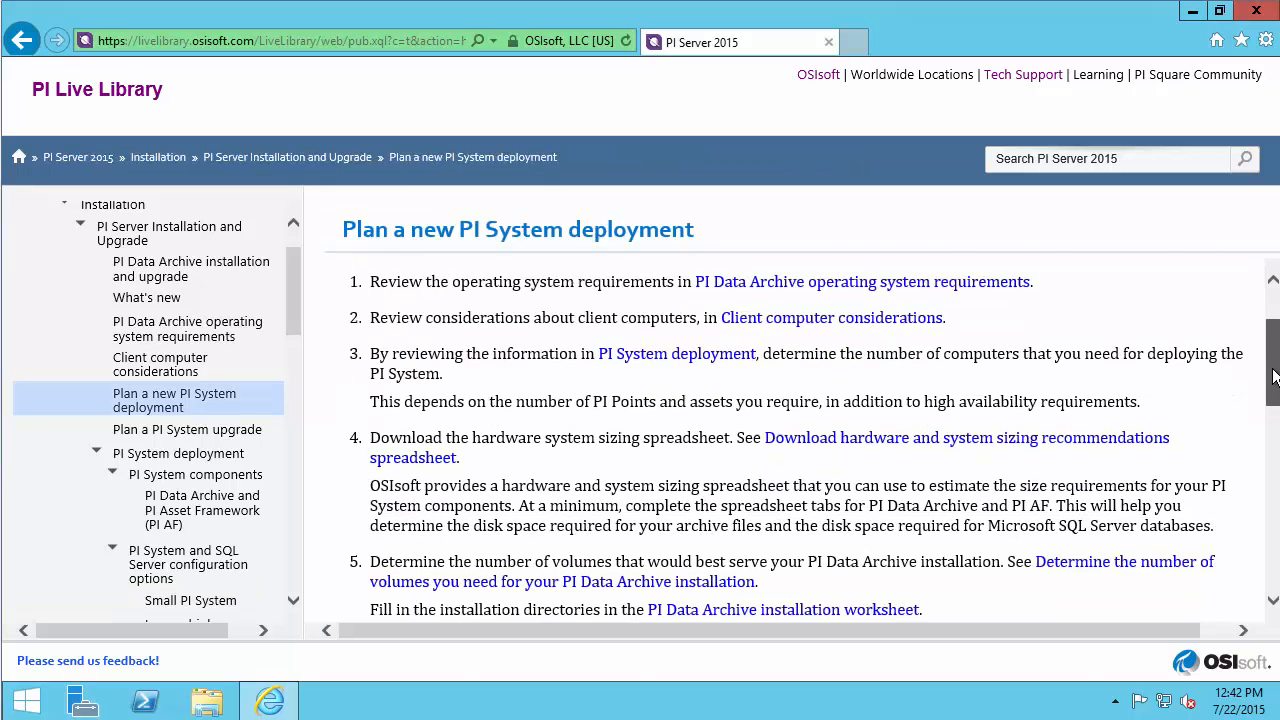
pyautogui.scroll(-3)
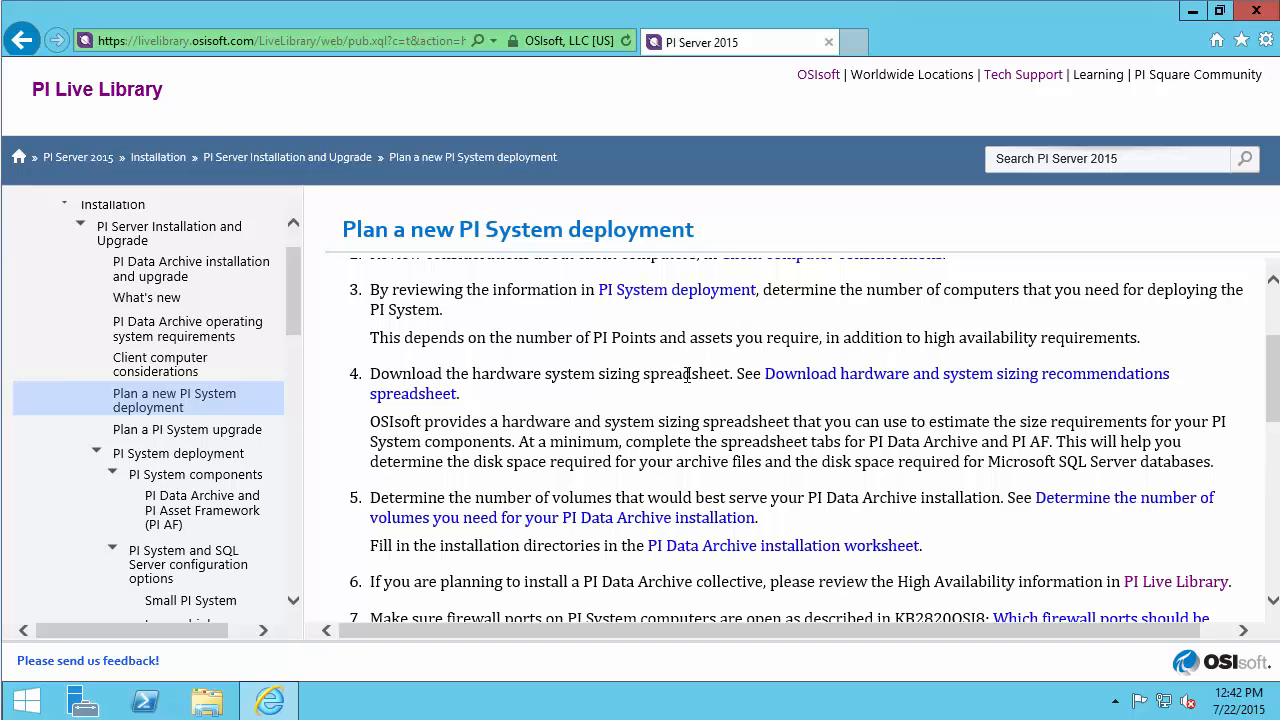
pyautogui.moveTo(788, 380)
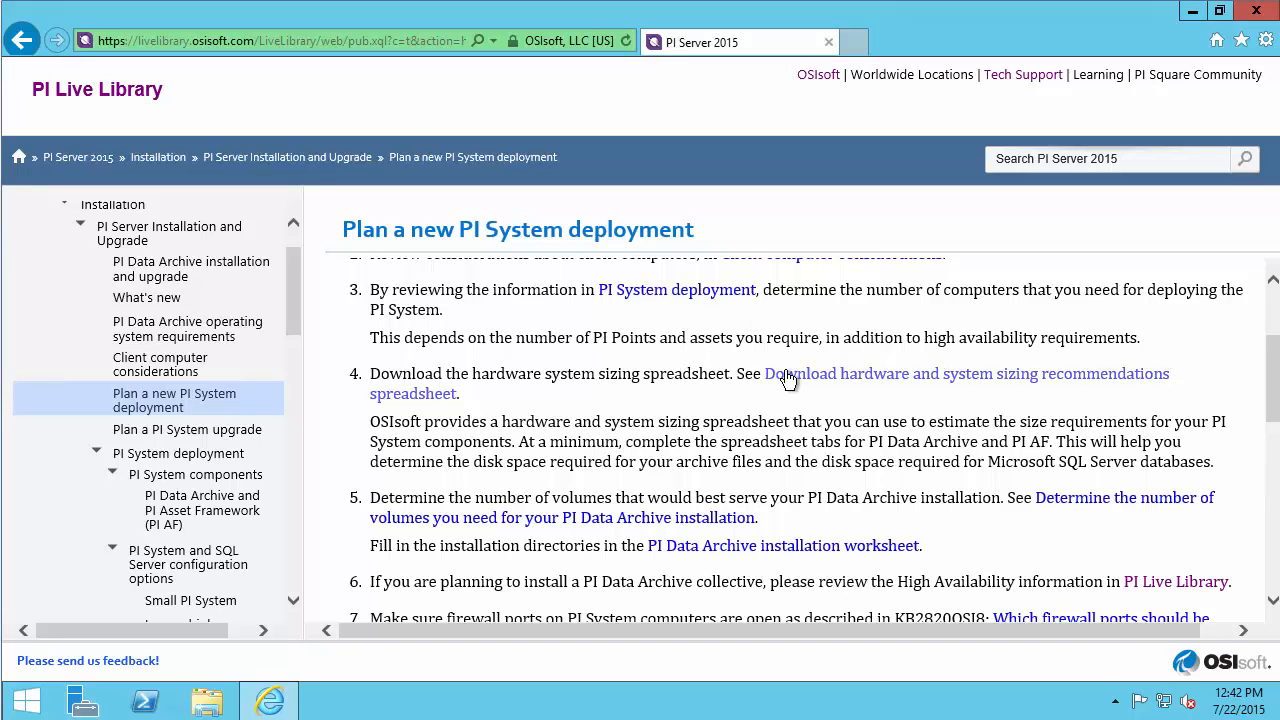
pyautogui.click(788, 374)
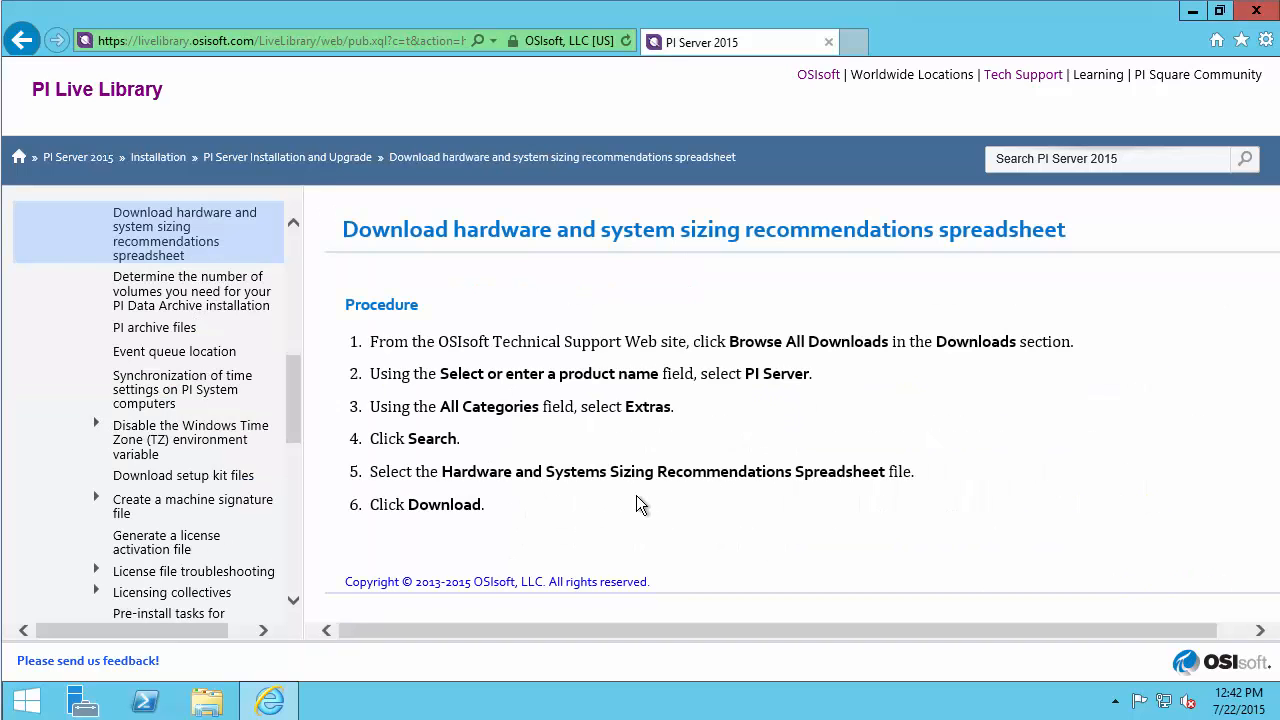
pyautogui.moveTo(604, 520)
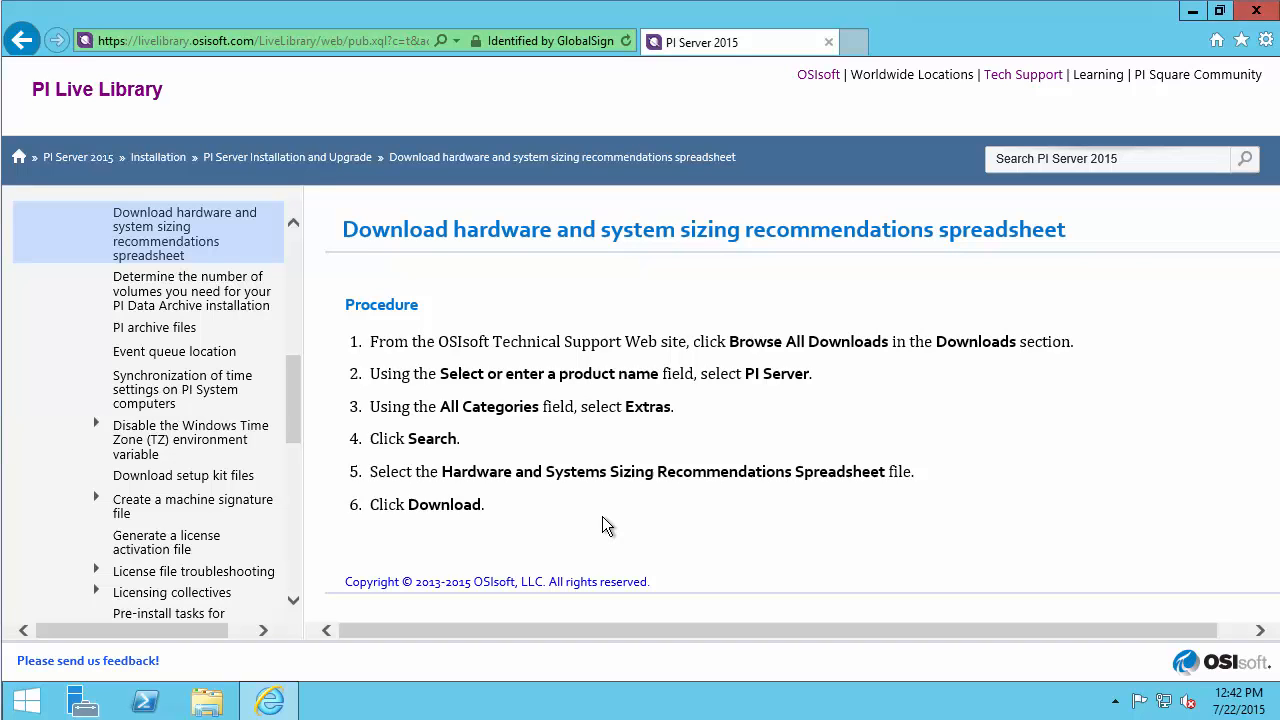
pyautogui.moveTo(1048, 292)
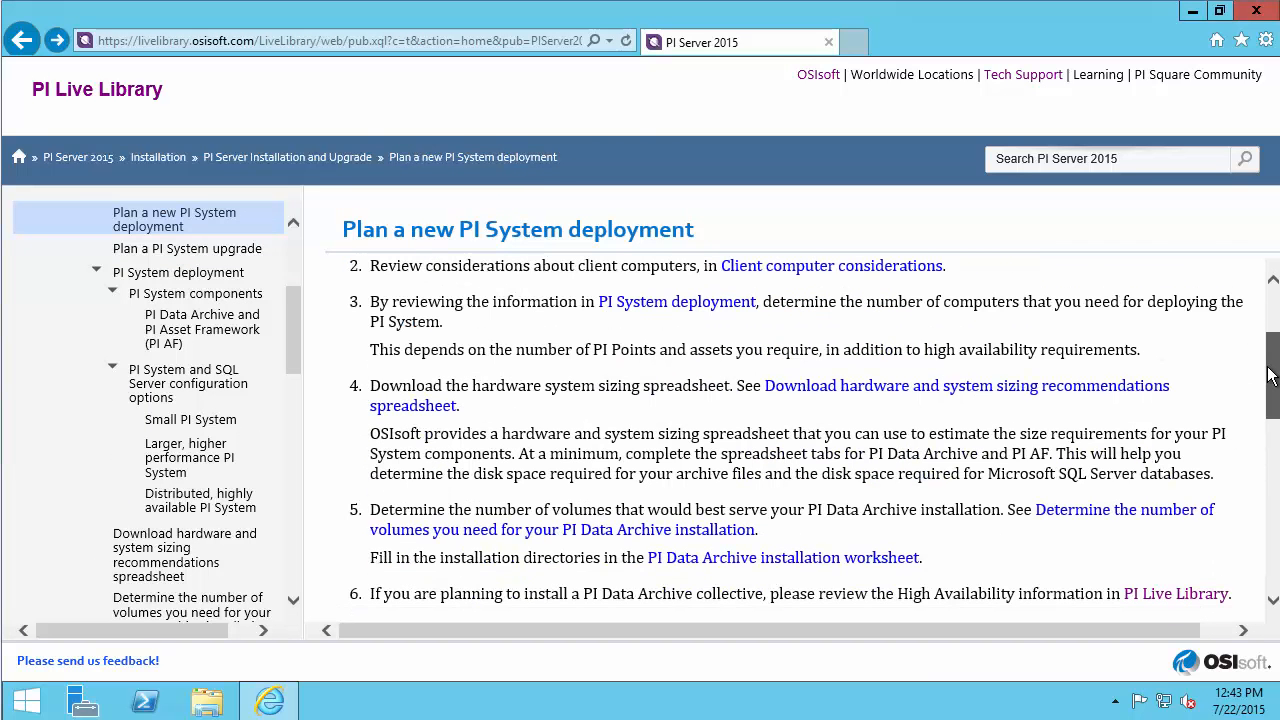
# Step: Follow the Determine the number of volumes link in step 5 and read through its disk volume table
pyautogui.scroll(-3)
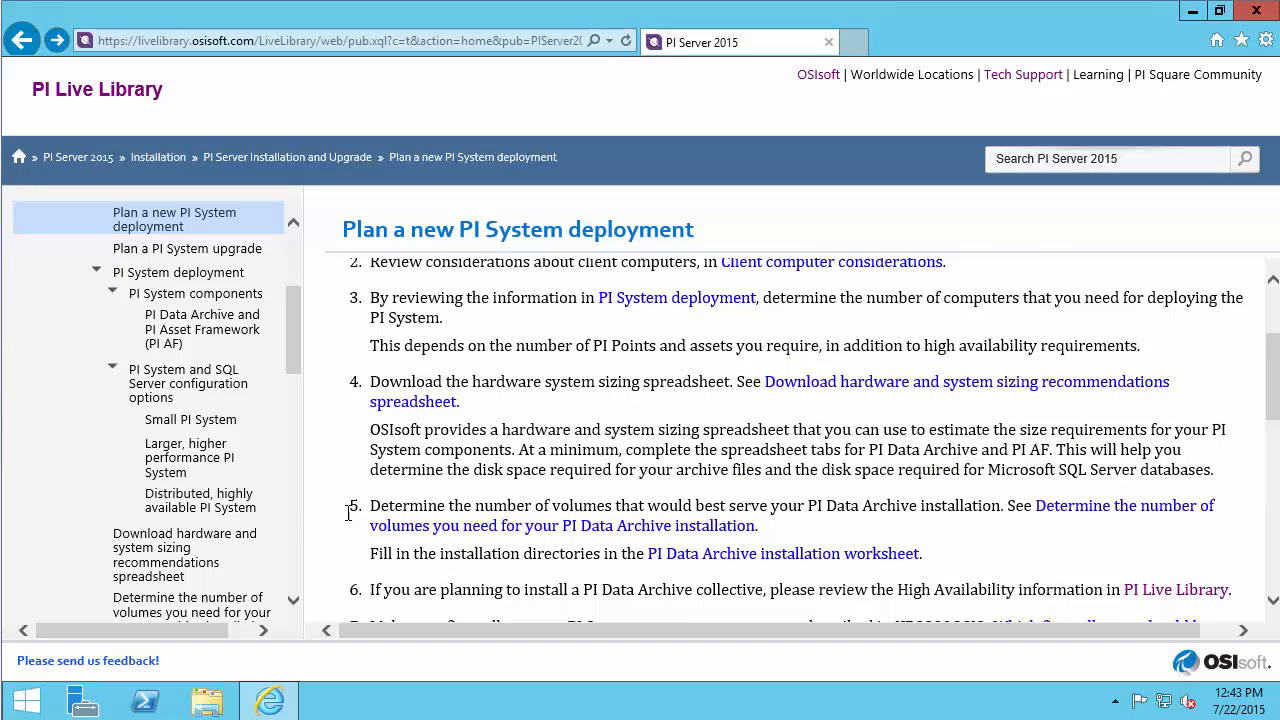
pyautogui.moveTo(380, 528)
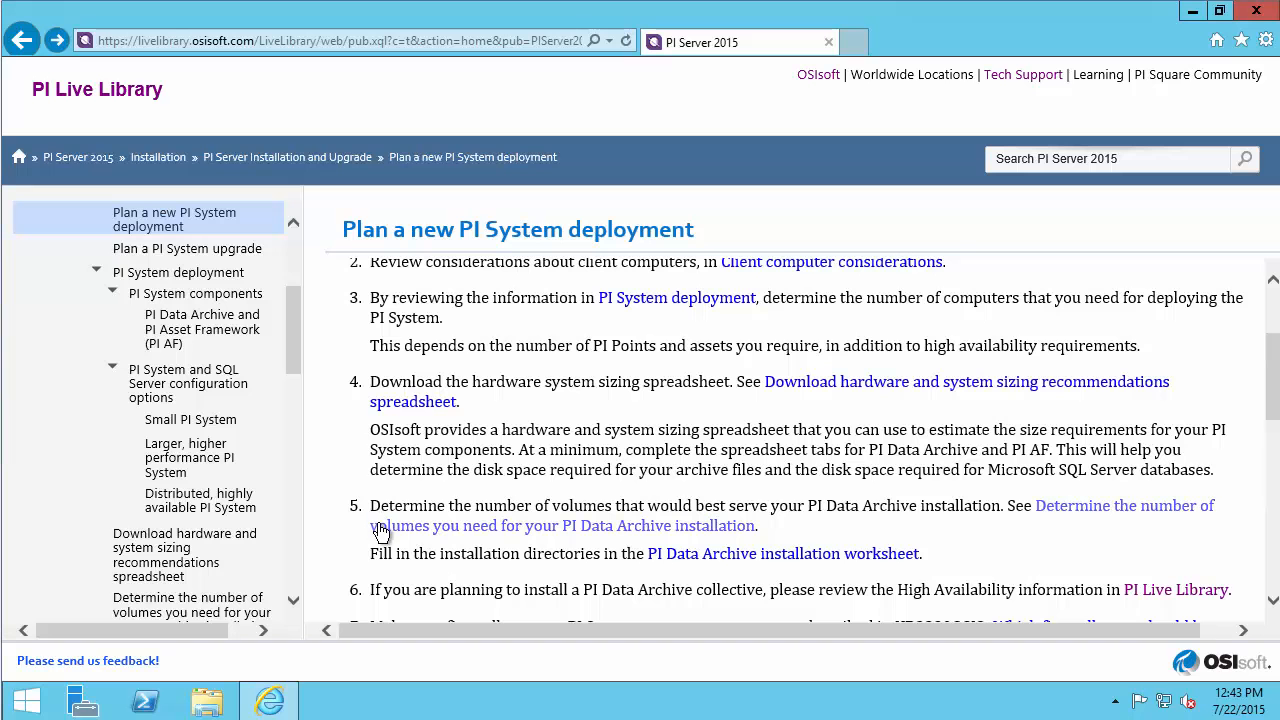
pyautogui.moveTo(408, 532)
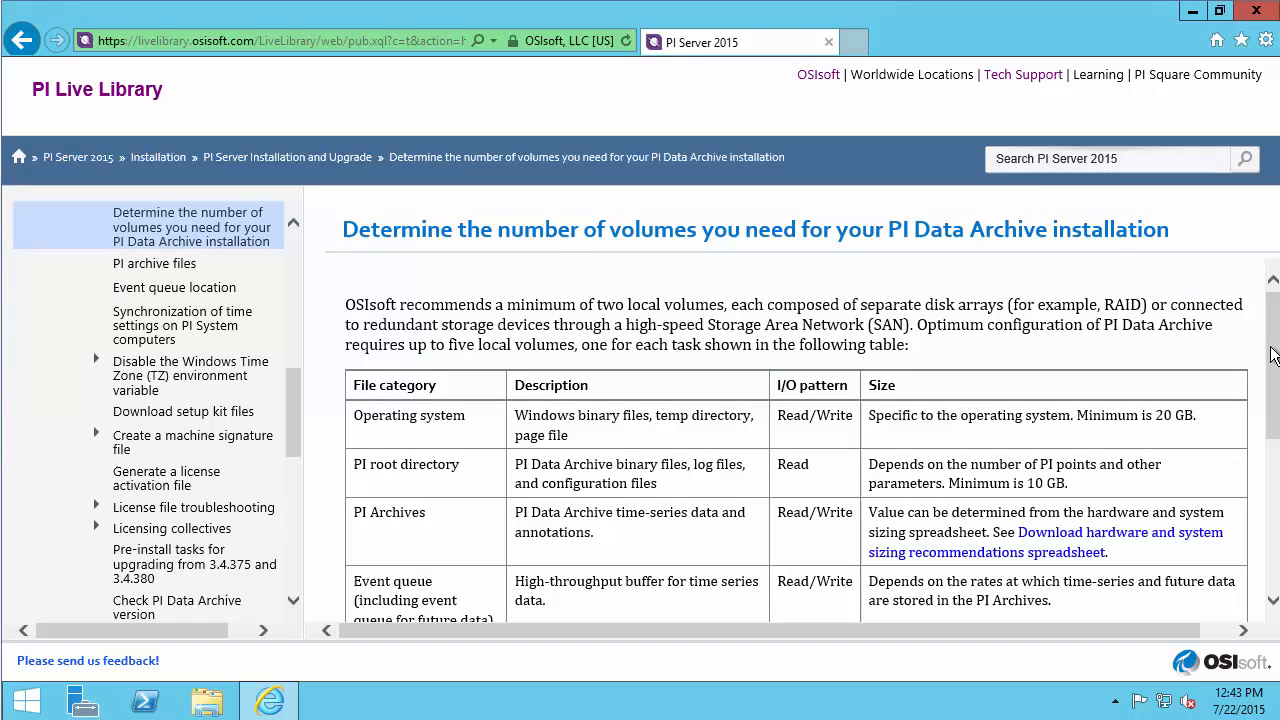
pyautogui.scroll(-3)
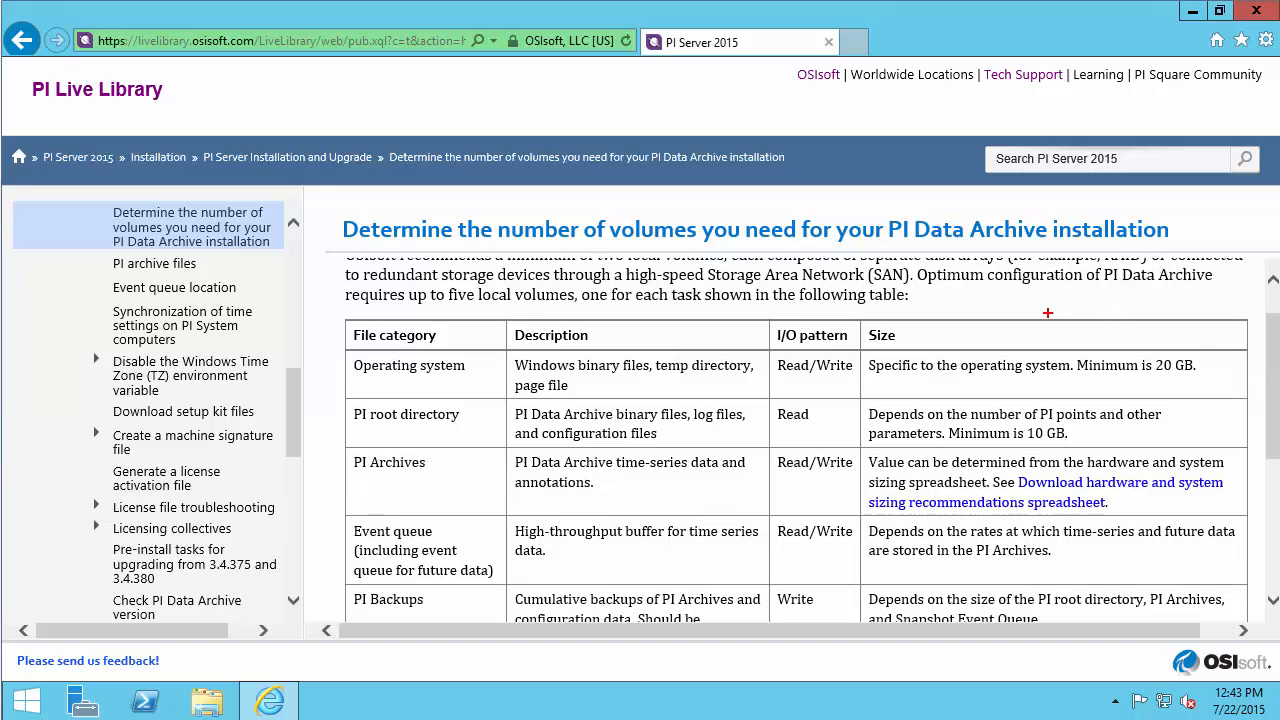
pyautogui.moveTo(588, 304)
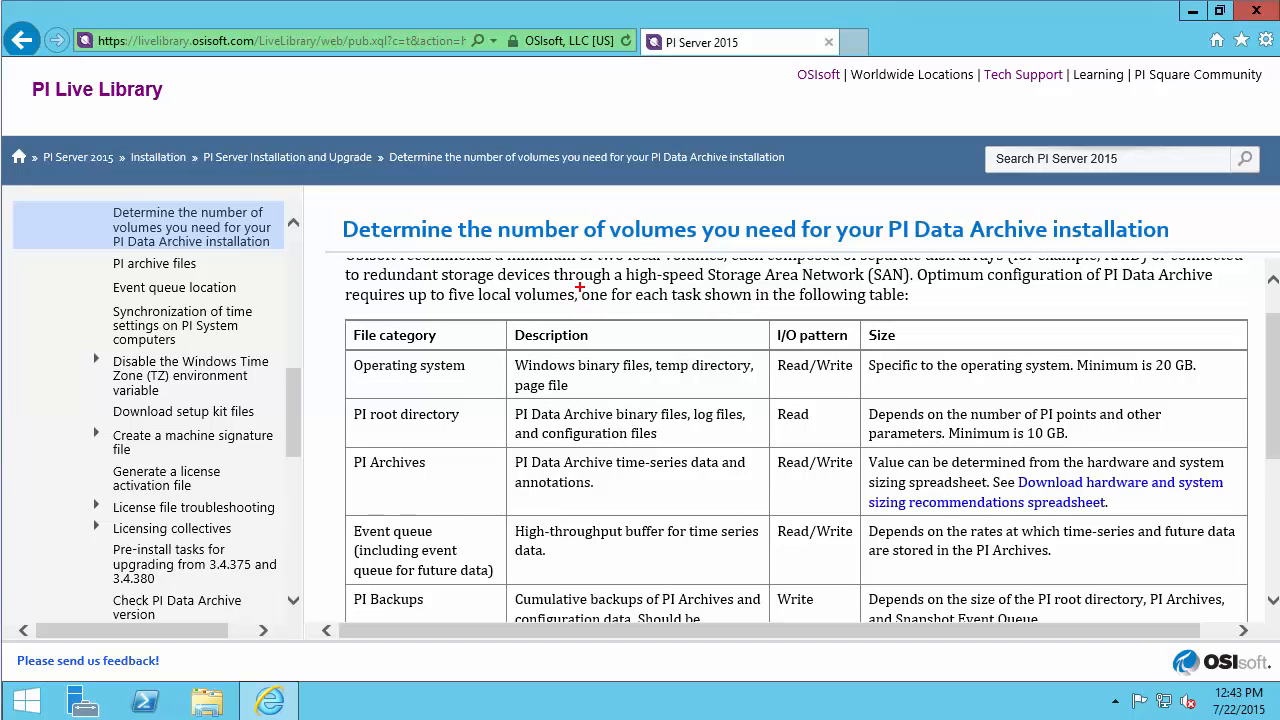
pyautogui.doubleClick(750, 296)
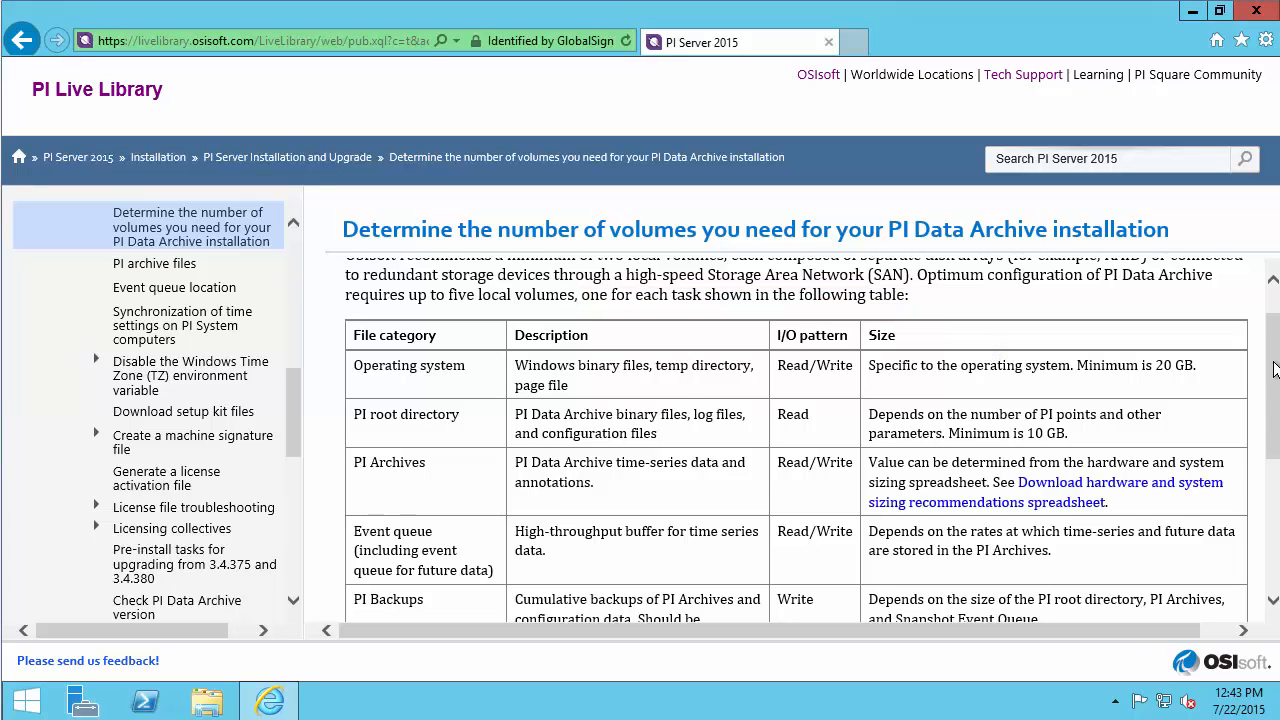
pyautogui.scroll(-3)
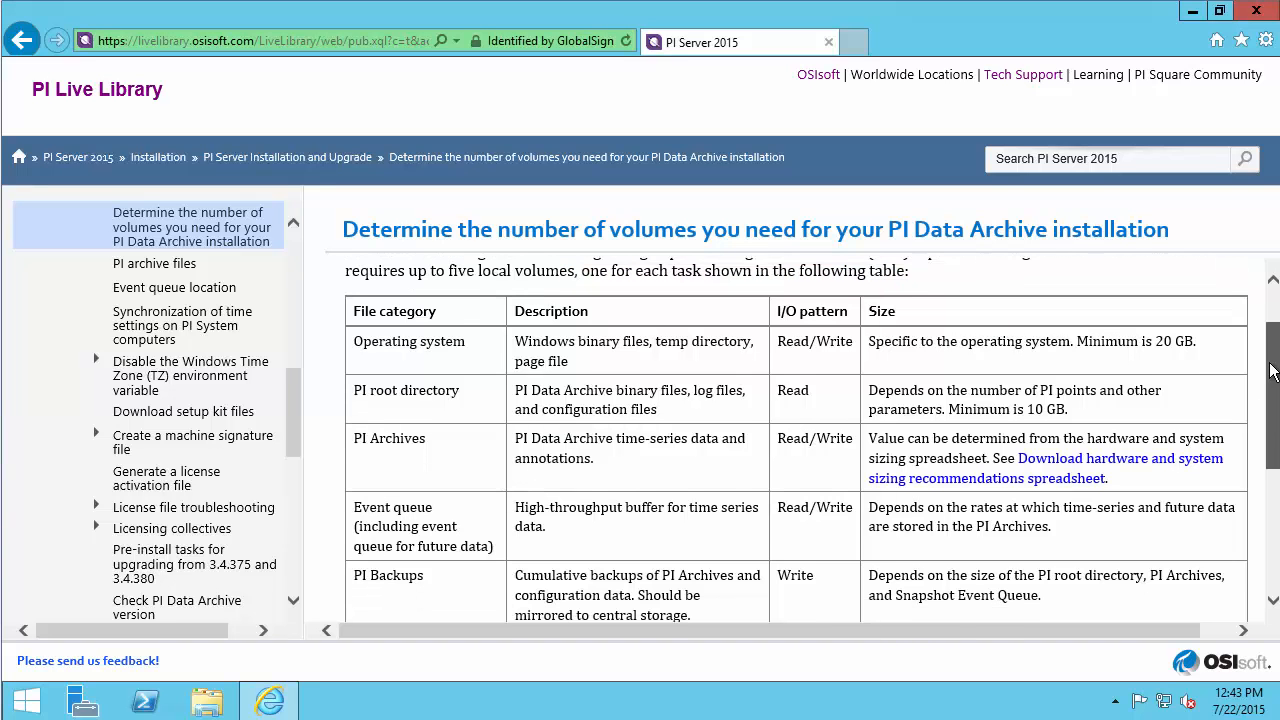
pyautogui.scroll(-3)
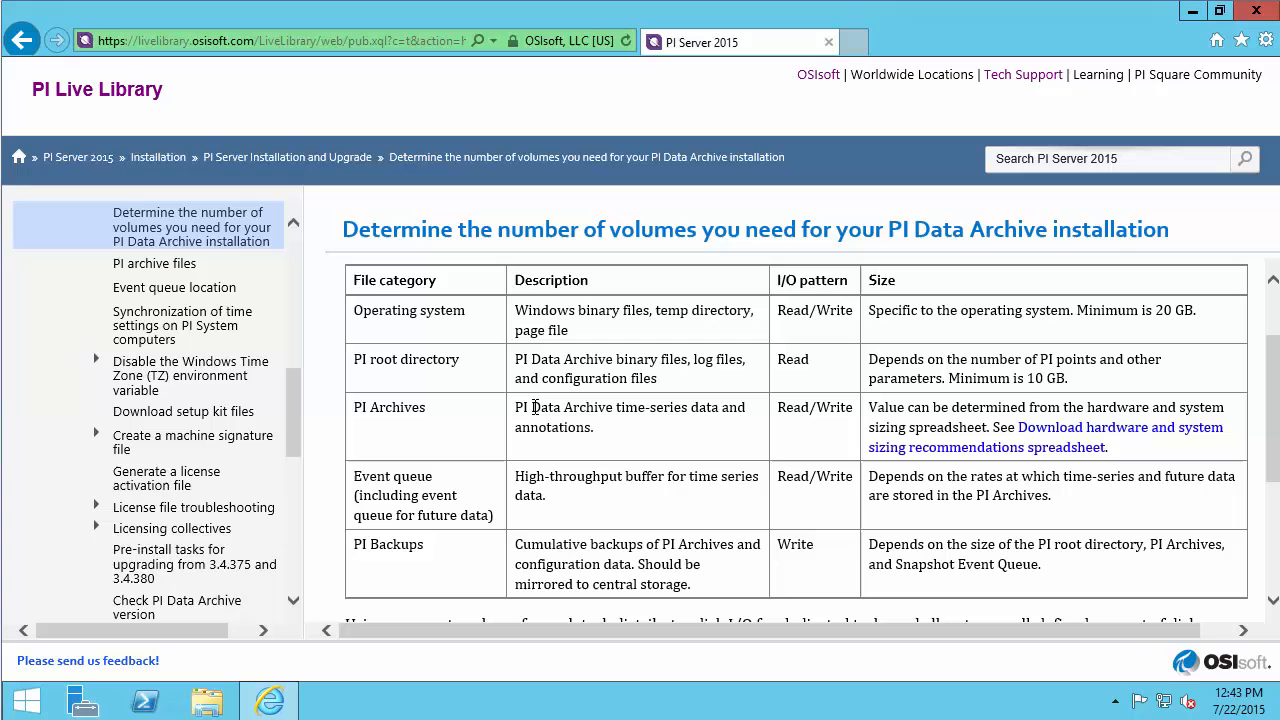
pyautogui.scroll(-3)
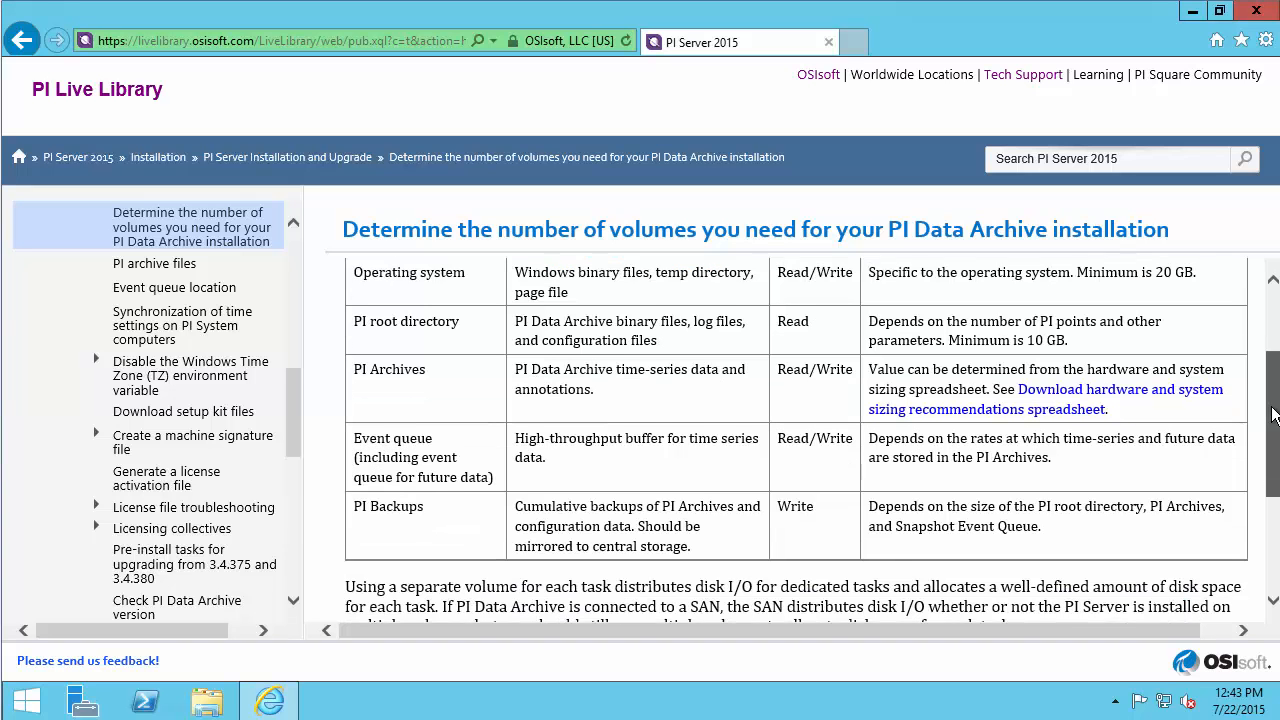
pyautogui.scroll(-3)
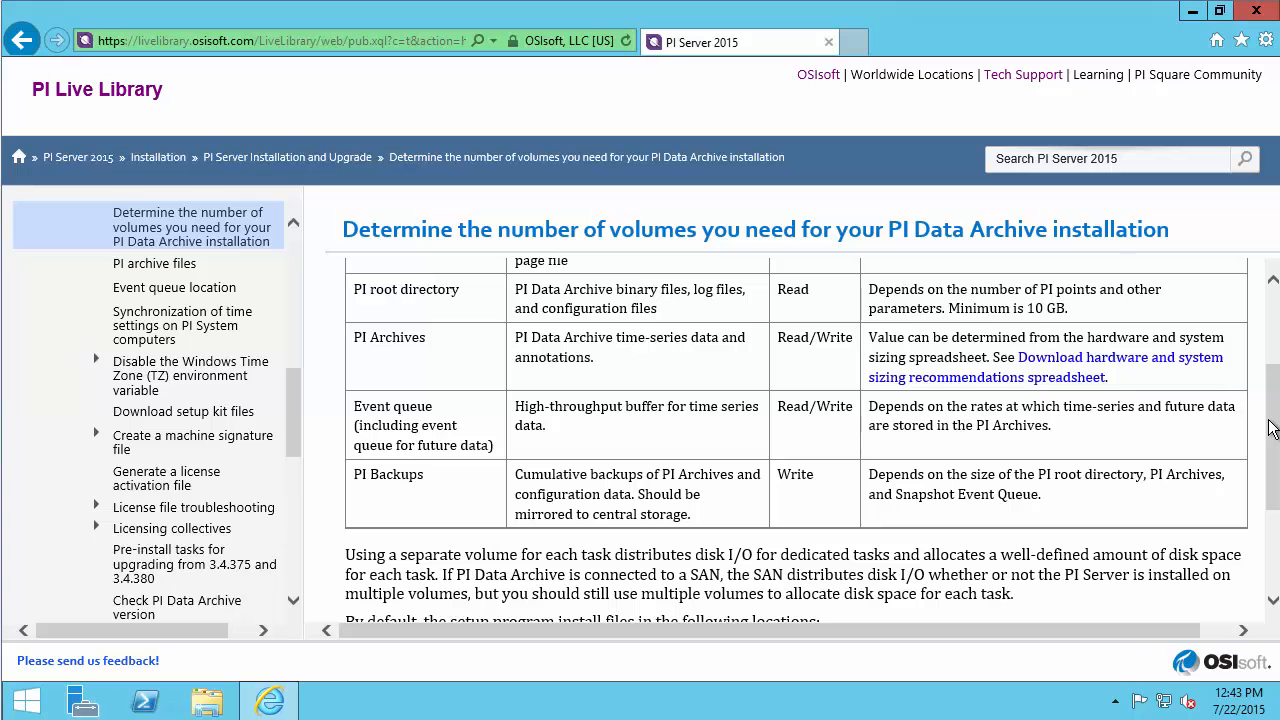
pyautogui.moveTo(982, 536)
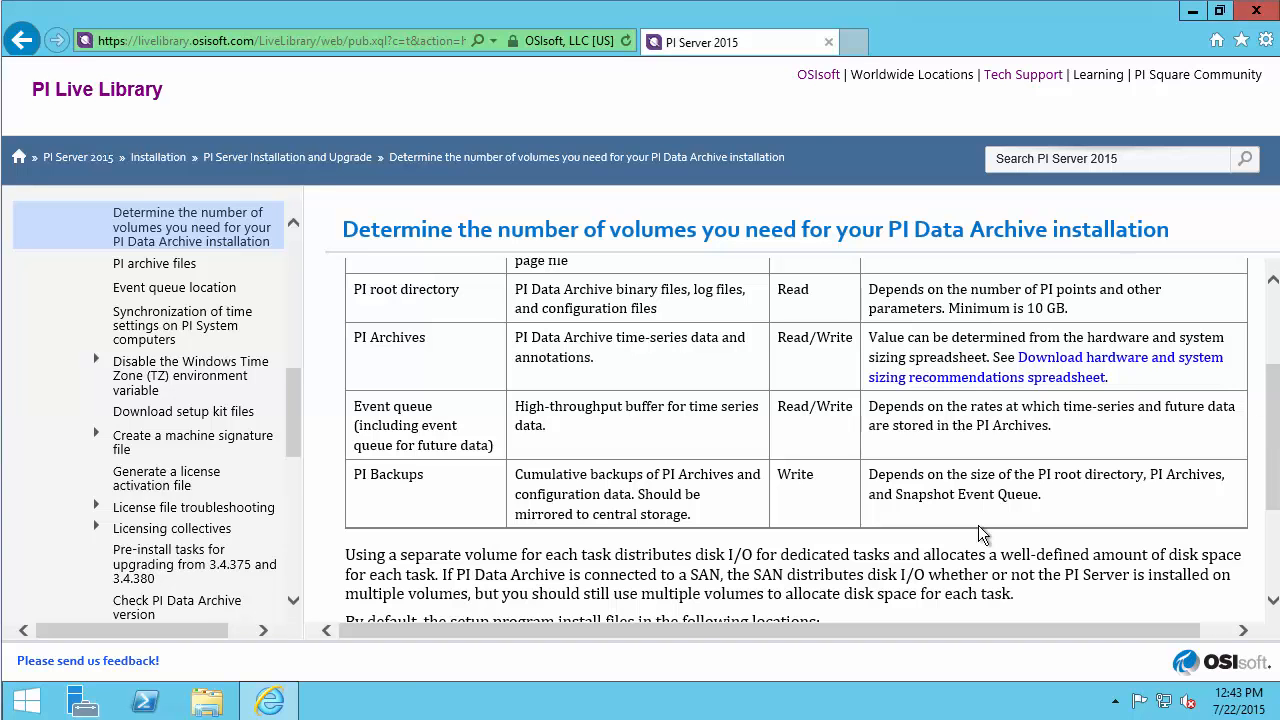
pyautogui.click(208, 700)
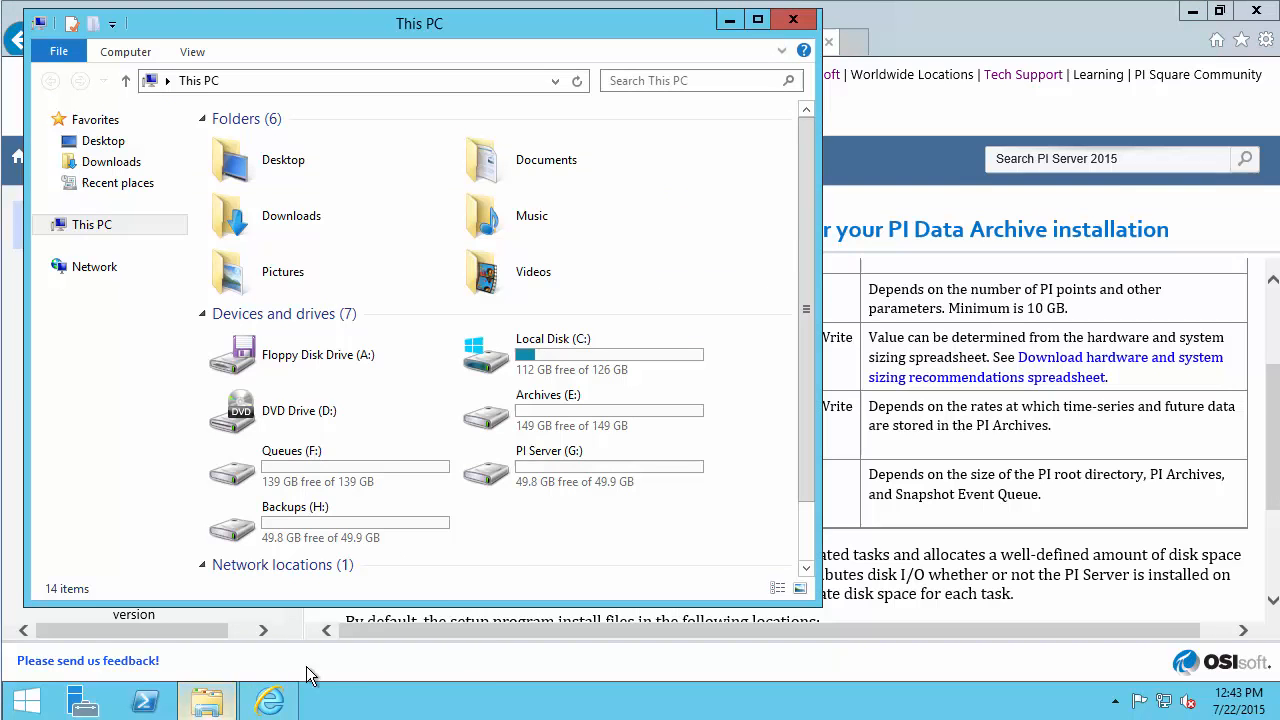
pyautogui.moveTo(806, 180)
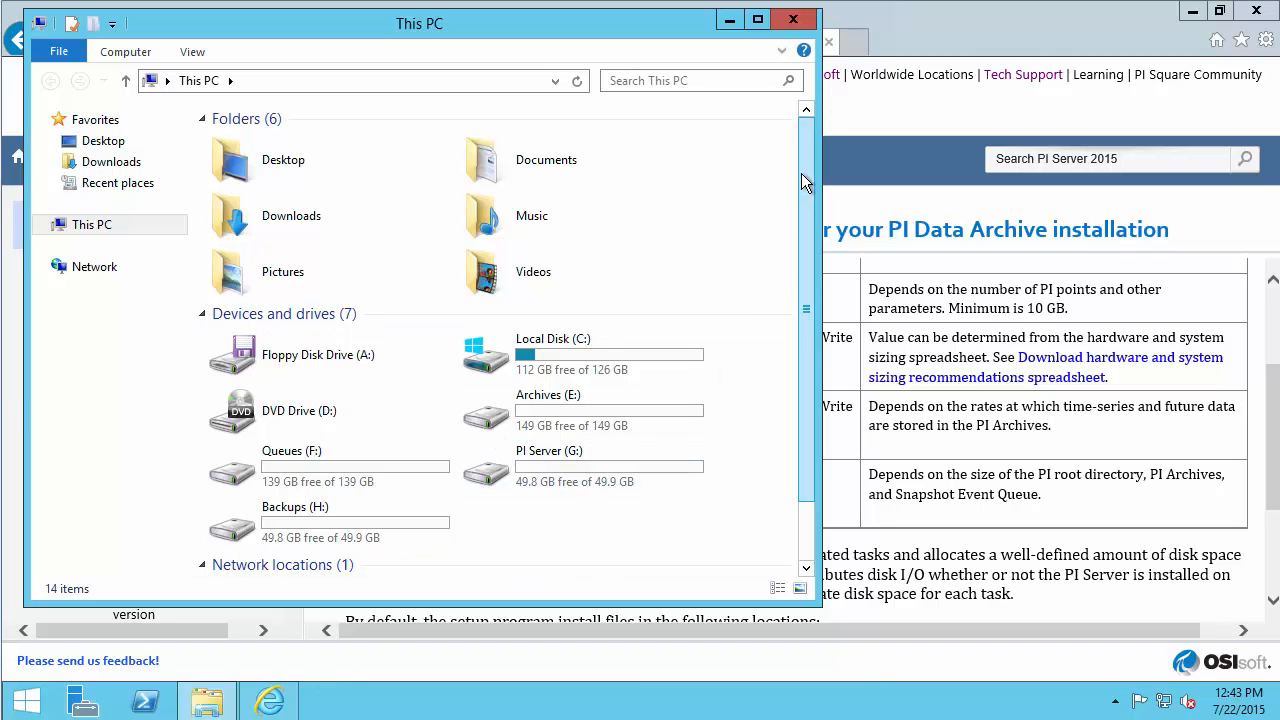
pyautogui.moveTo(752, 66)
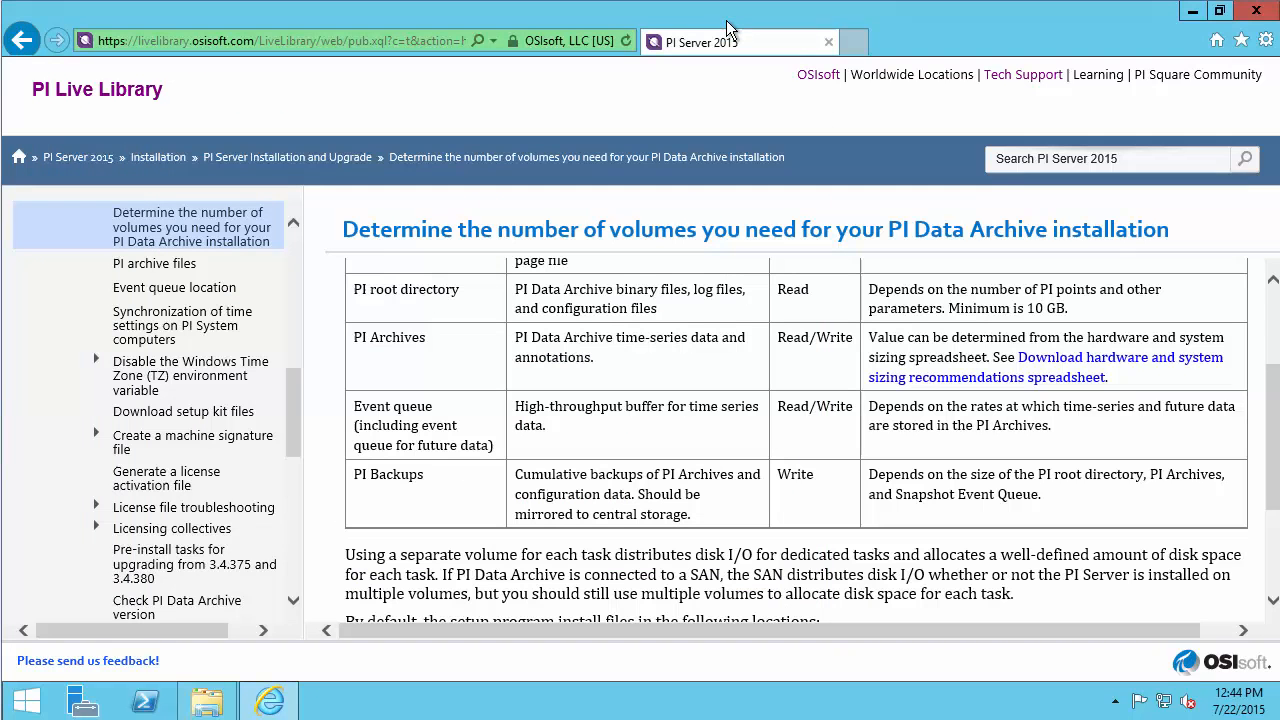
pyautogui.moveTo(300, 412)
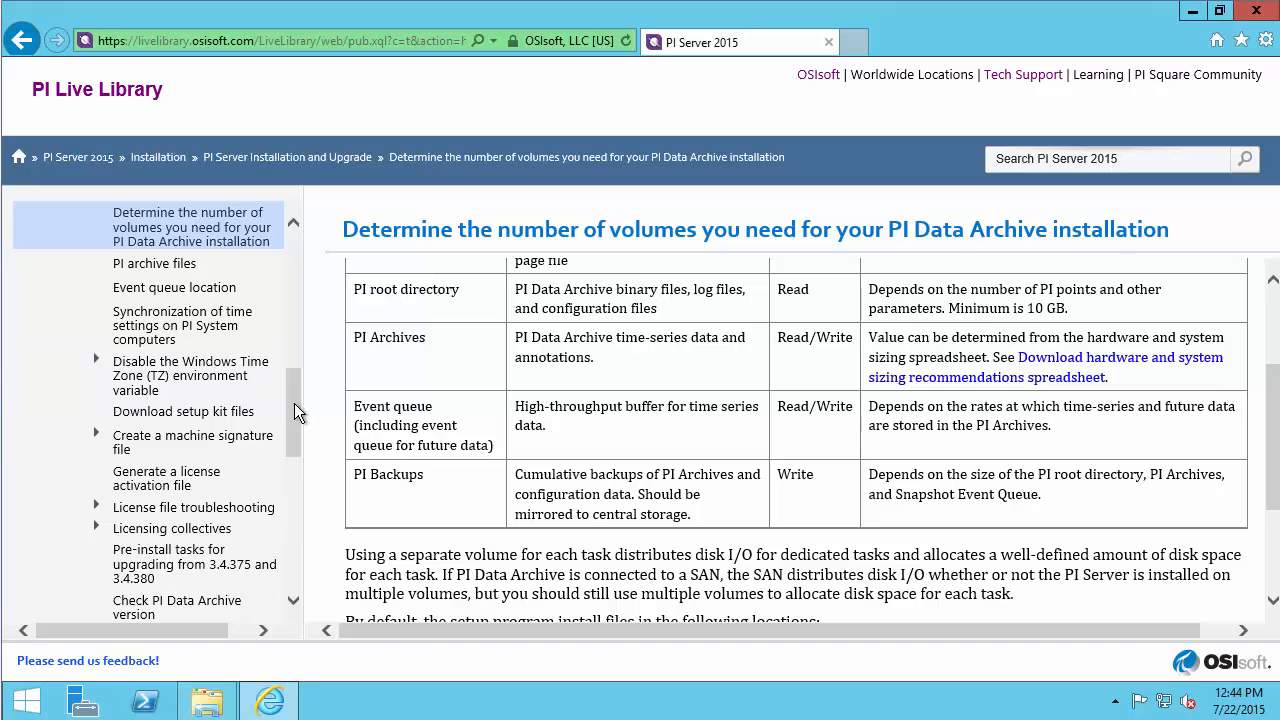
pyautogui.scroll(3)
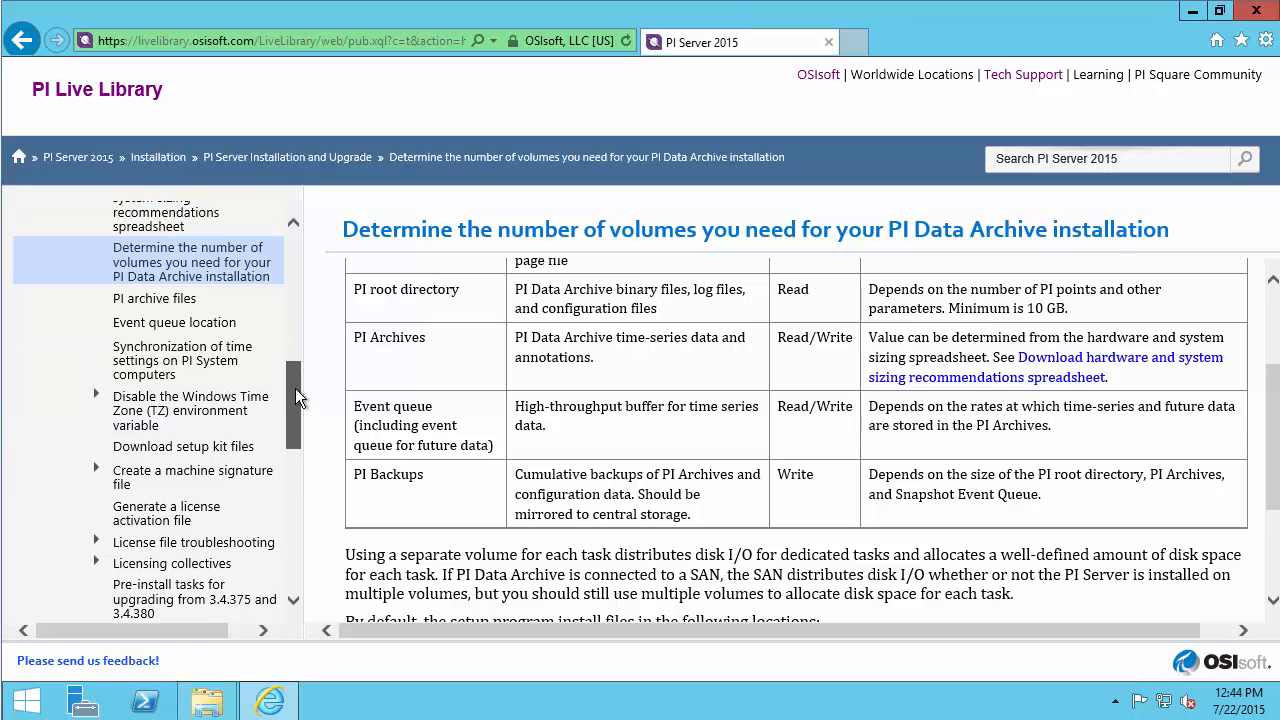
pyautogui.scroll(3)
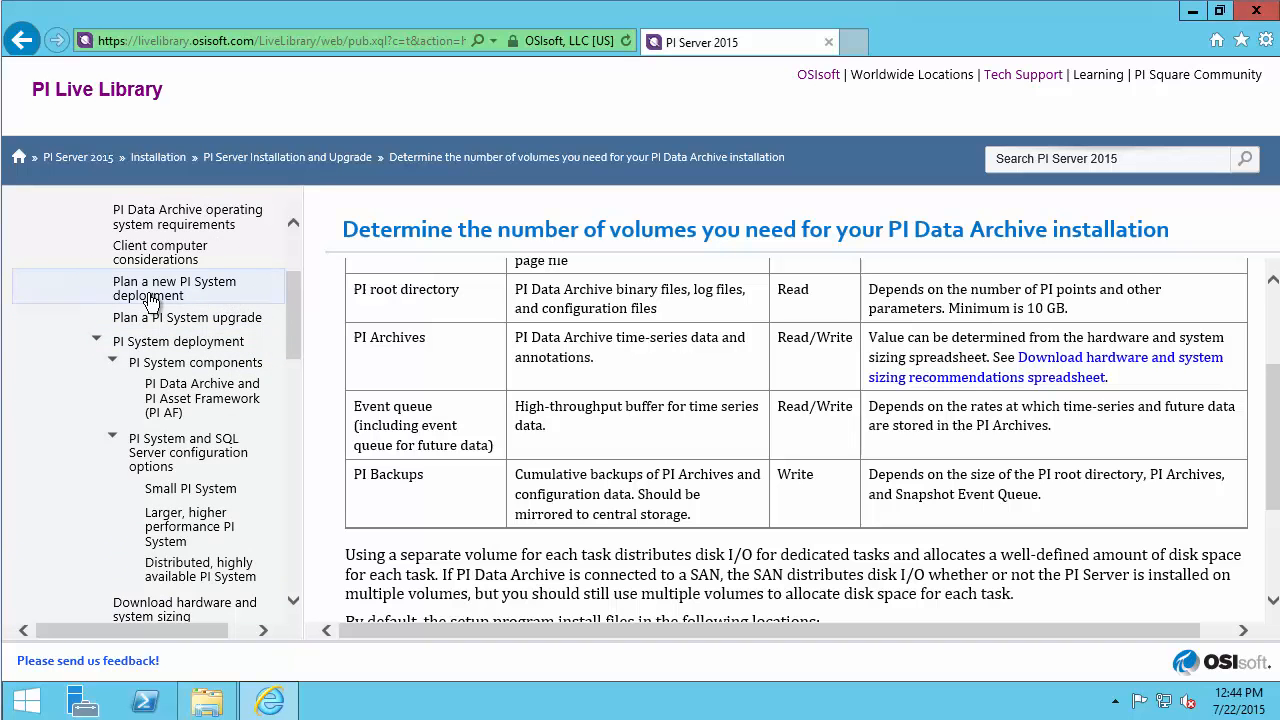
# Step: From Plan a new PI System deployment, view the PI Data Archive operating system requirements and supported Windows Server versions
pyautogui.click(174, 288)
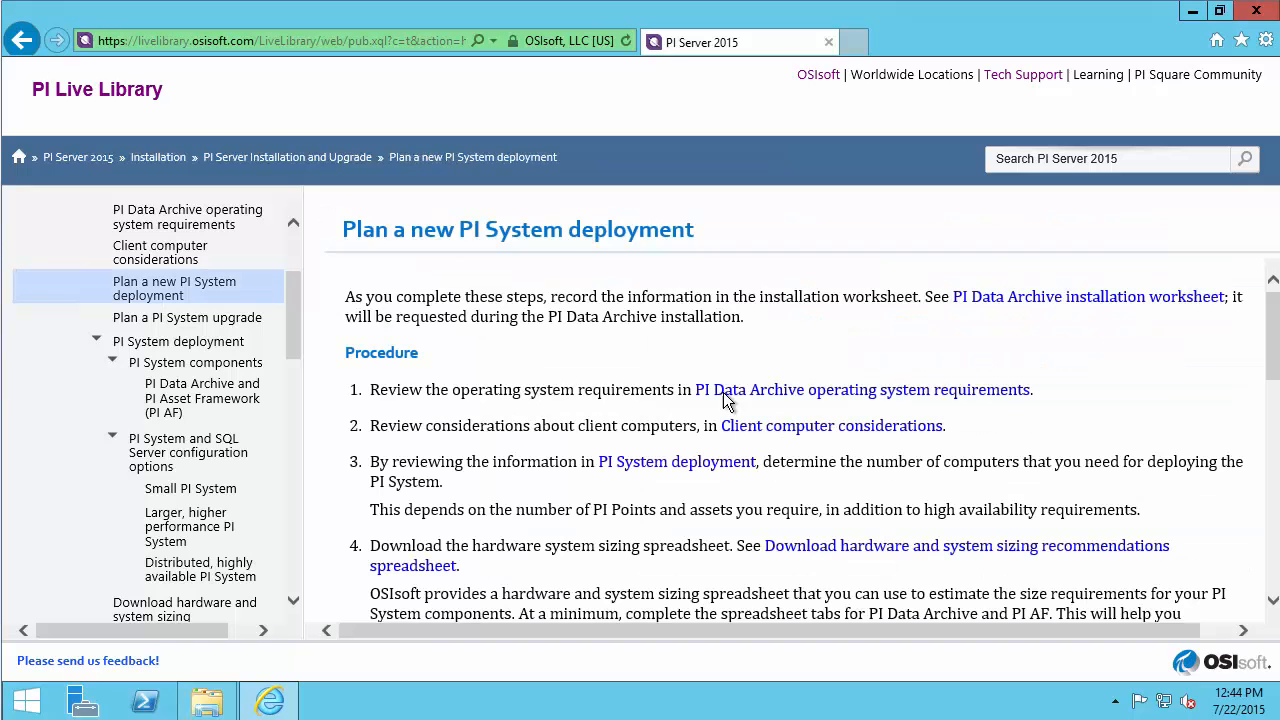
pyautogui.moveTo(944, 402)
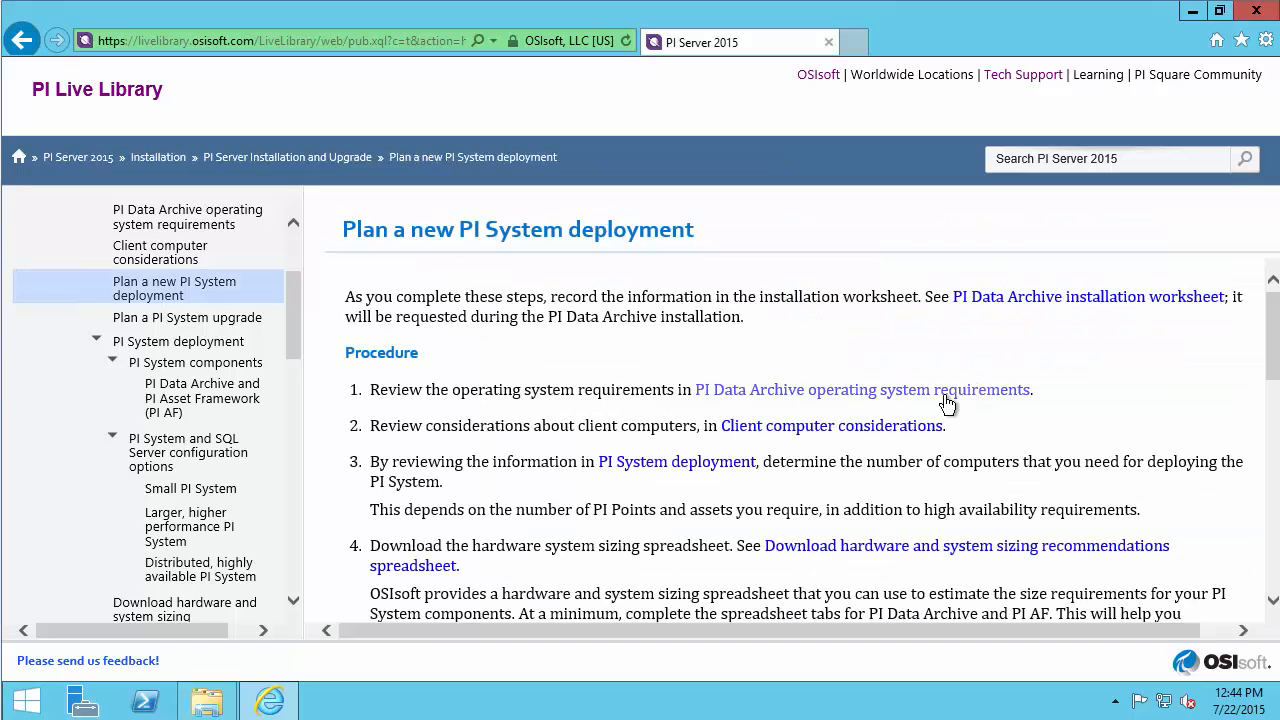
pyautogui.click(862, 388)
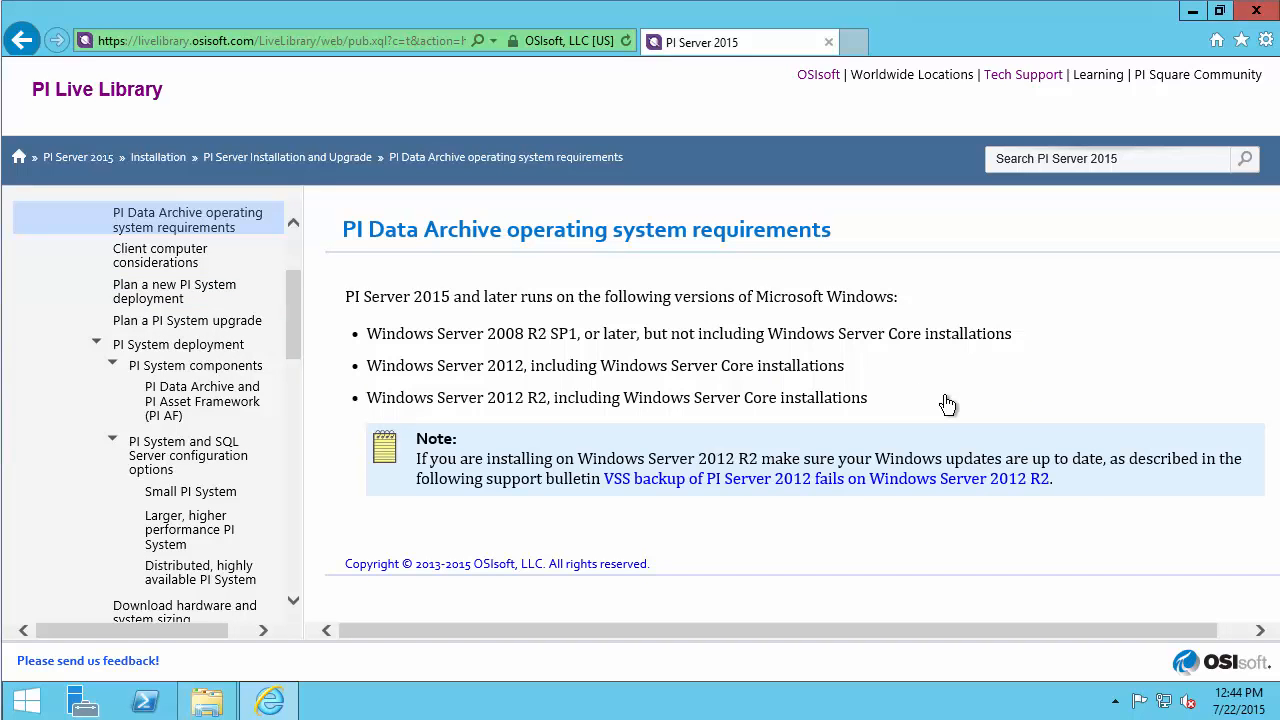
pyautogui.moveTo(896, 408)
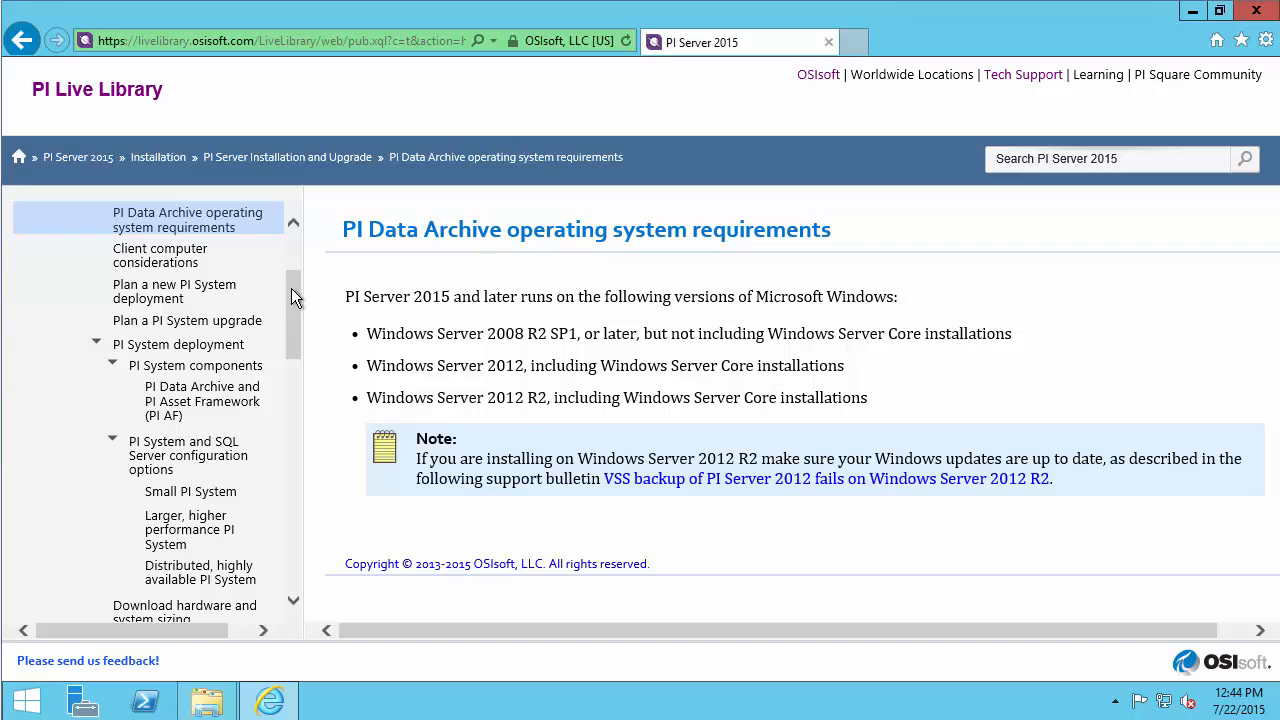
pyautogui.scroll(3)
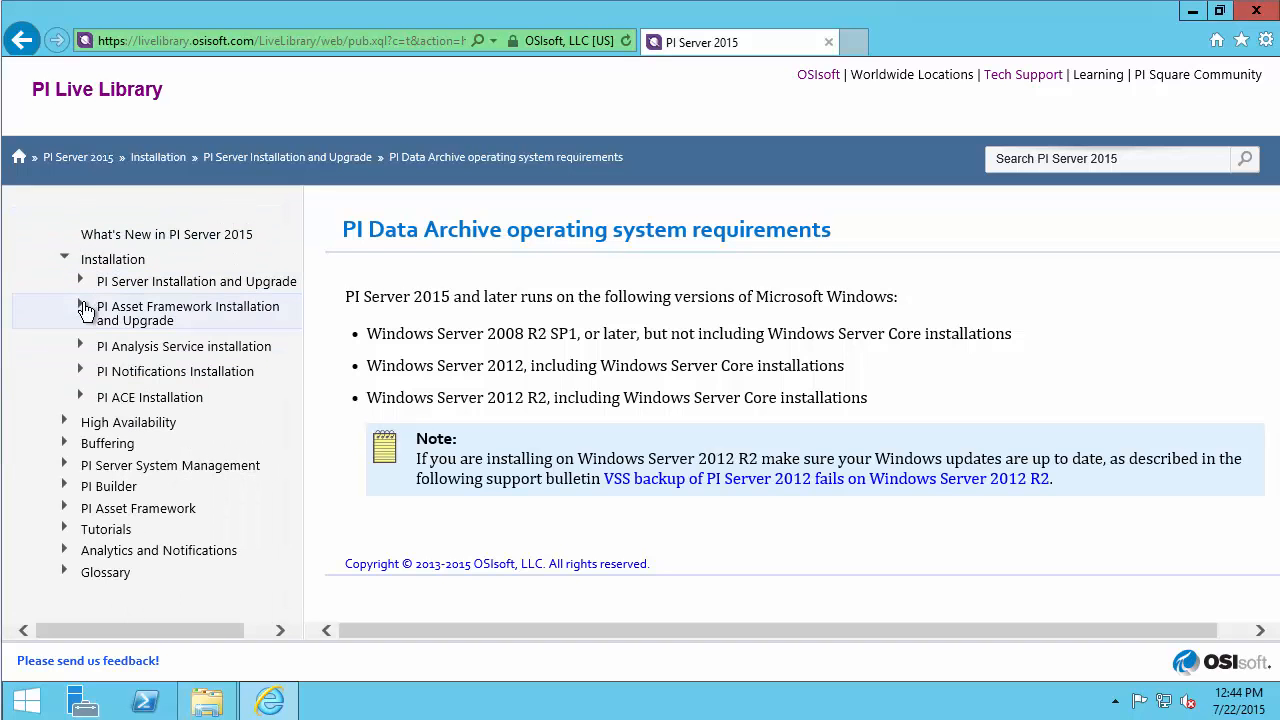
# Step: Expand PI Asset Framework Installation and Upgrade to the PI AF server System requirements and follow its PI AF 2015 Release Notes link
pyautogui.click(80, 306)
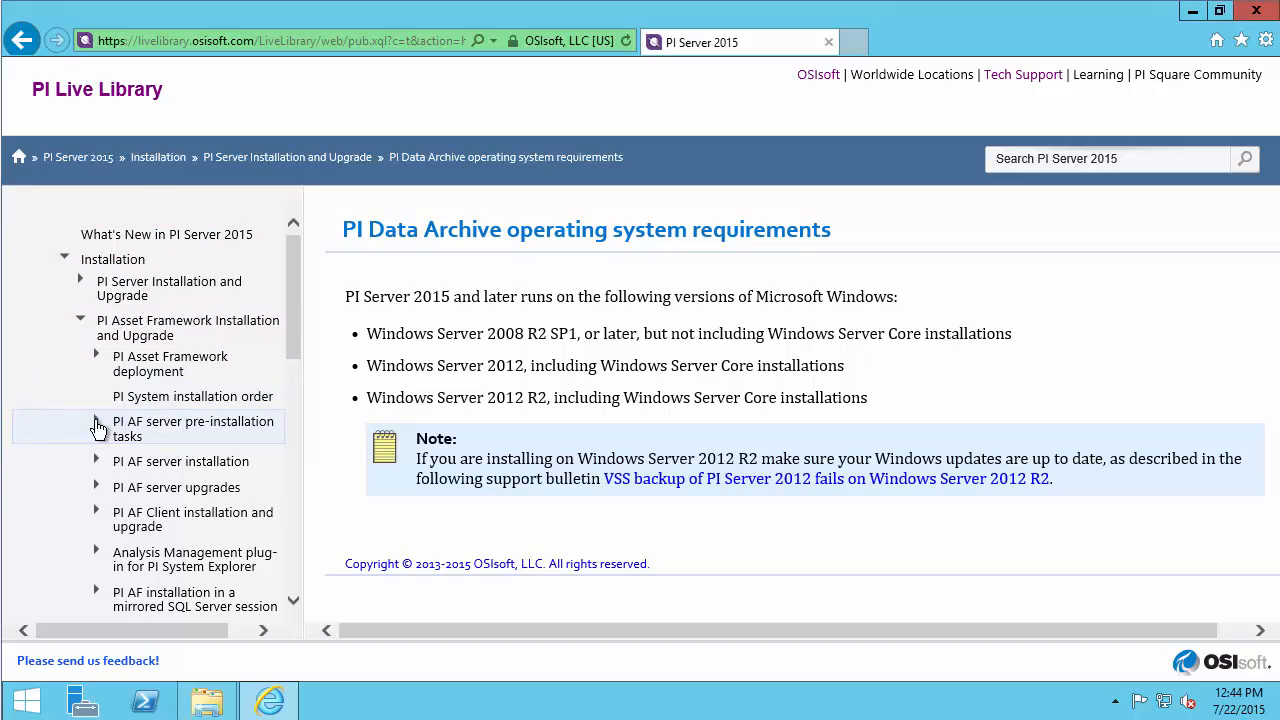
pyautogui.click(96, 428)
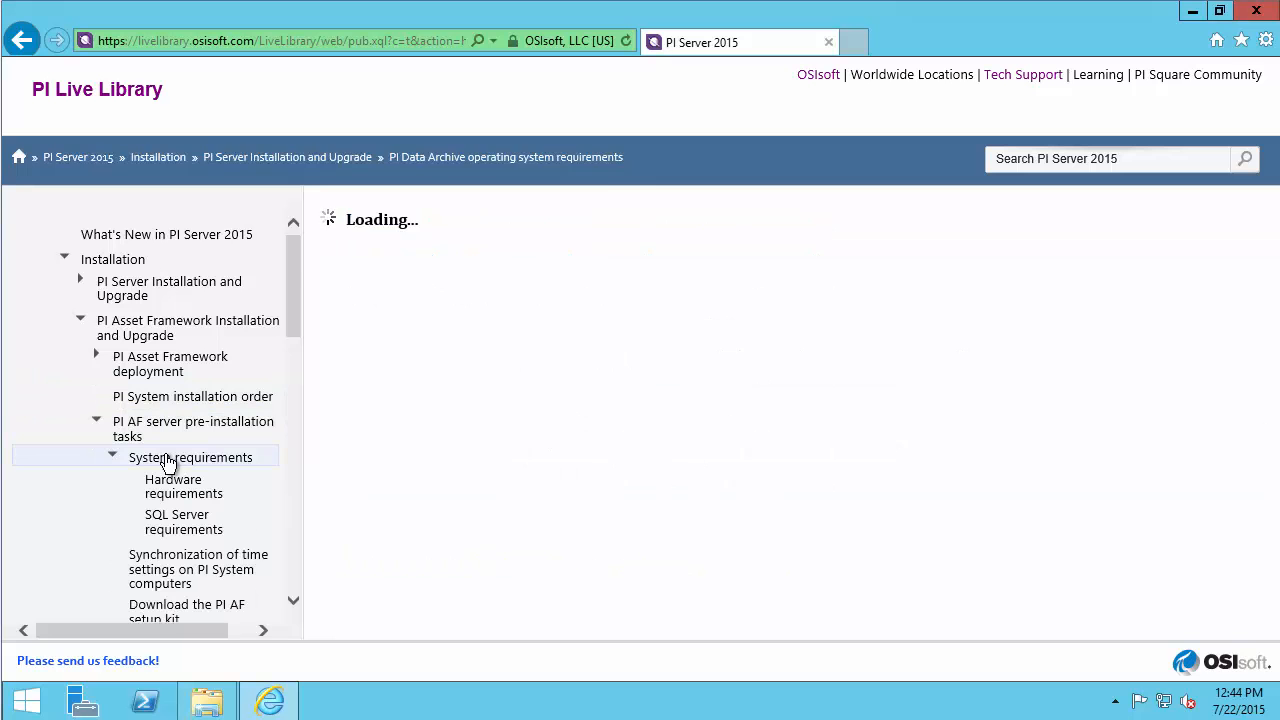
pyautogui.click(192, 456)
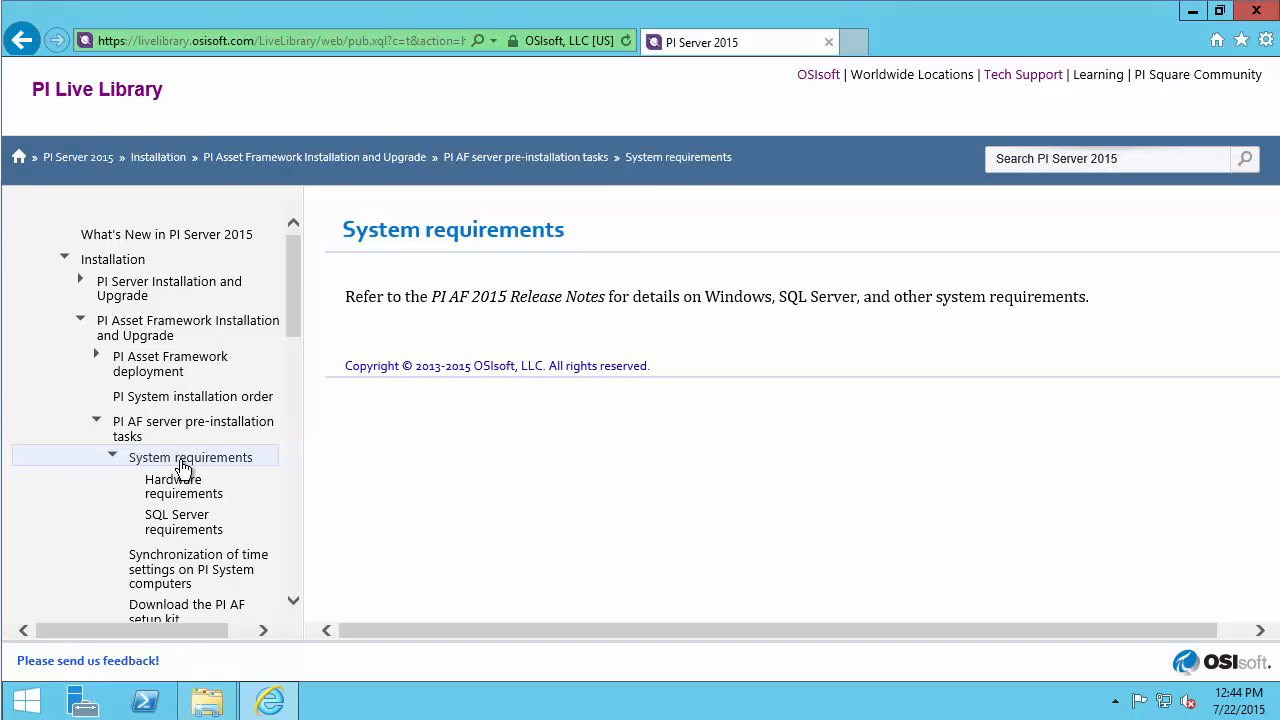
pyautogui.moveTo(490, 516)
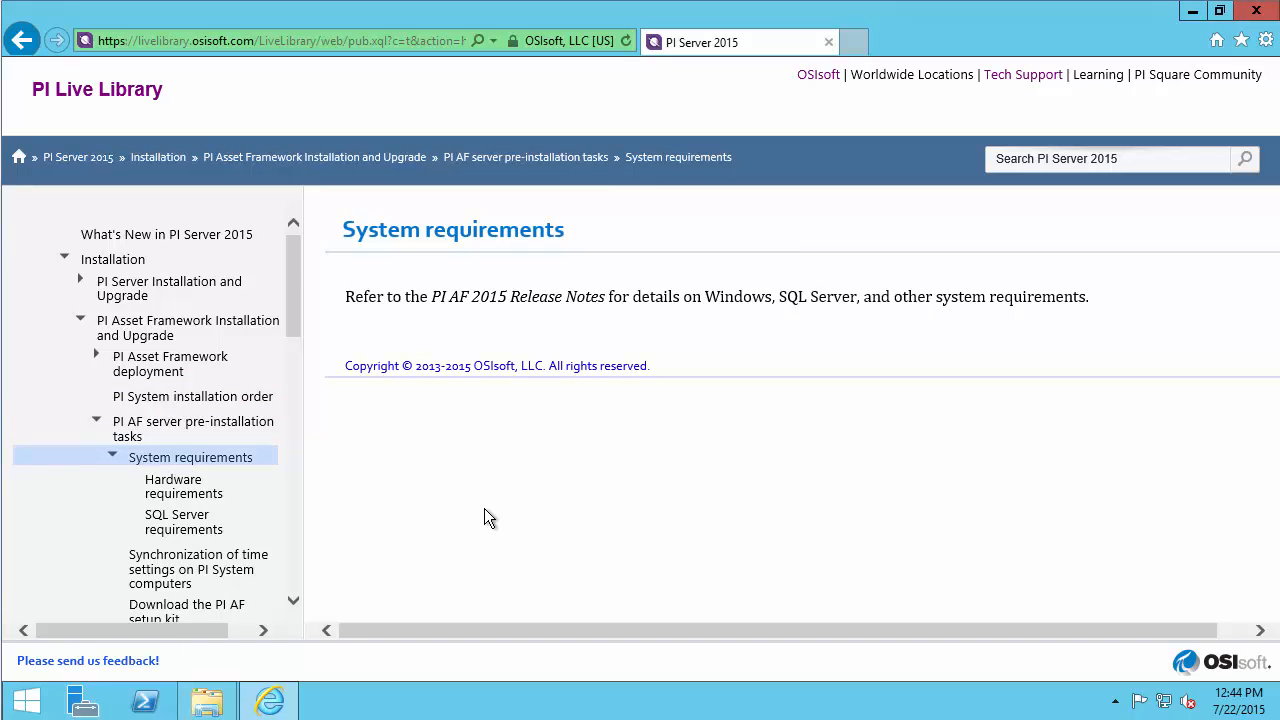
pyautogui.click(208, 700)
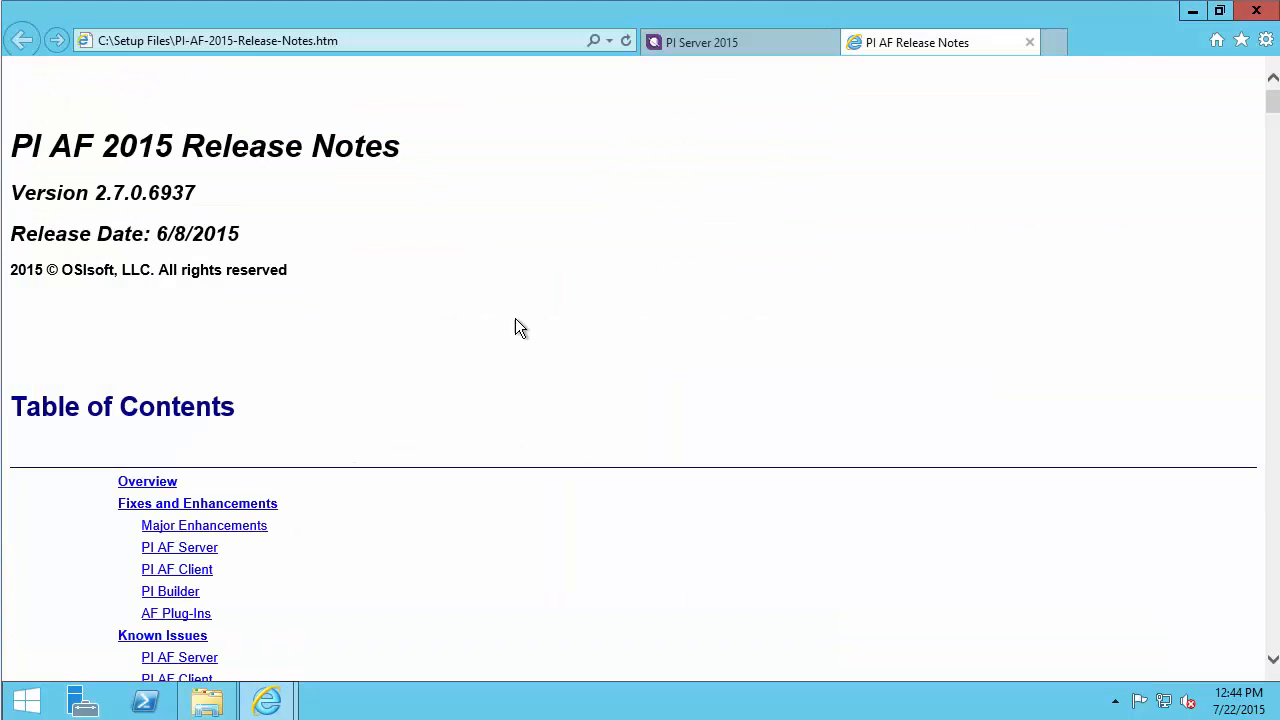
# Step: Read the release notes from Operating Systems down to the SQL Server Requirements for PI AF Server table
pyautogui.scroll(-3)
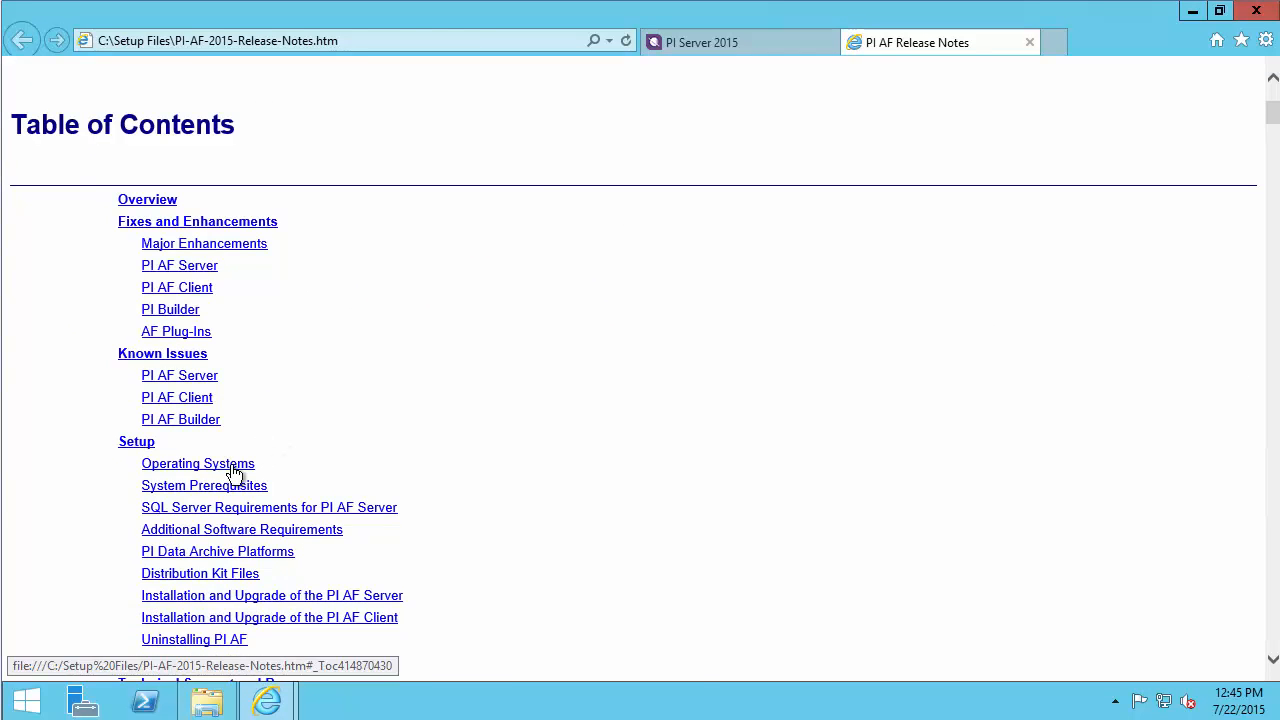
pyautogui.click(196, 464)
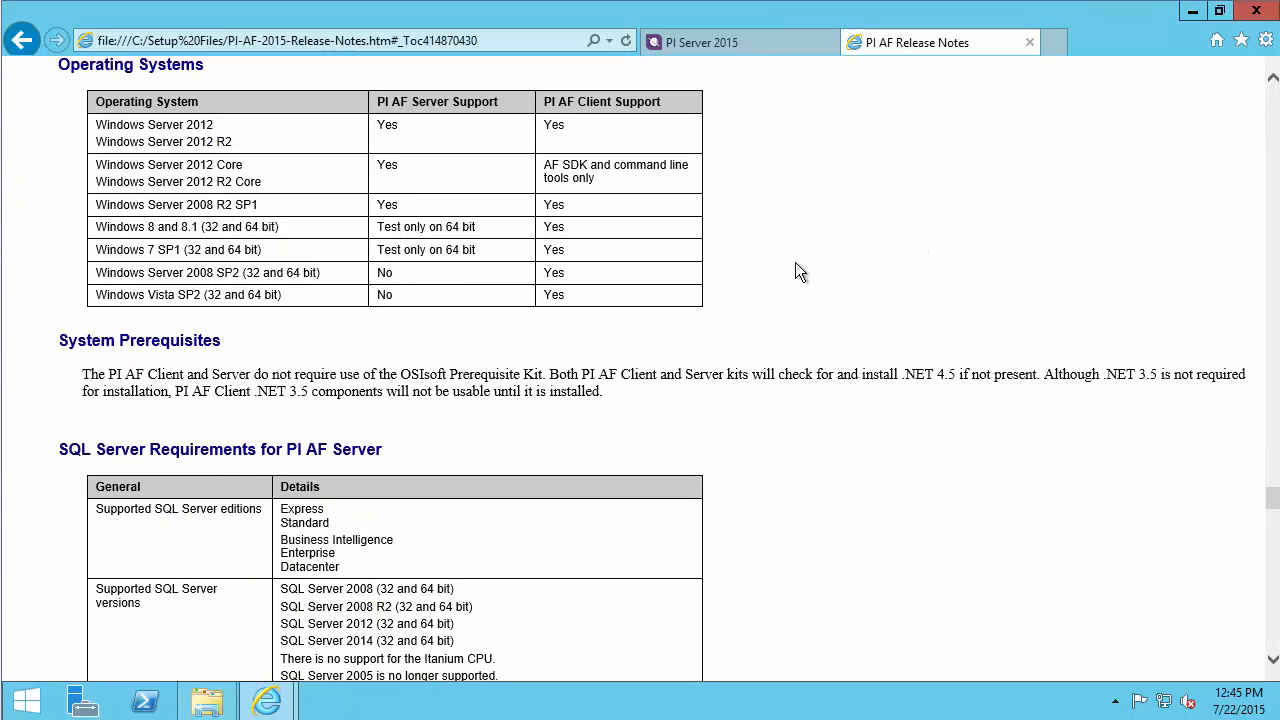
pyautogui.moveTo(112, 152)
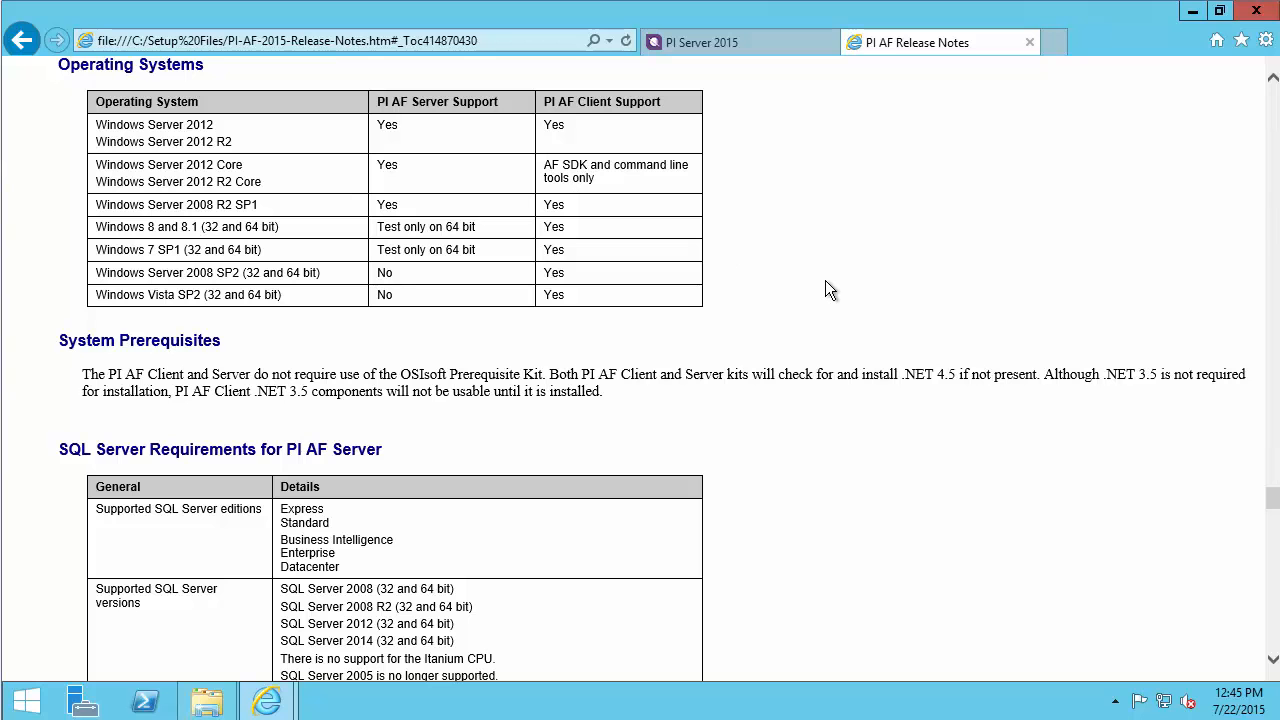
pyautogui.scroll(-3)
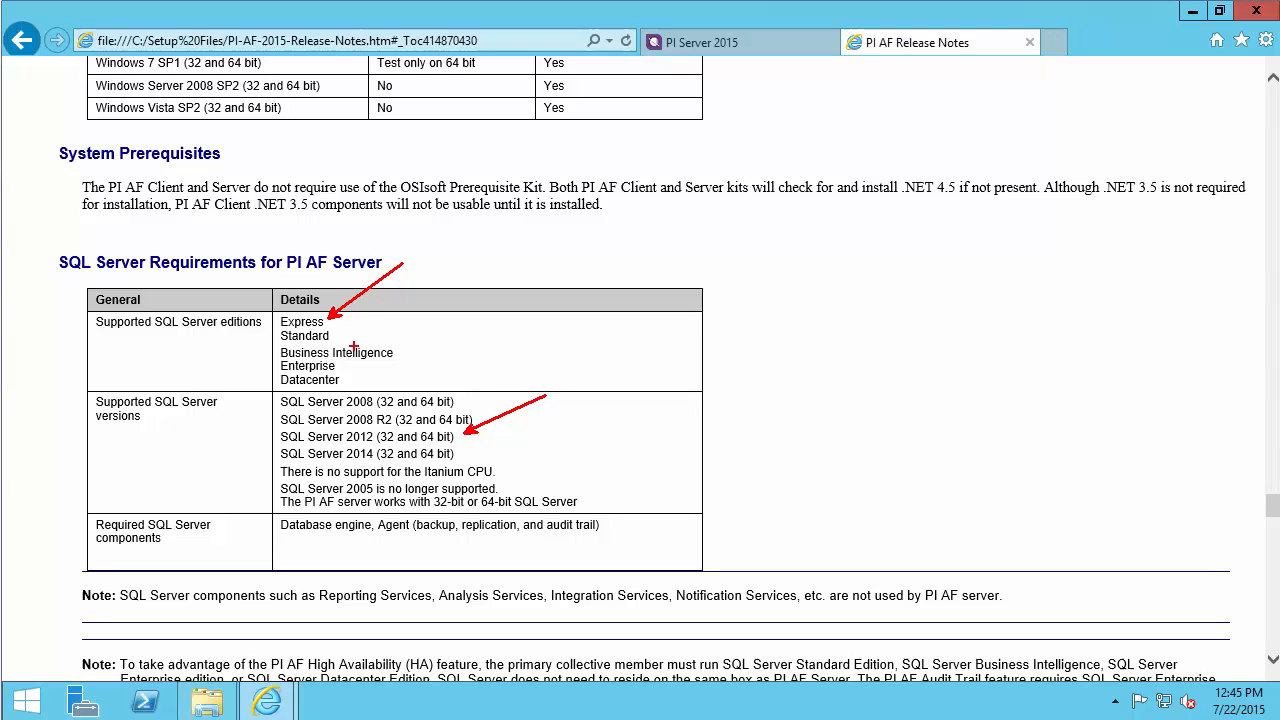
pyautogui.moveTo(728, 360)
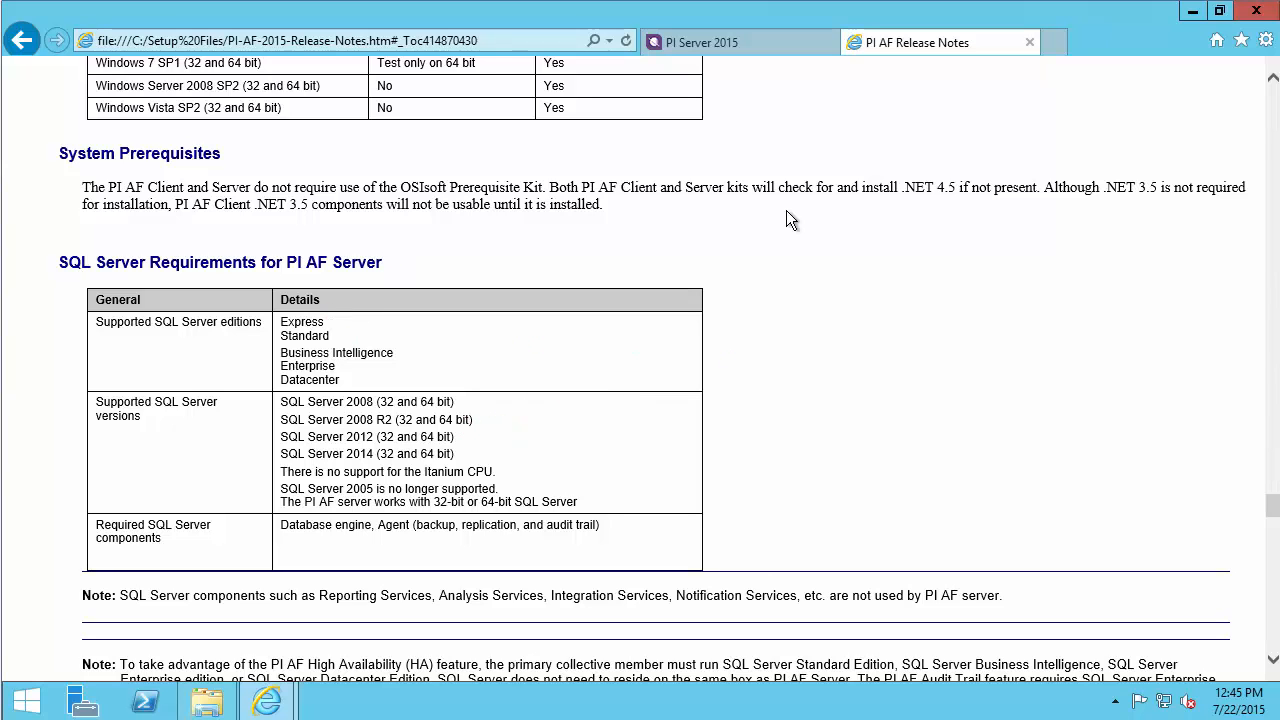
pyautogui.moveTo(792, 152)
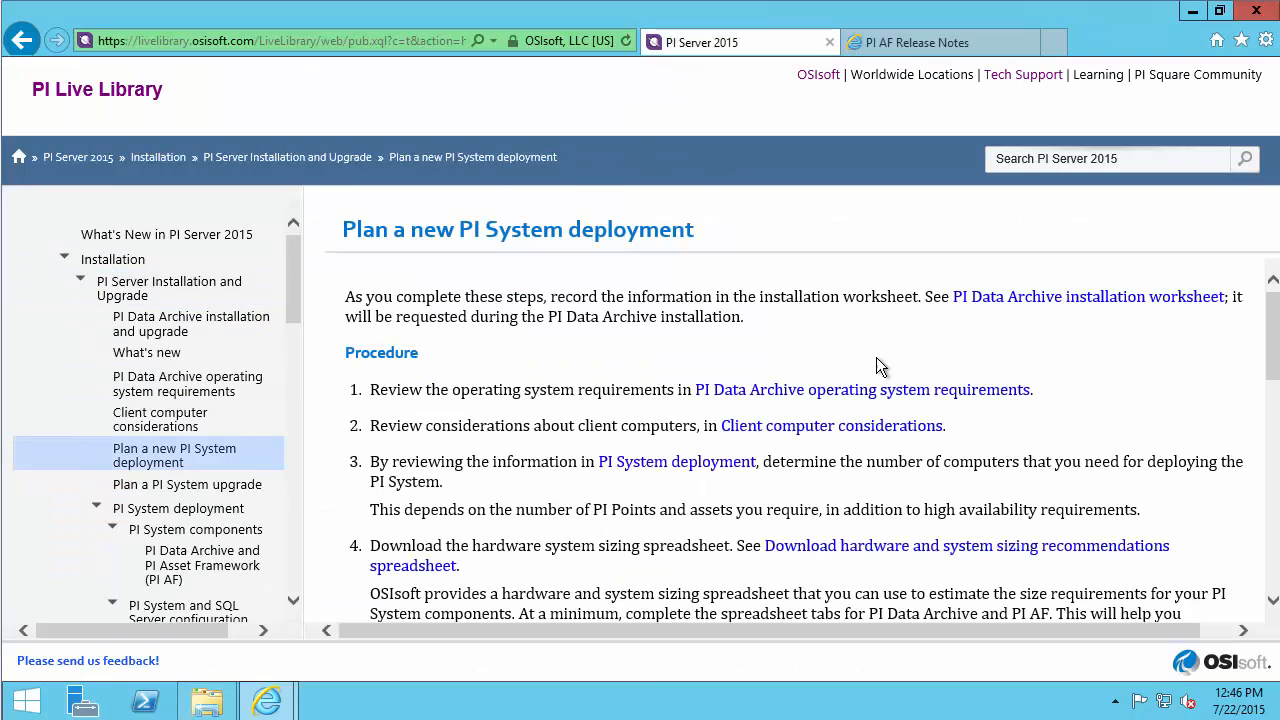
# Step: Back on Plan a new PI System deployment, reach step 8 and highlight its phrase on installing SQL Server and AF Server
pyautogui.scroll(-3)
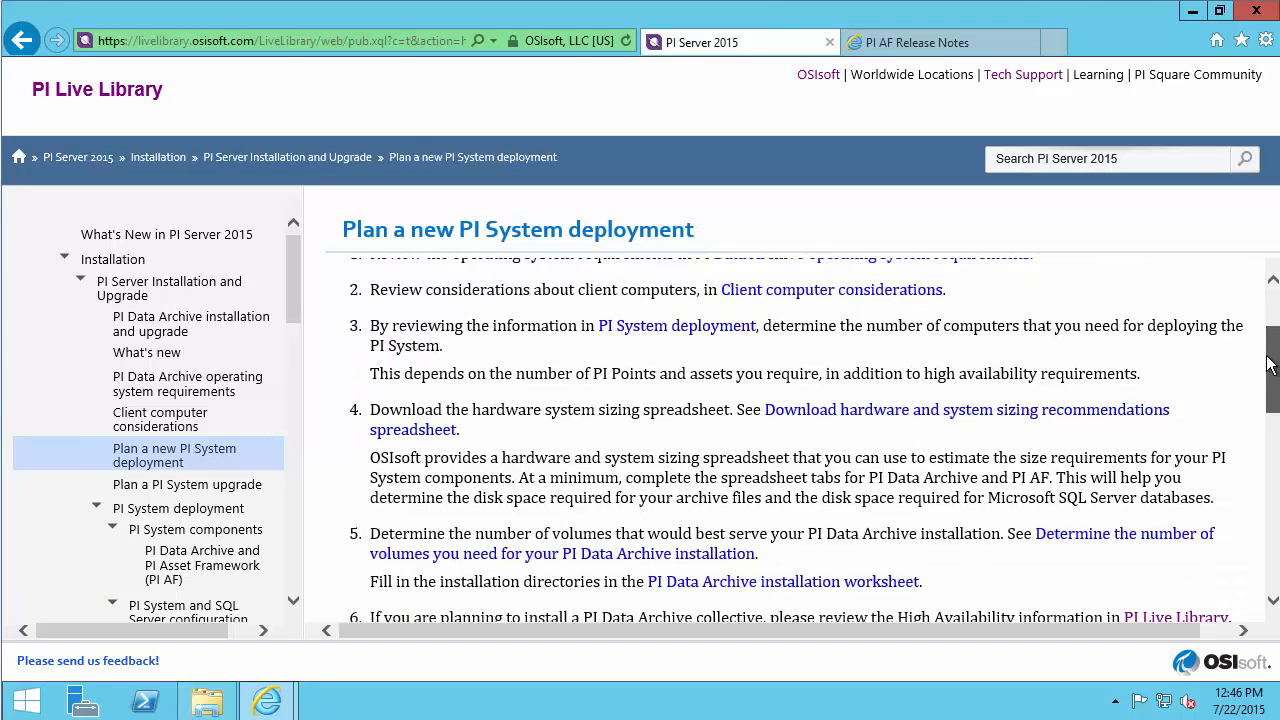
pyautogui.scroll(-3)
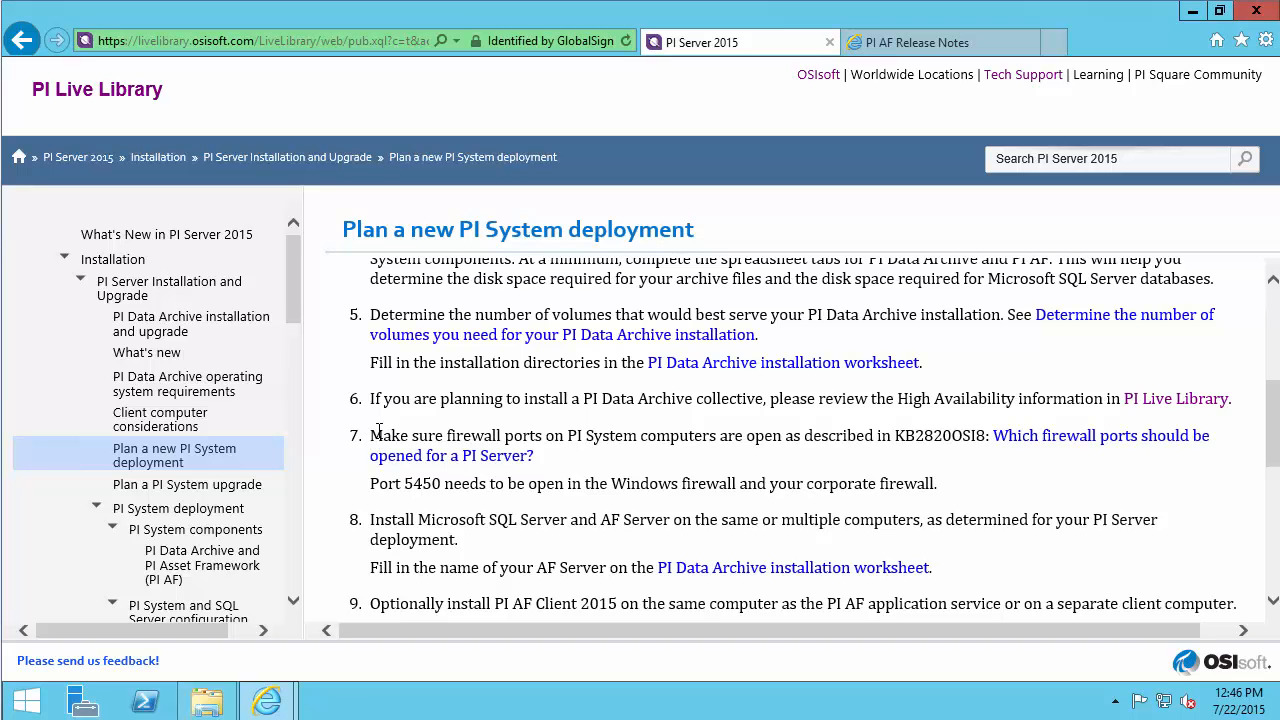
pyautogui.moveTo(988, 456)
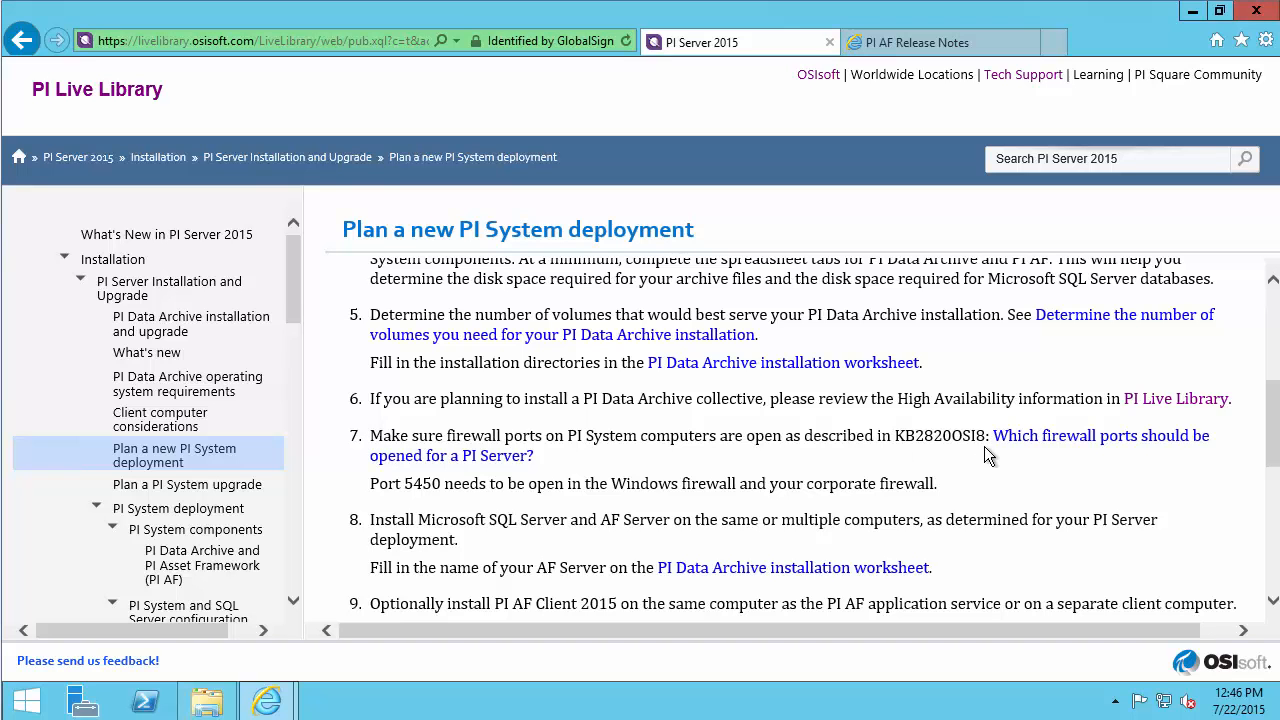
pyautogui.moveTo(1016, 452)
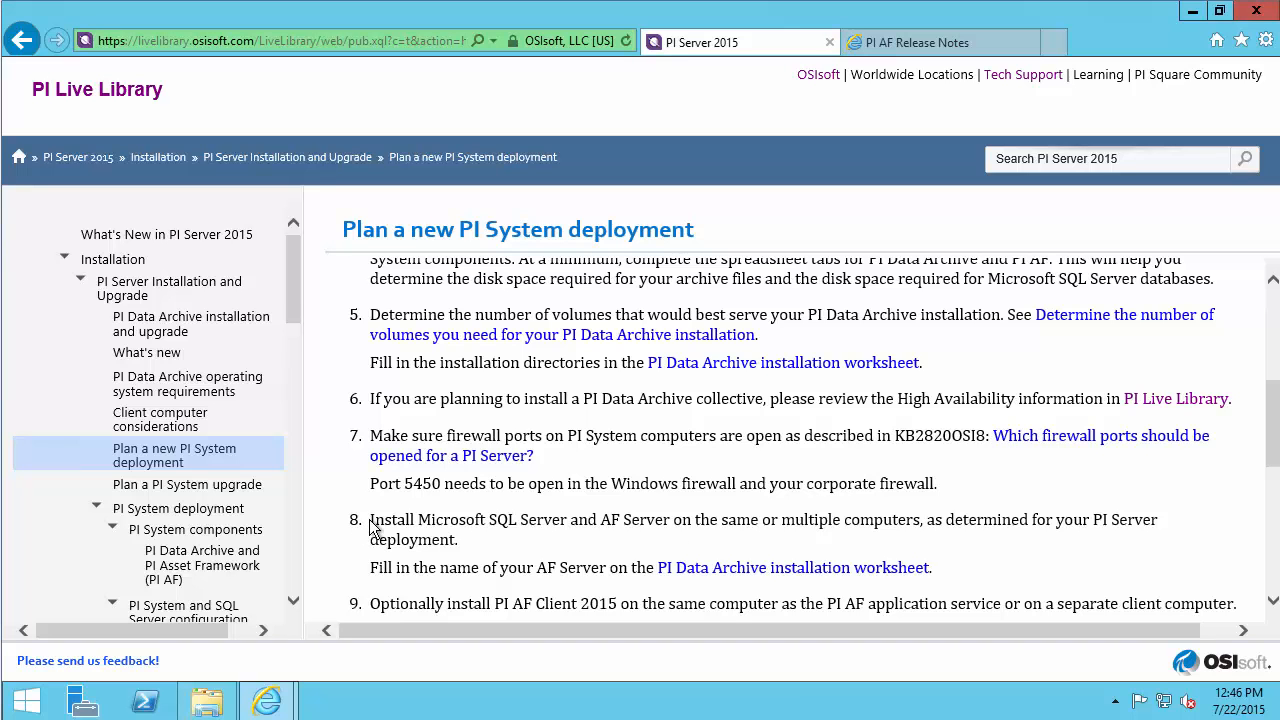
pyautogui.moveTo(368, 520); pyautogui.dragTo(672, 520)
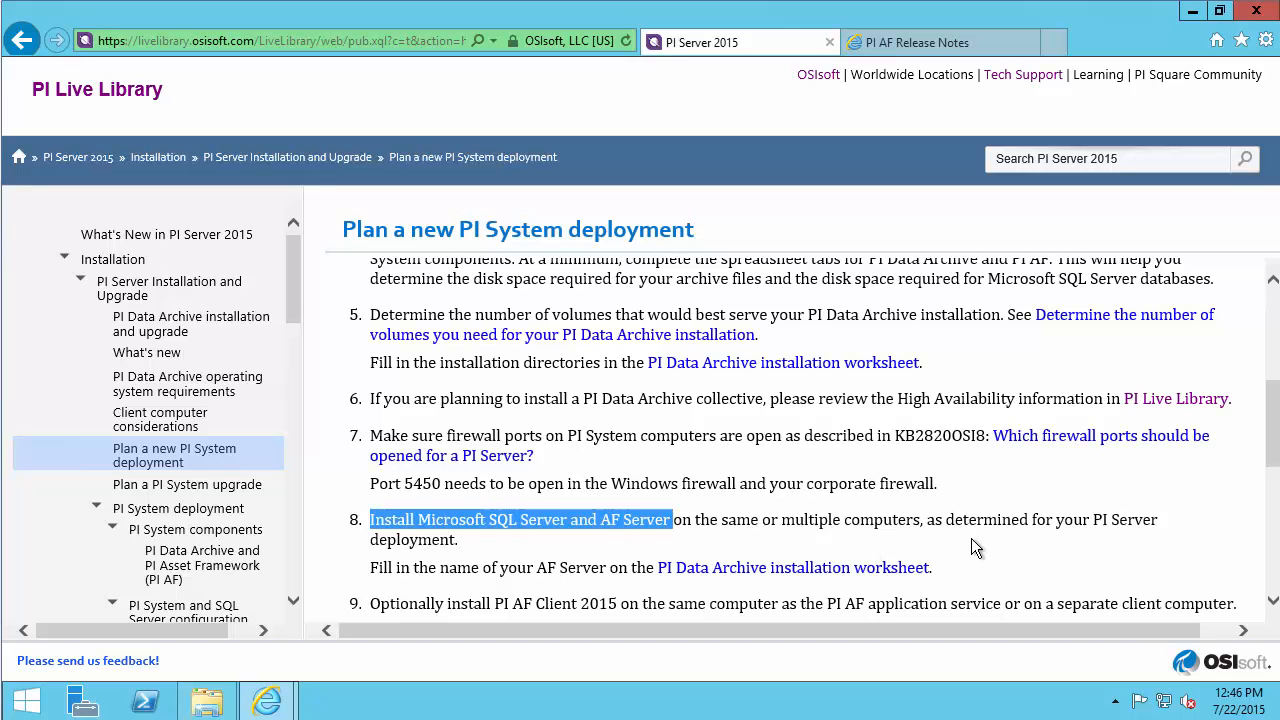
pyautogui.moveTo(990, 546)
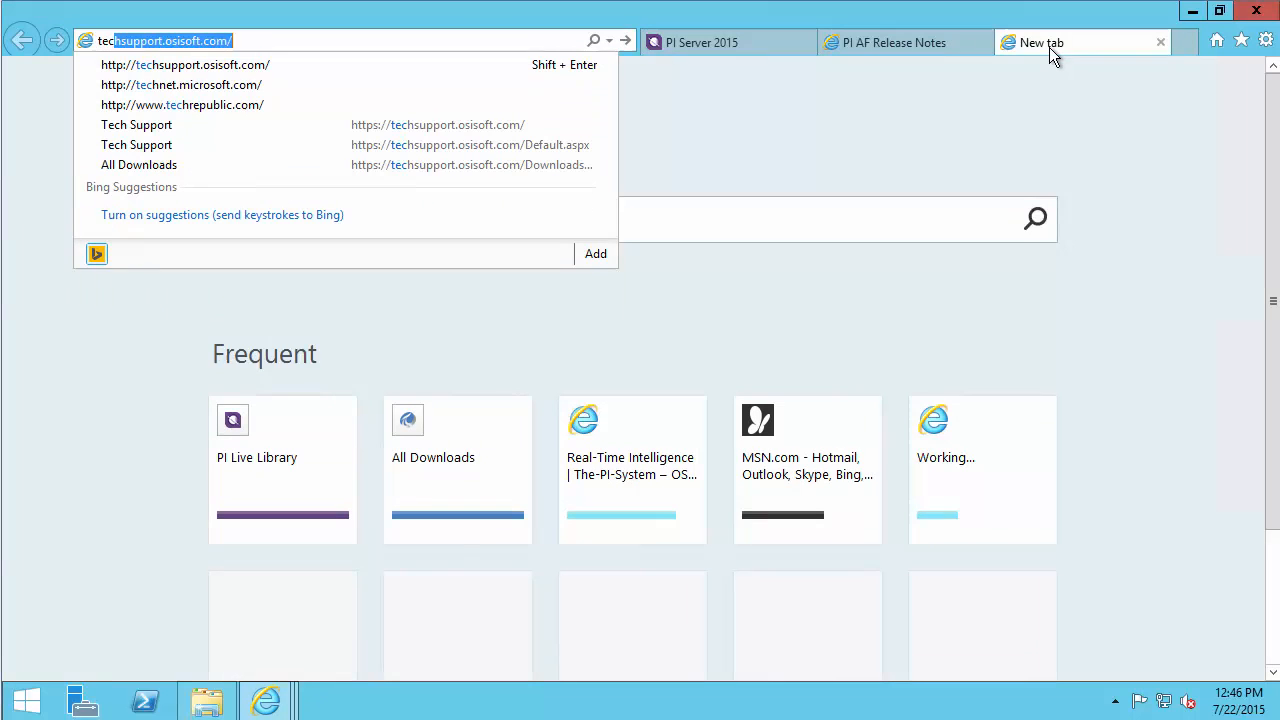
pyautogui.click(232, 40)
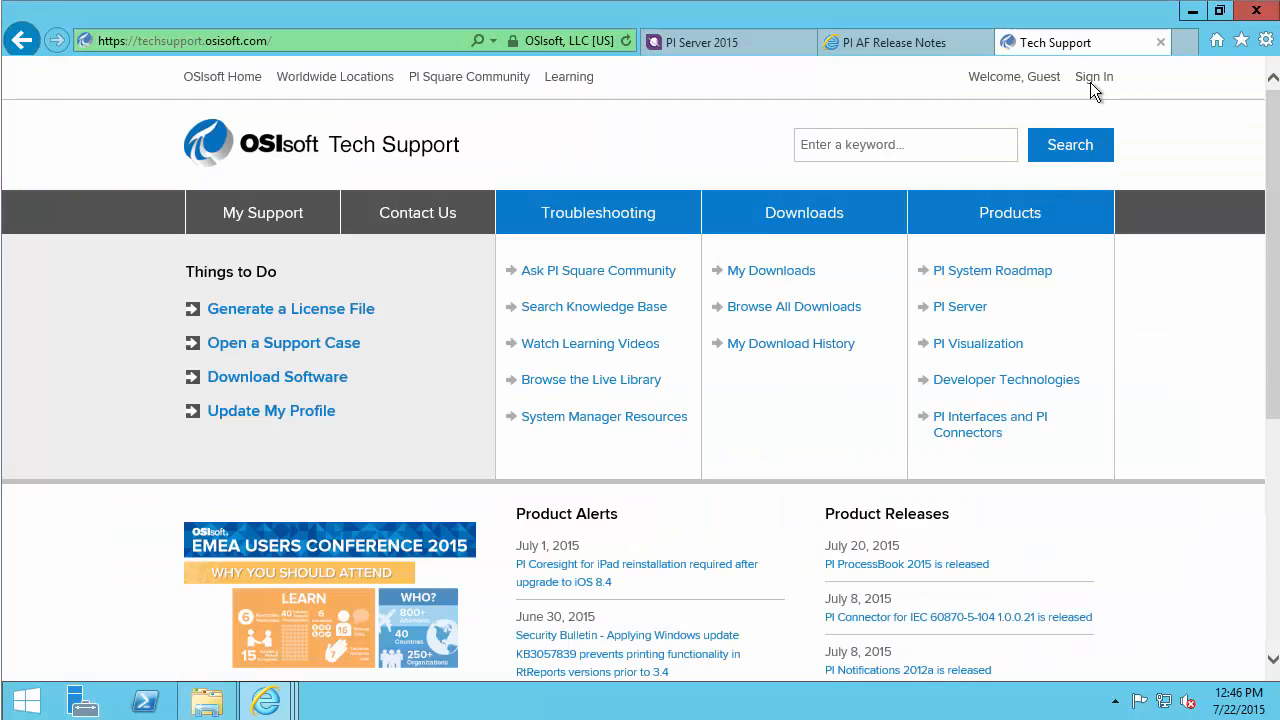
pyautogui.click(1092, 76)
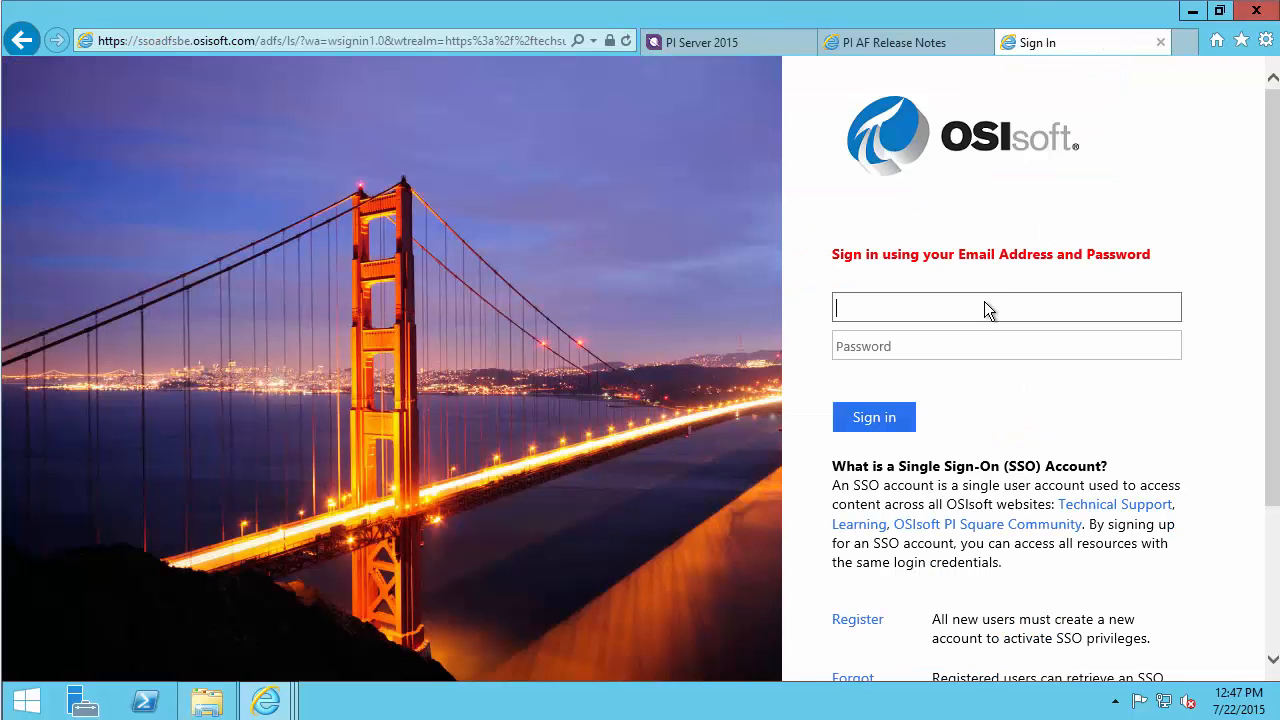
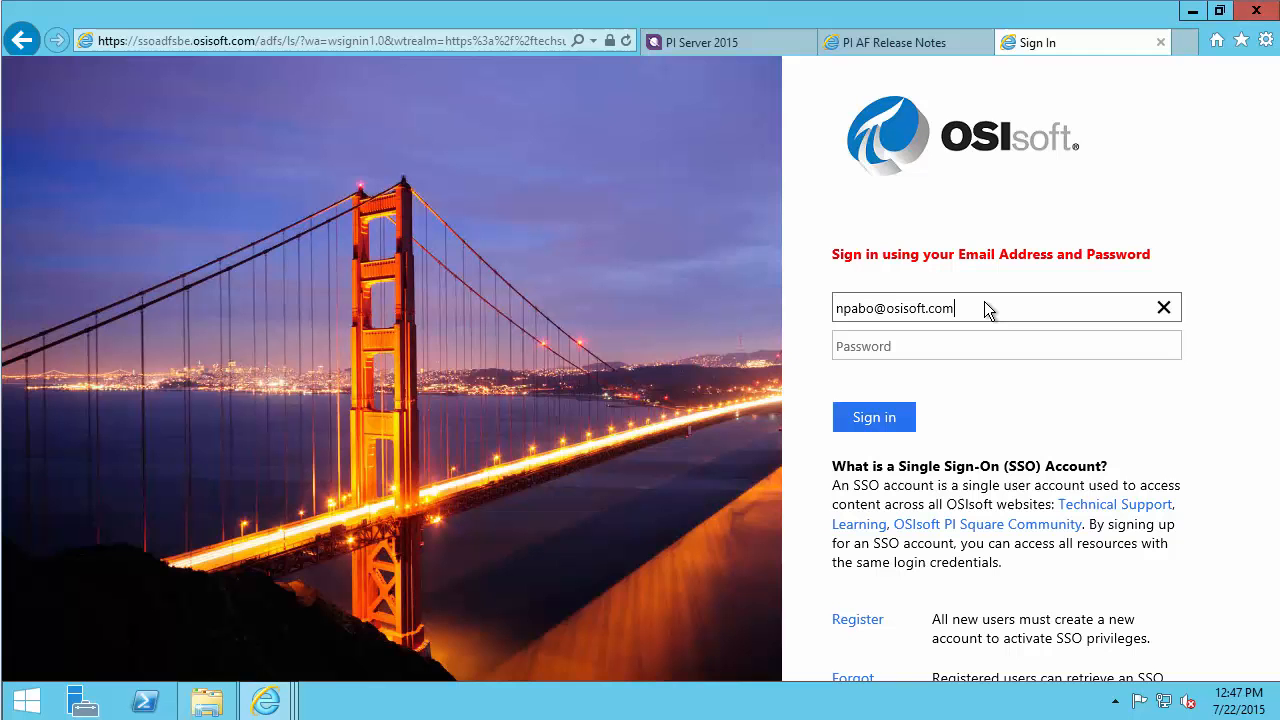
pyautogui.write('••')
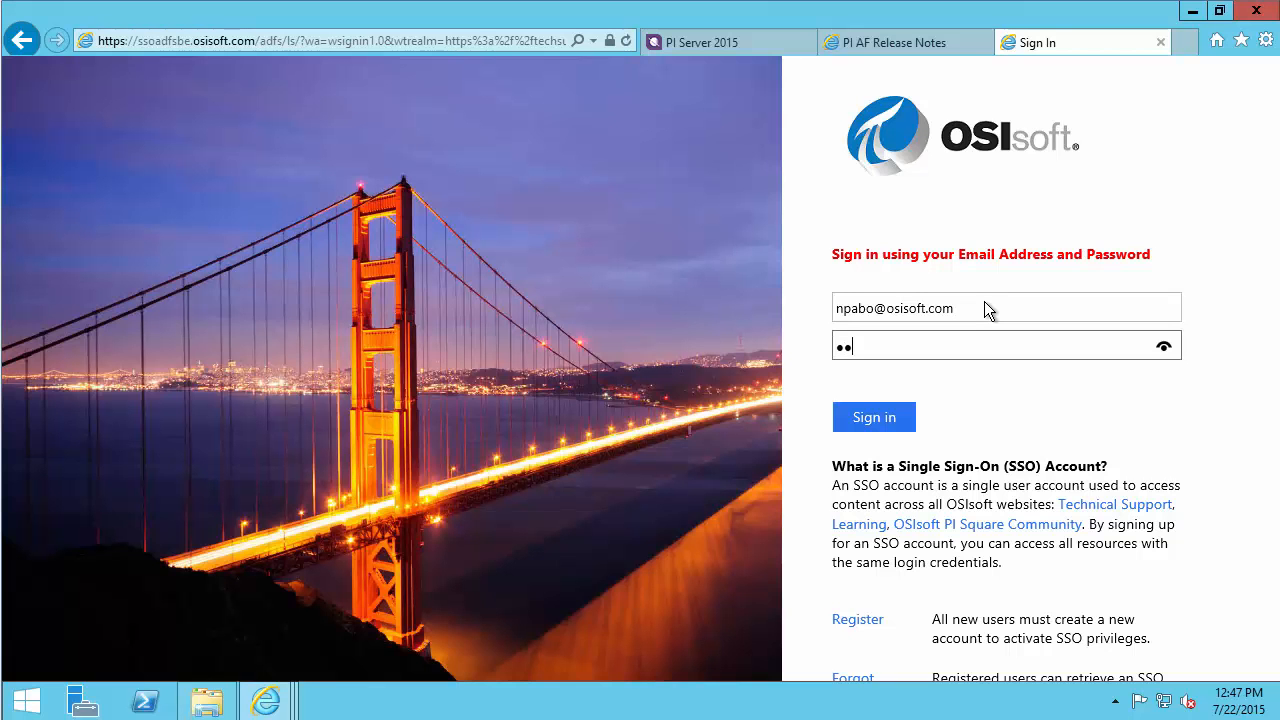
pyautogui.click(872, 418)
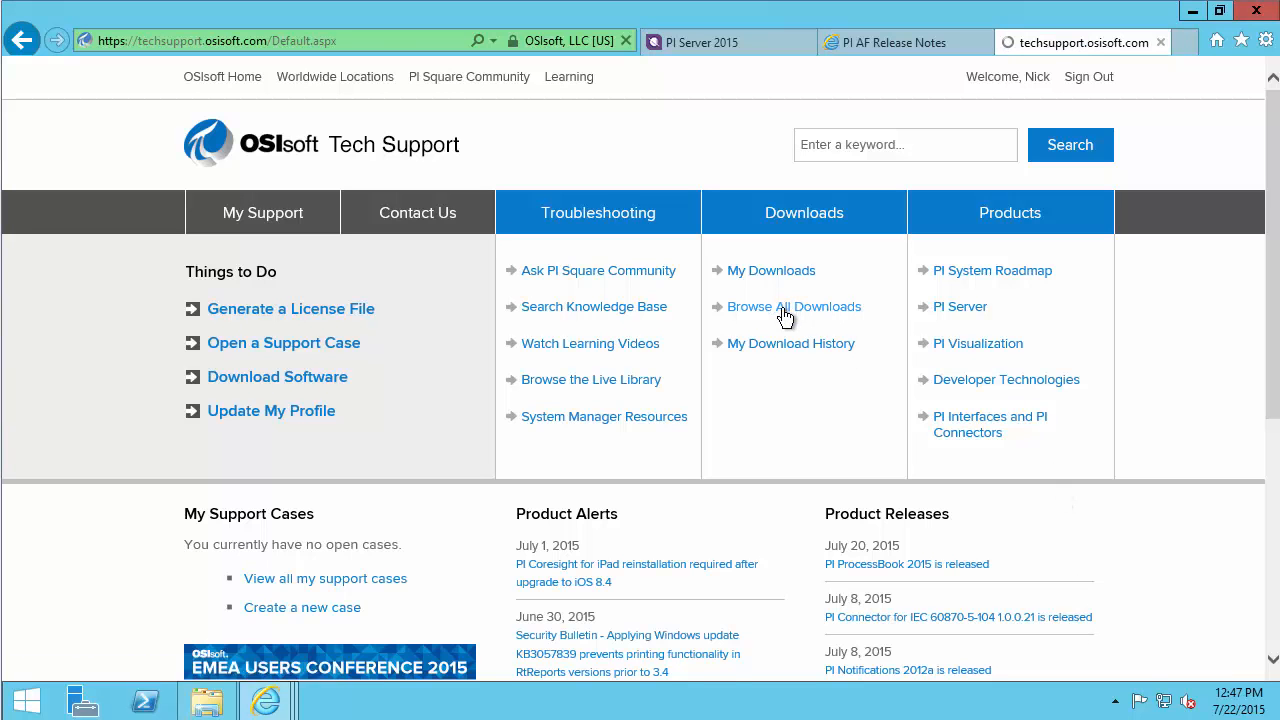
# Step: Browse All Downloads and view the PI Data Archive entry under PI Server
pyautogui.click(792, 306)
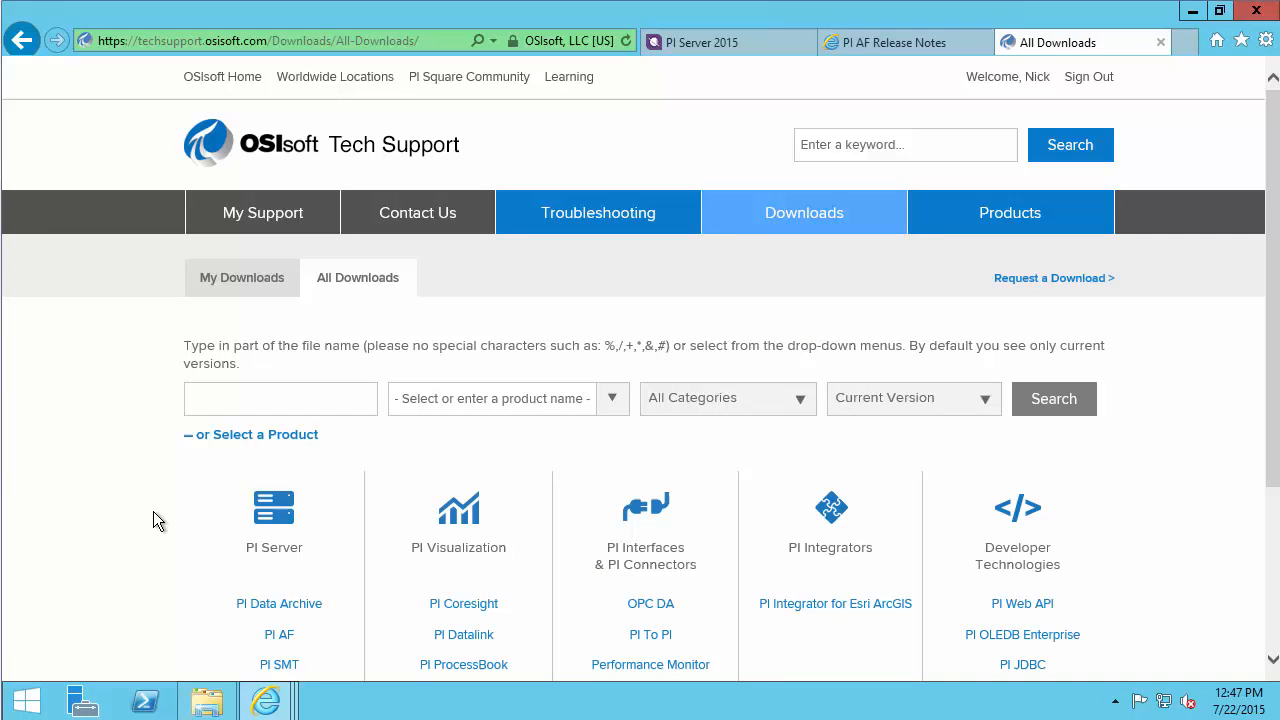
pyautogui.scroll(-3)
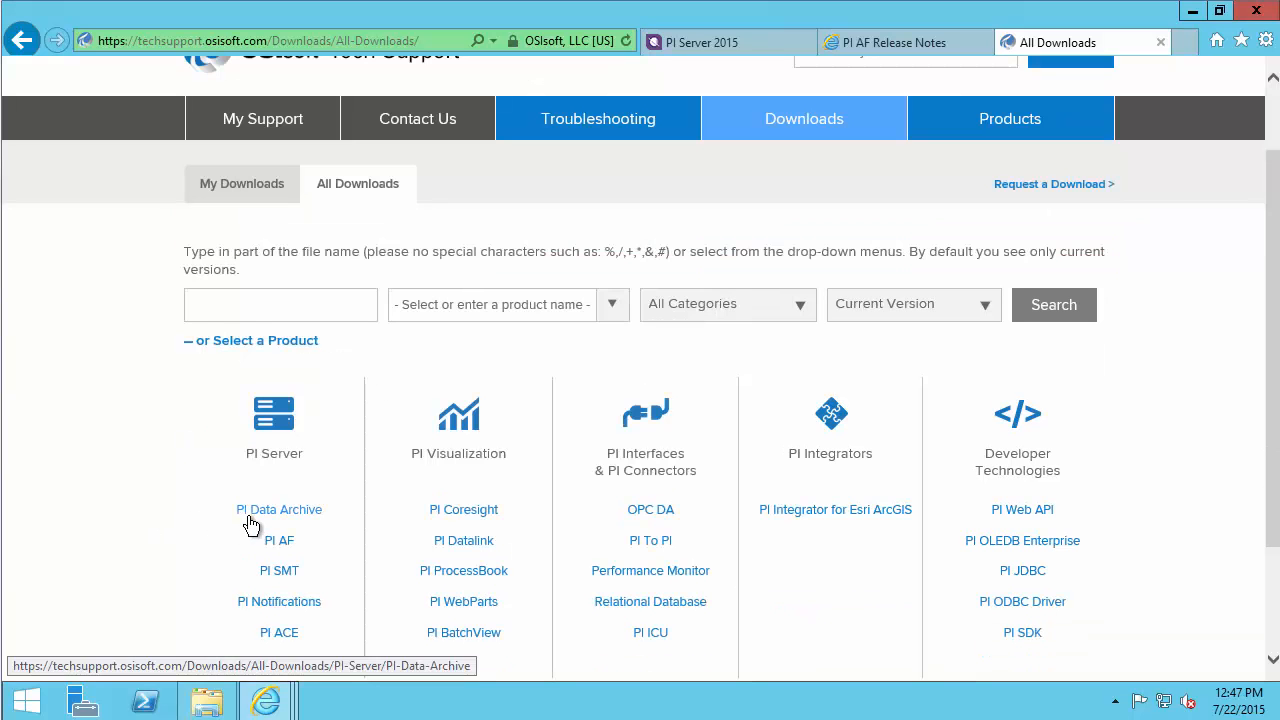
pyautogui.moveTo(270, 518)
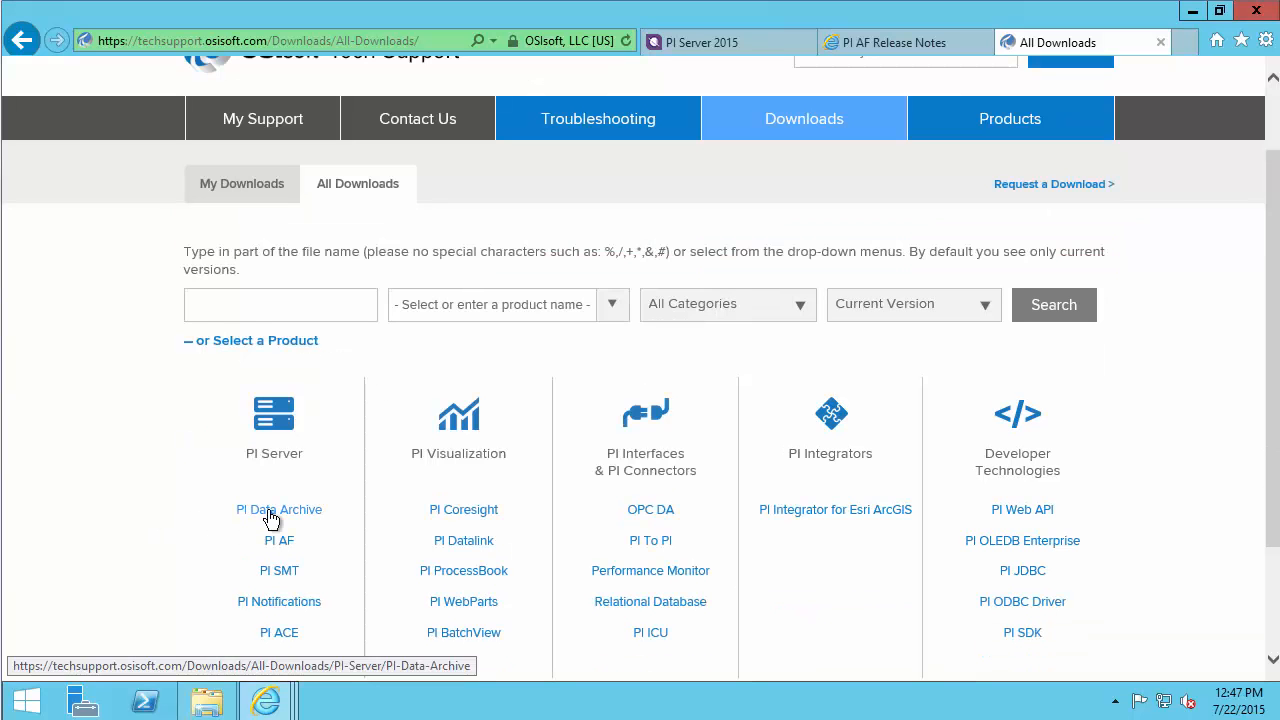
pyautogui.click(278, 510)
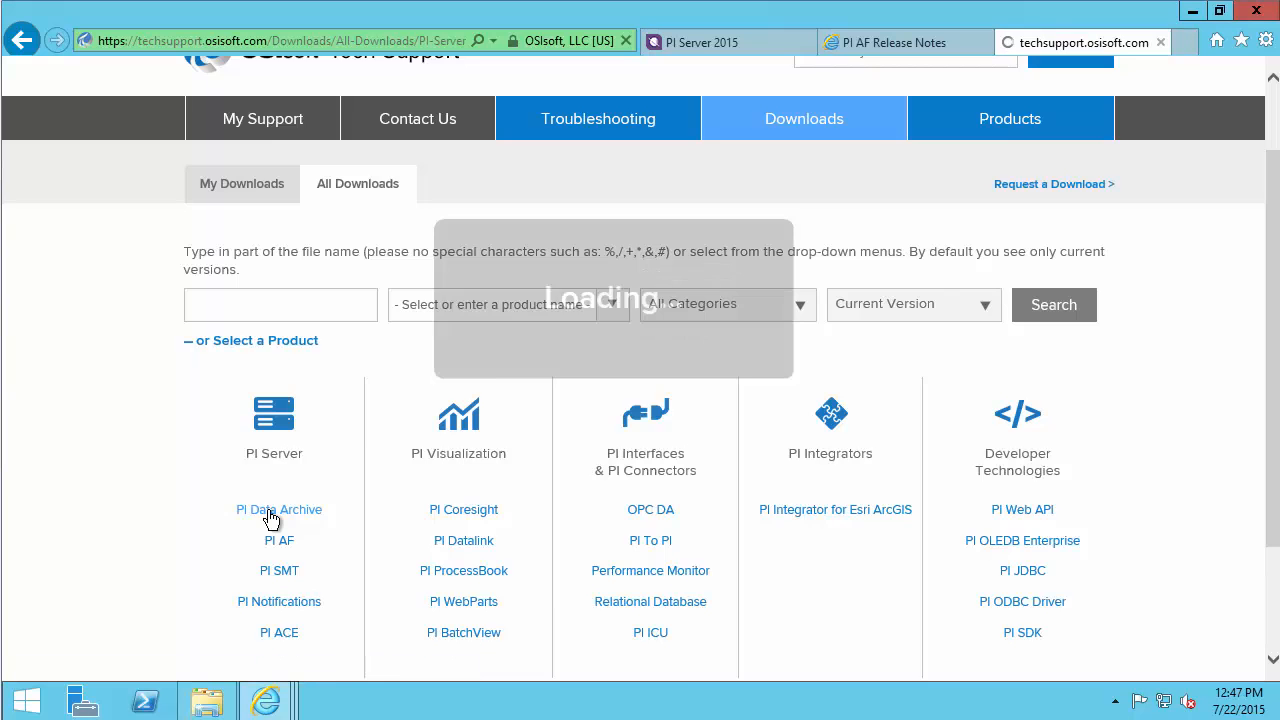
pyautogui.click(280, 510)
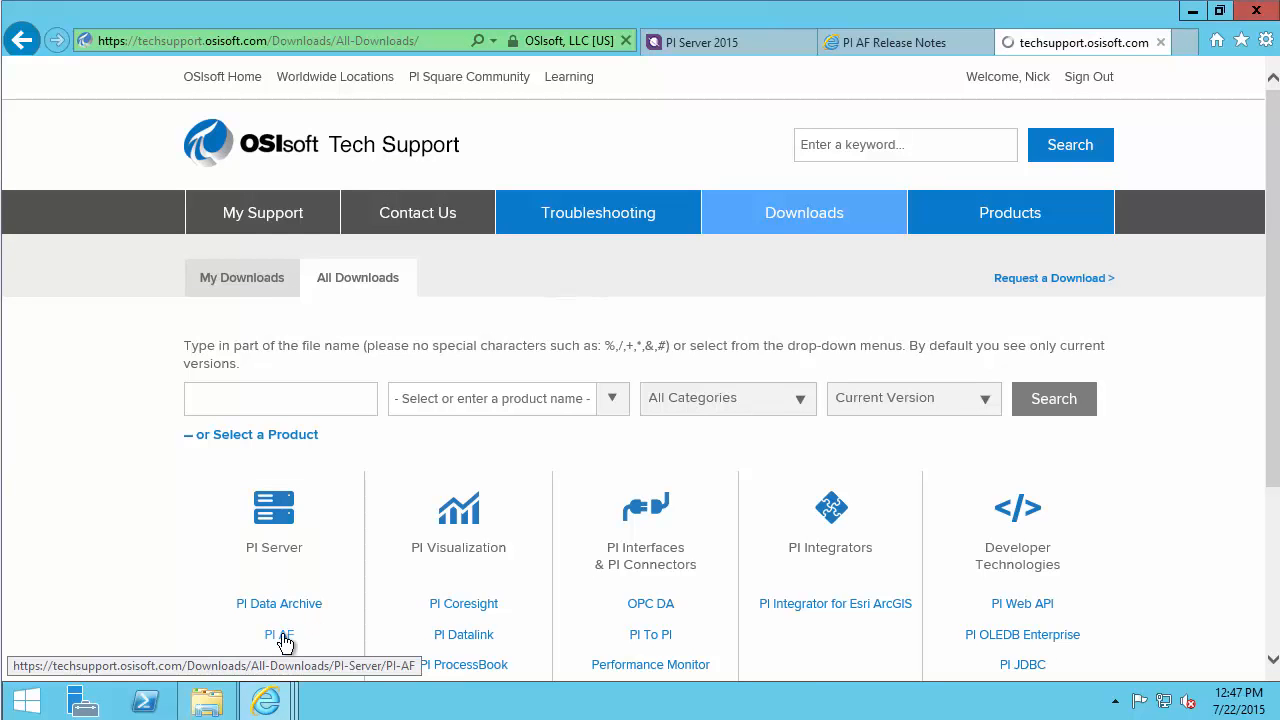
# Step: Show the PI AF downloads page's Install Kits table with the AF Server and Analysis Service 2015 kits
pyautogui.click(278, 634)
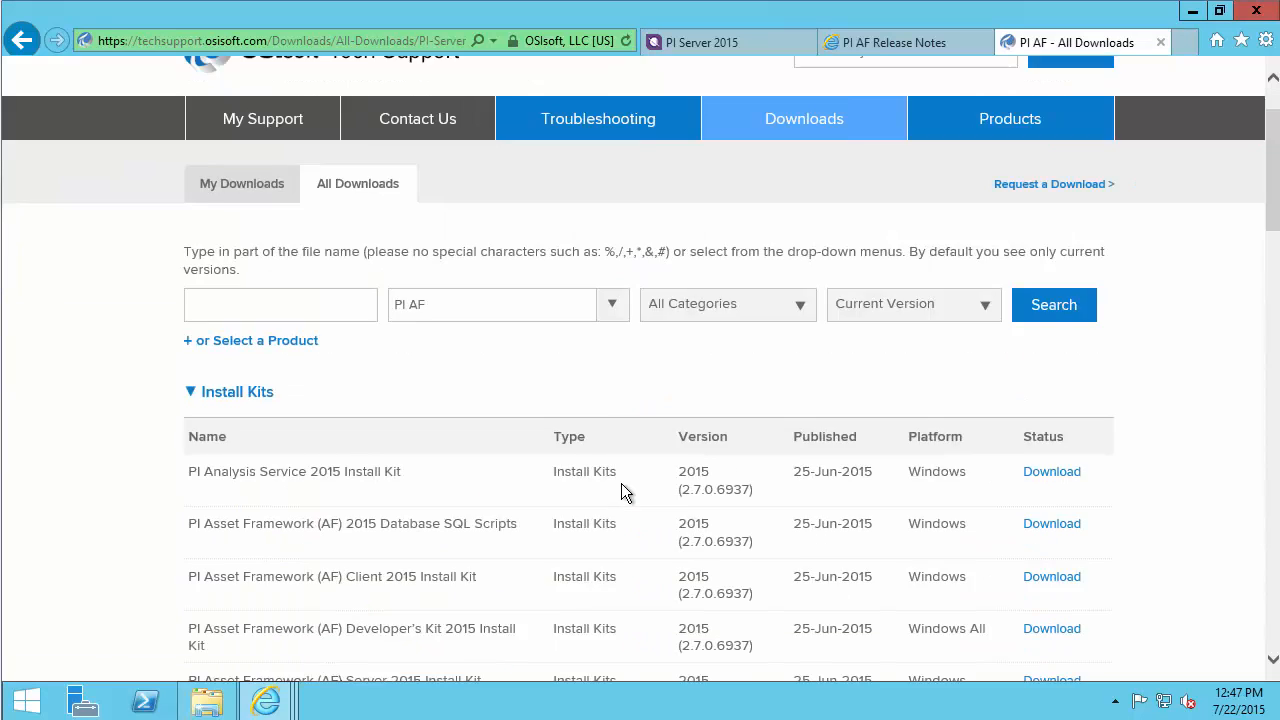
pyautogui.scroll(-3)
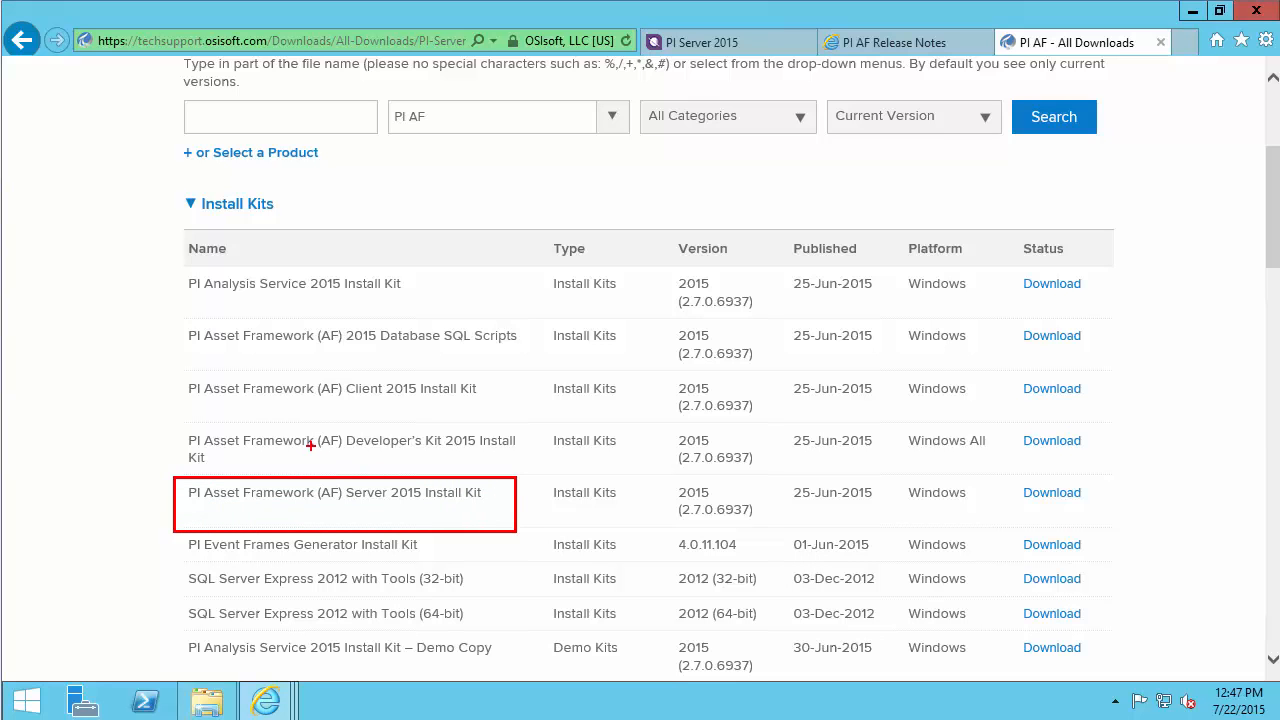
pyautogui.moveTo(178, 264)
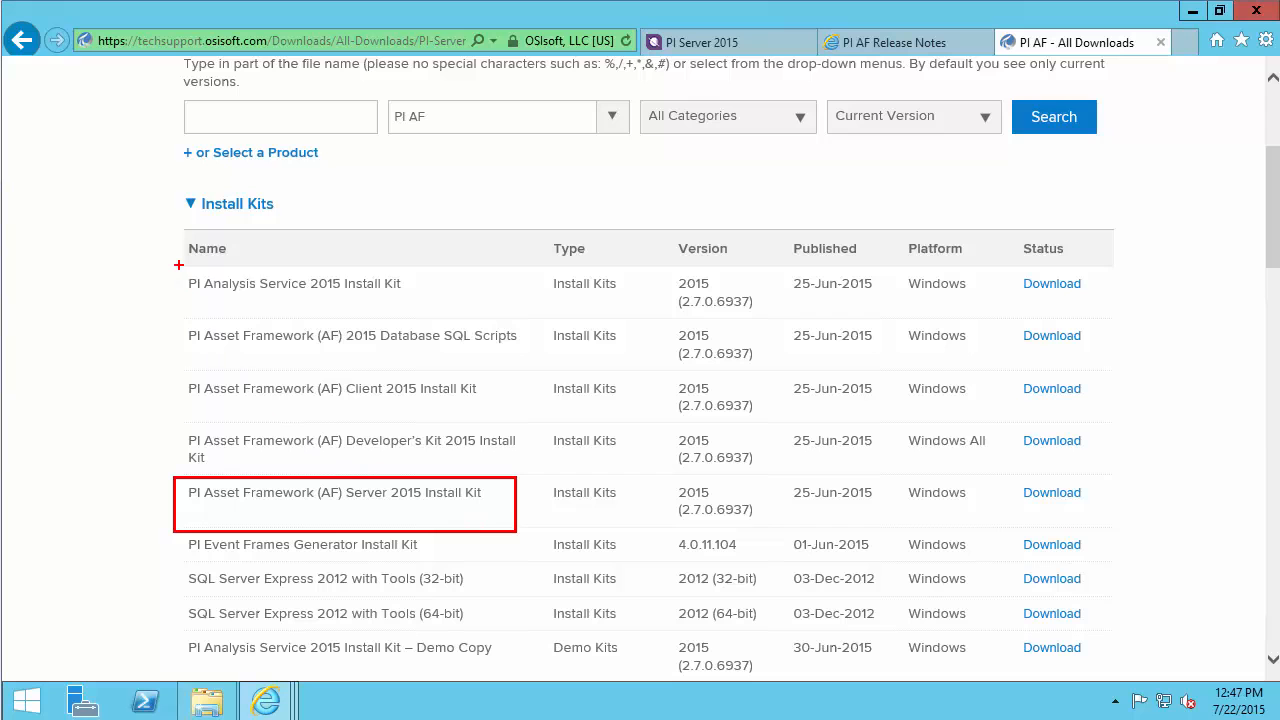
pyautogui.click(294, 284)
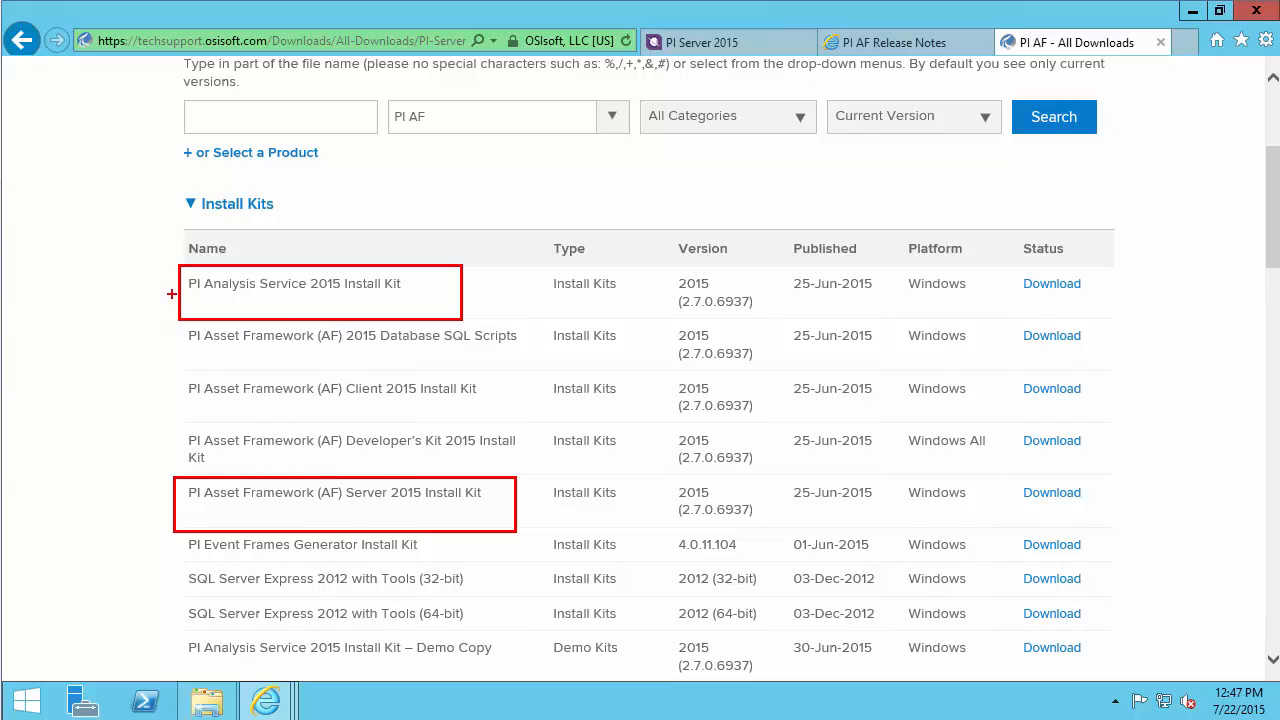
pyautogui.moveTo(184, 596)
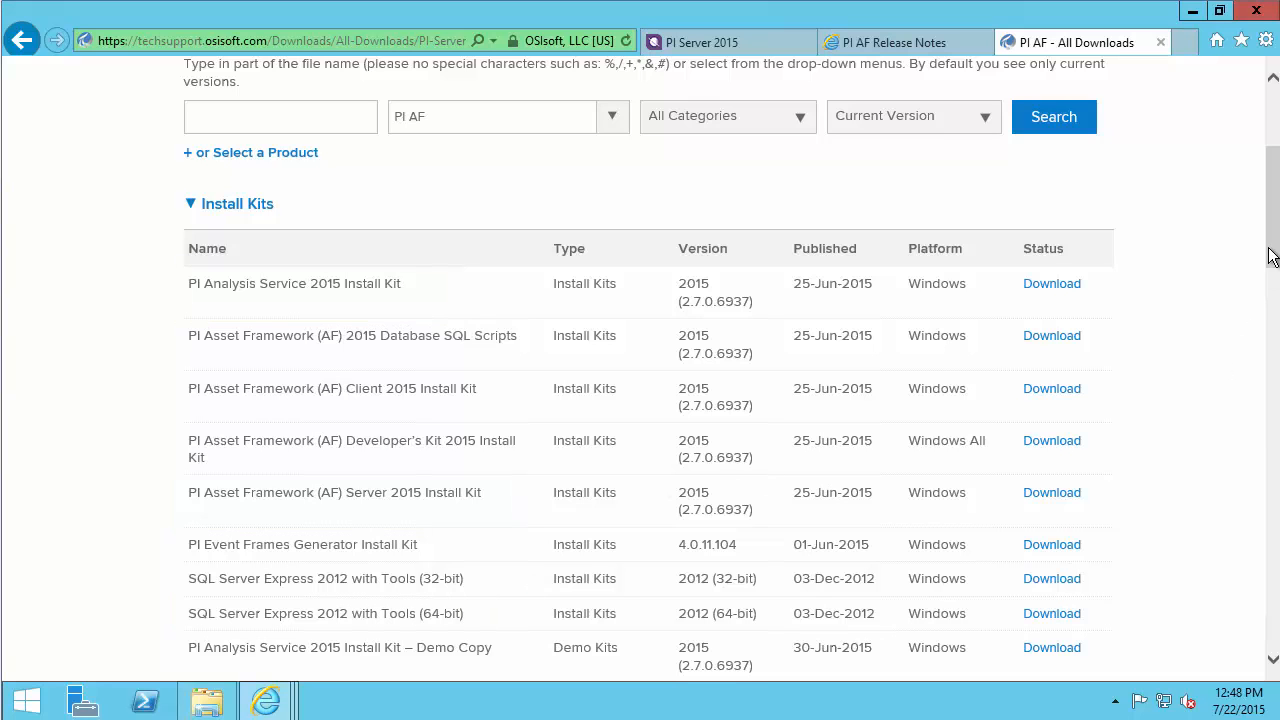
# Step: Scroll past Documentation to the PI AF White Papers list with the SQL Server 2012 Express paper
pyautogui.scroll(-3)
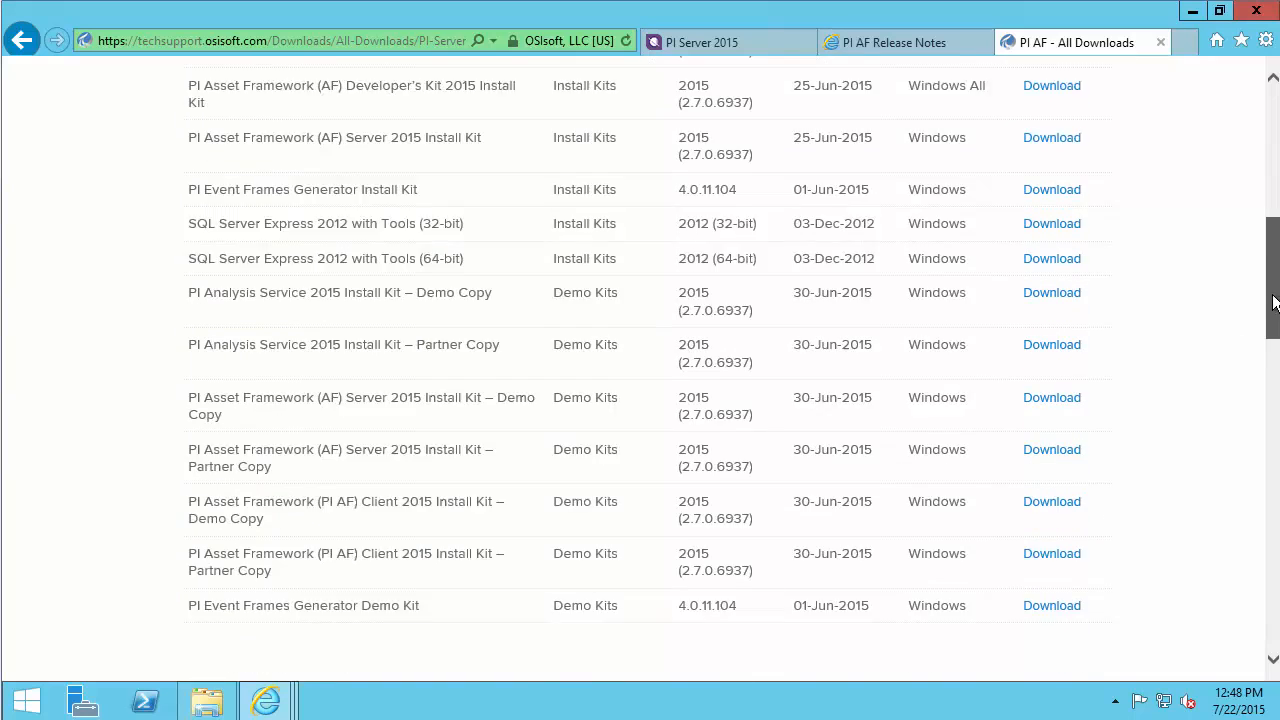
pyautogui.scroll(-3)
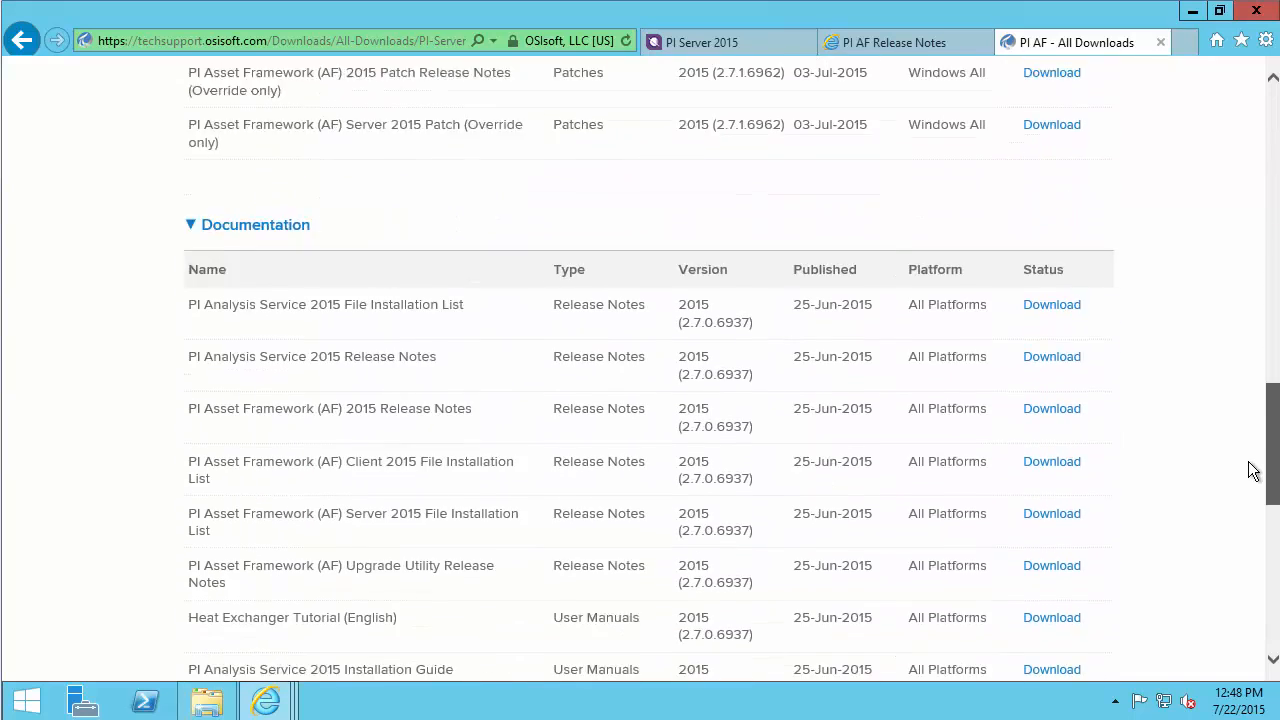
pyautogui.scroll(-3)
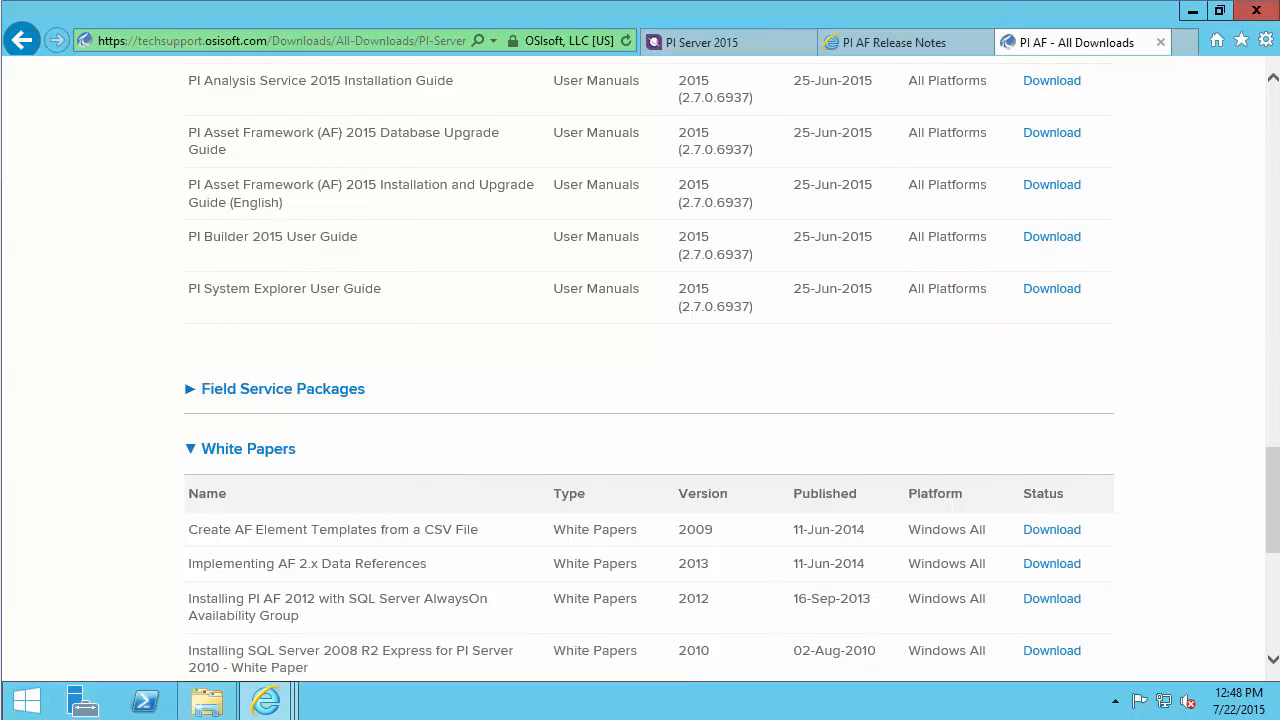
pyautogui.scroll(-3)
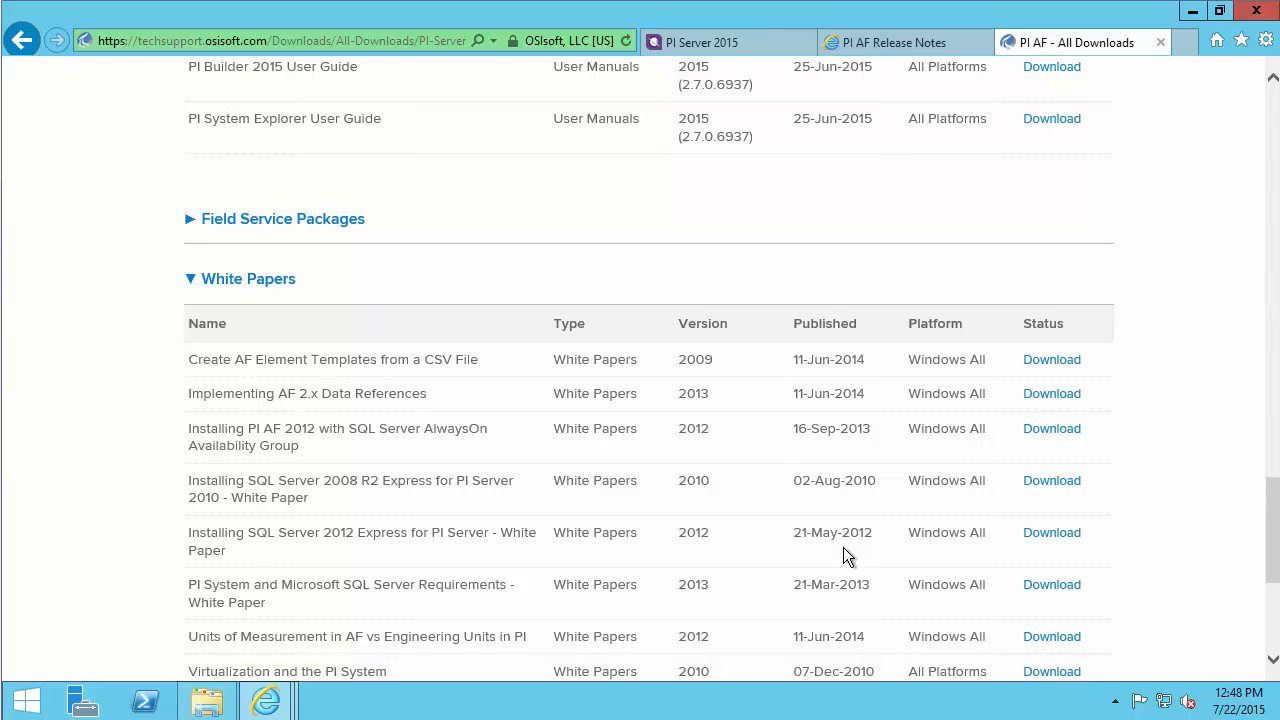